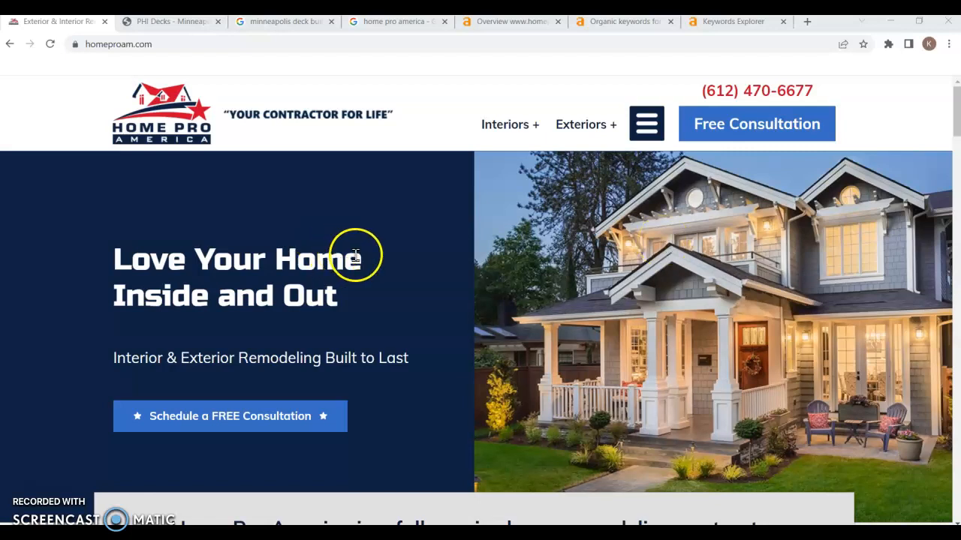
mouse_move(356, 257)
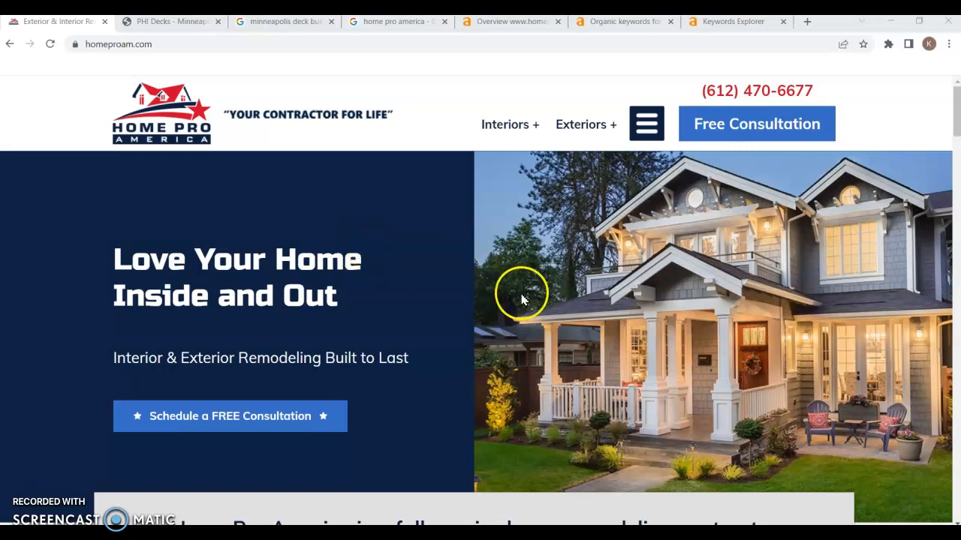
mouse_move(442, 271)
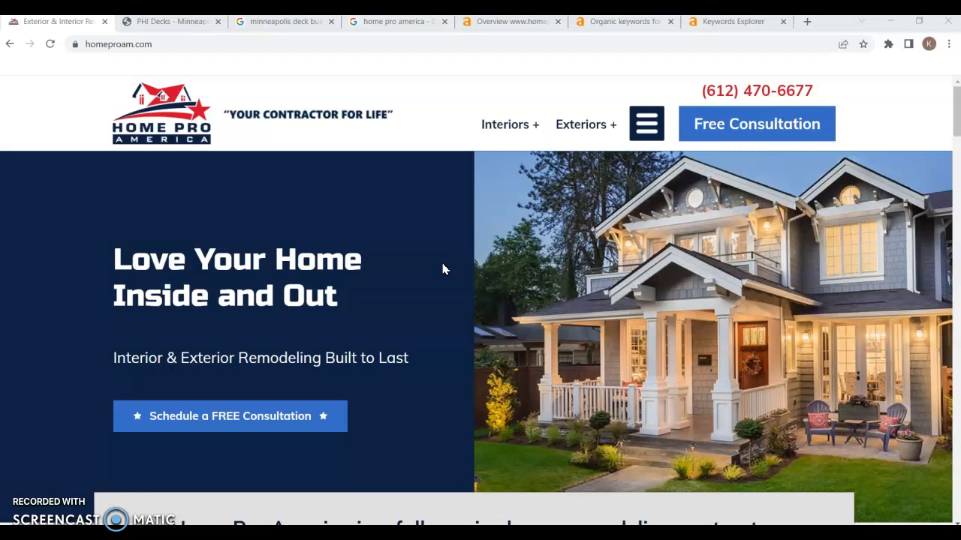
mouse_move(439, 264)
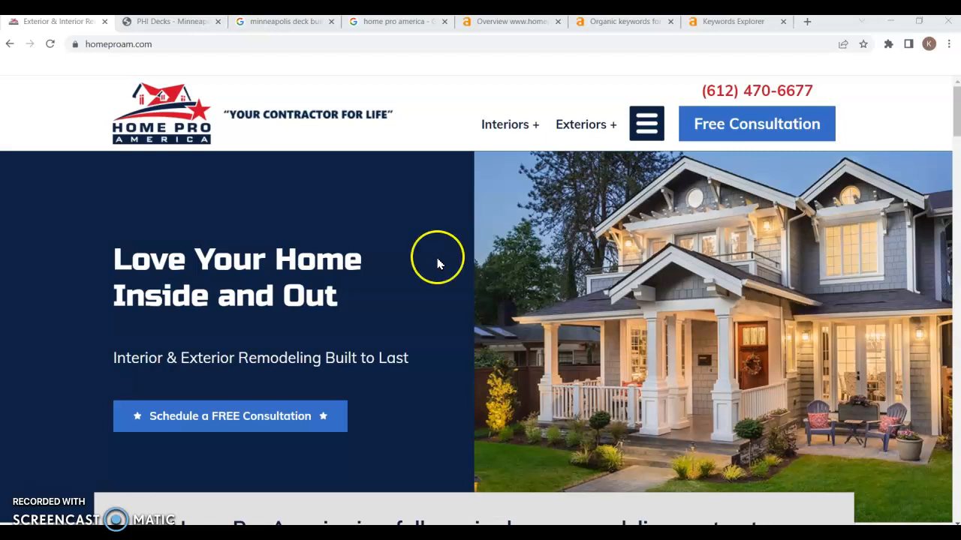
mouse_move(341, 240)
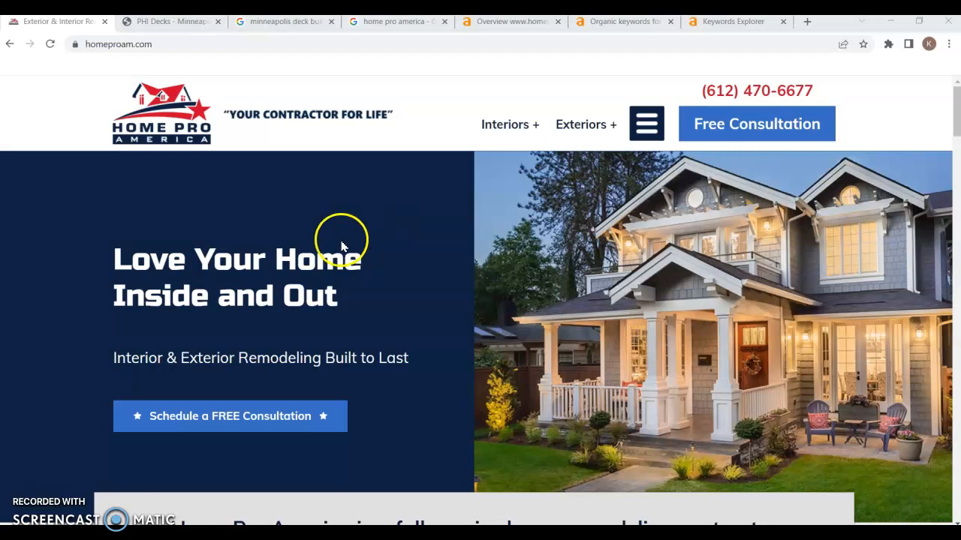
mouse_move(338, 252)
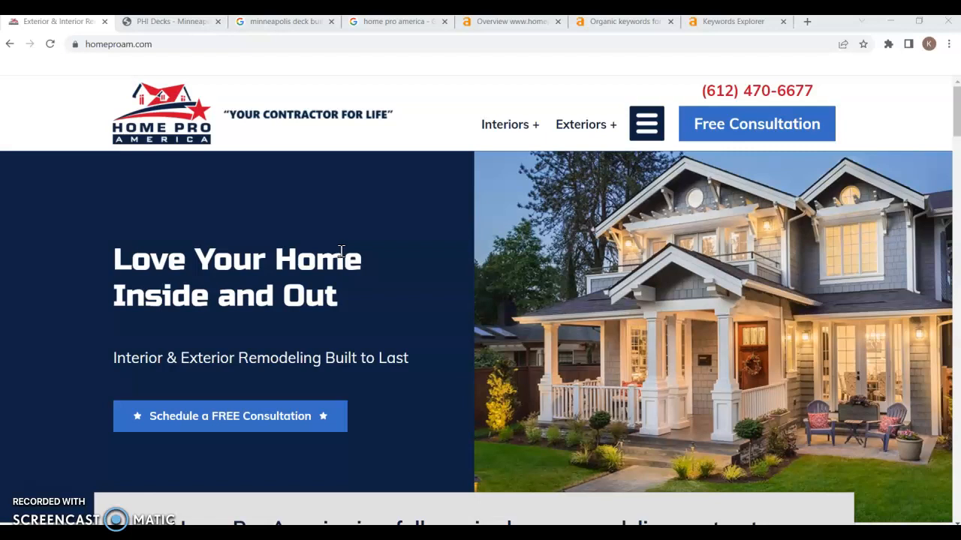
mouse_move(653, 201)
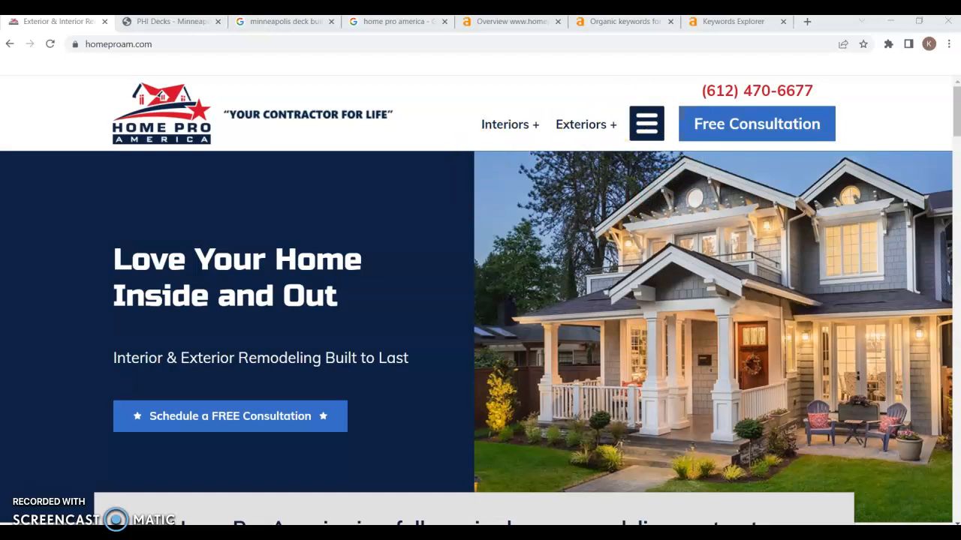
mouse_move(327, 308)
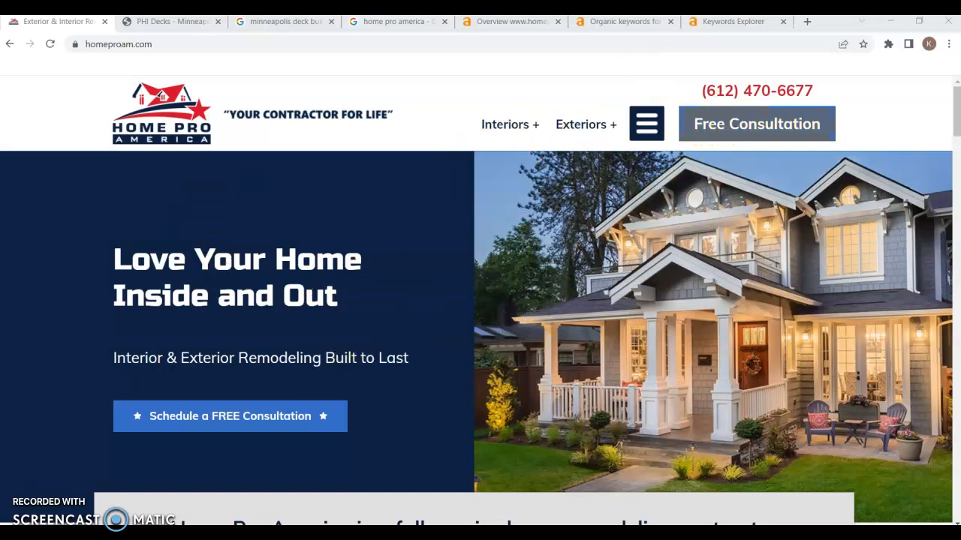
mouse_move(773, 97)
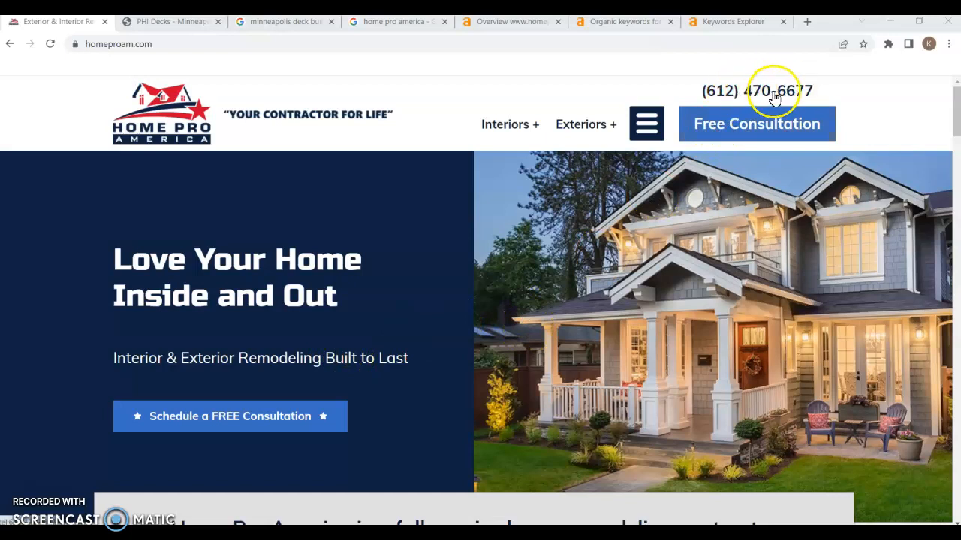
mouse_move(754, 96)
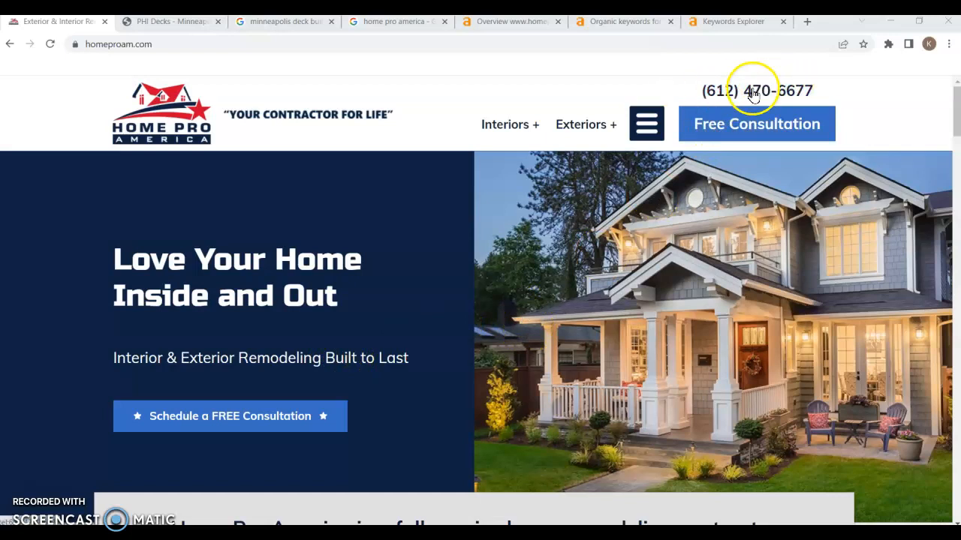
mouse_move(743, 98)
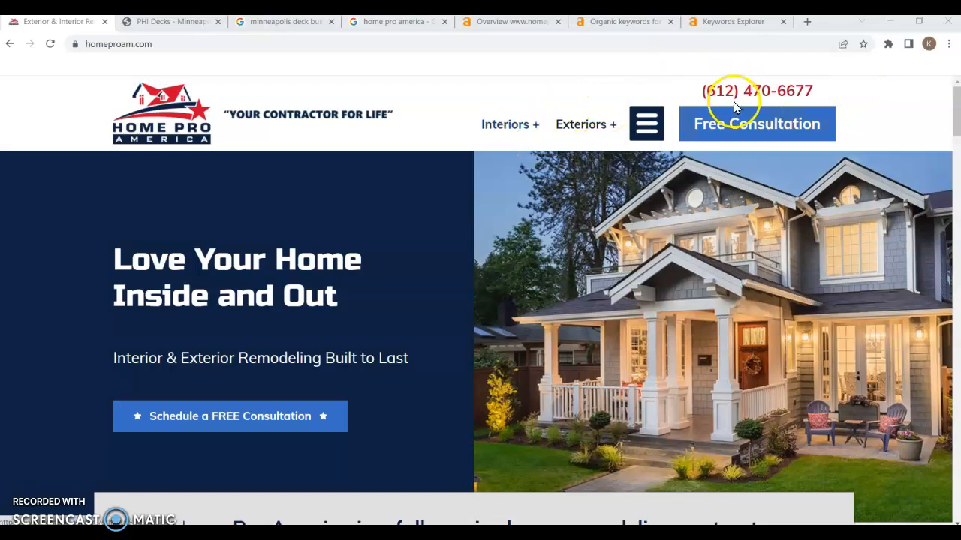
mouse_move(493, 201)
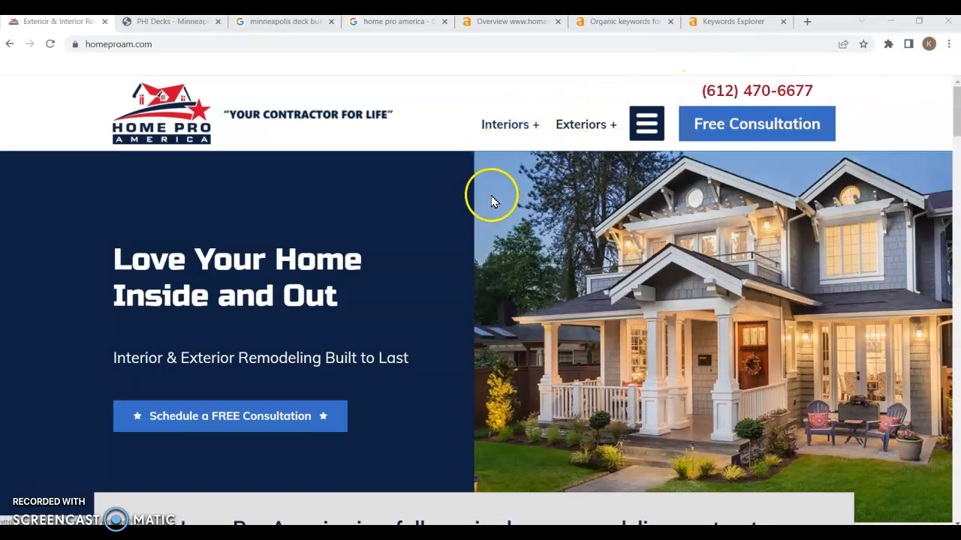
Scroll through the homeproam.com homepage's benefits, reviews, and certifications sections.
scroll("down", 3)
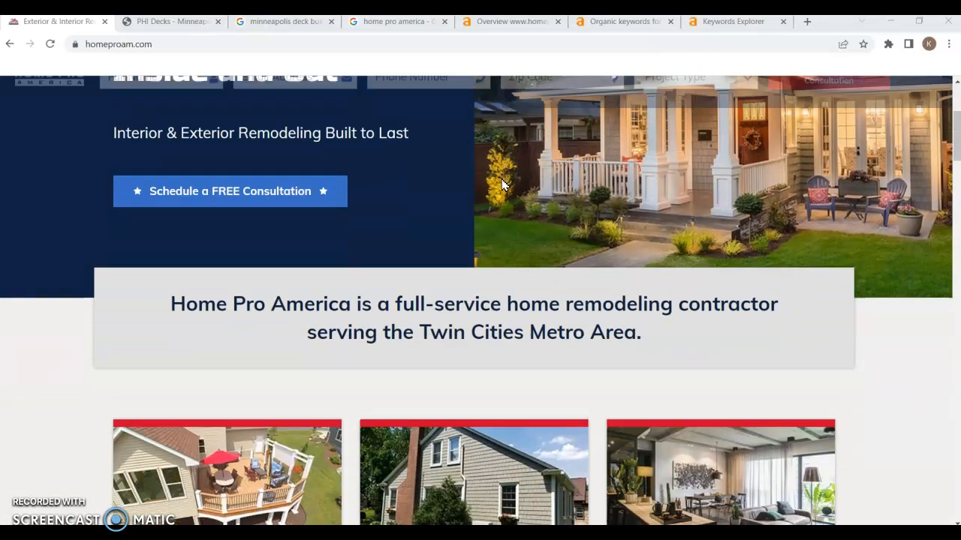
scroll("up", 3)
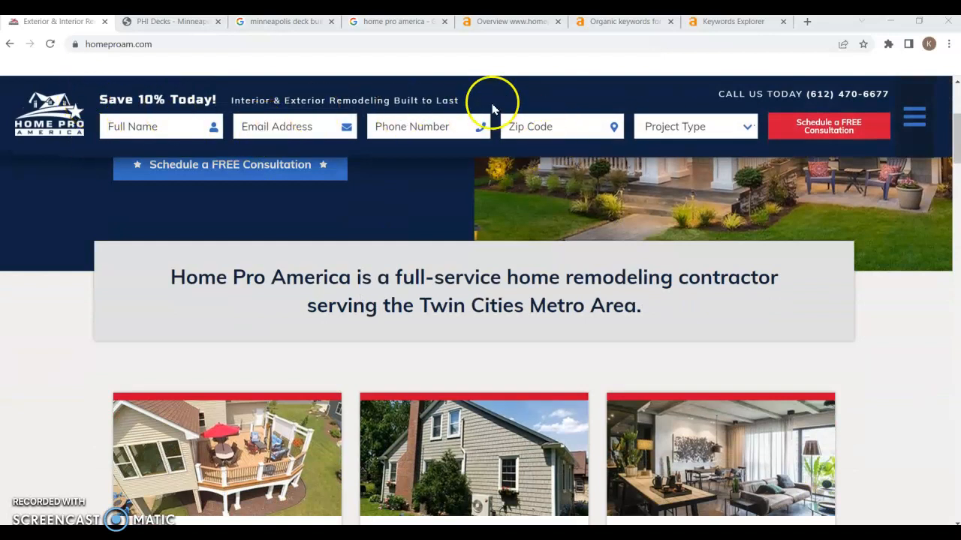
mouse_move(64, 131)
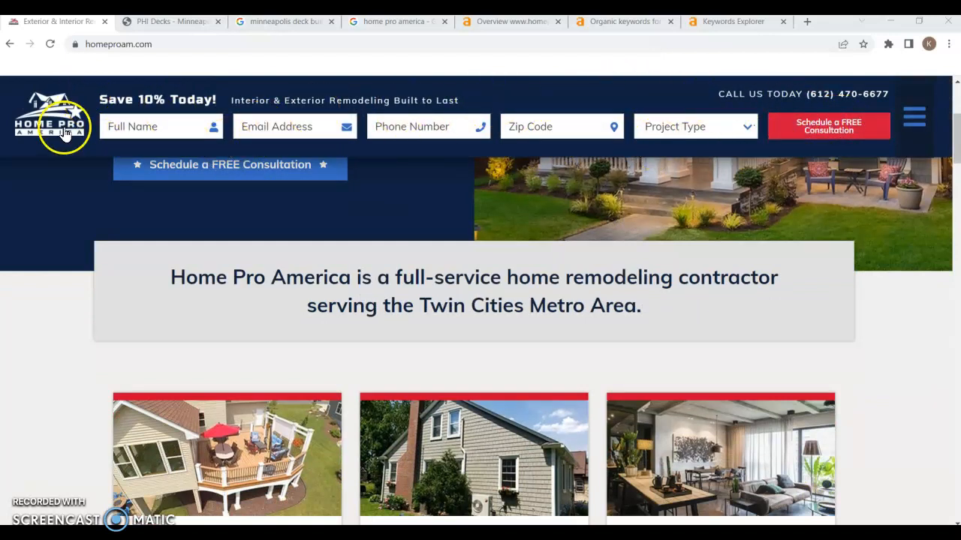
scroll("up", 3)
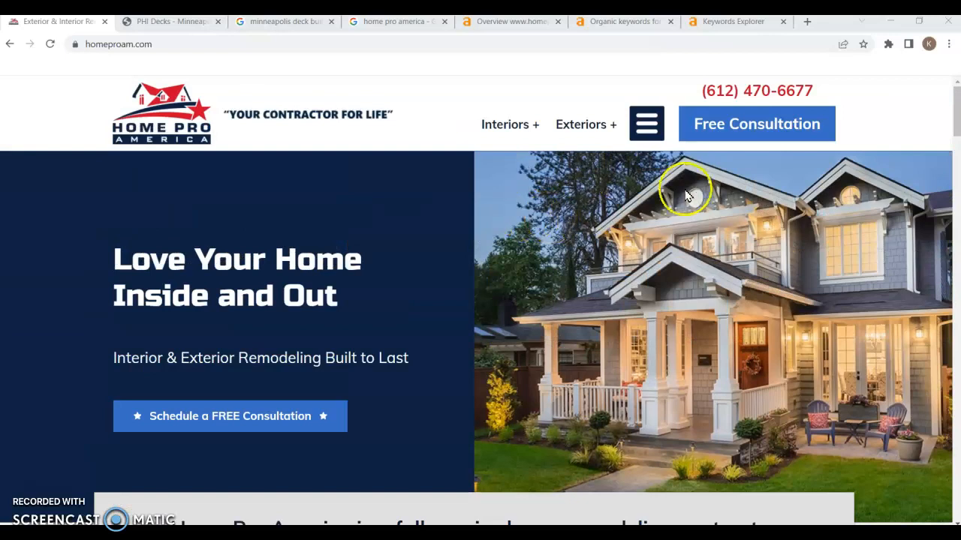
mouse_move(756, 229)
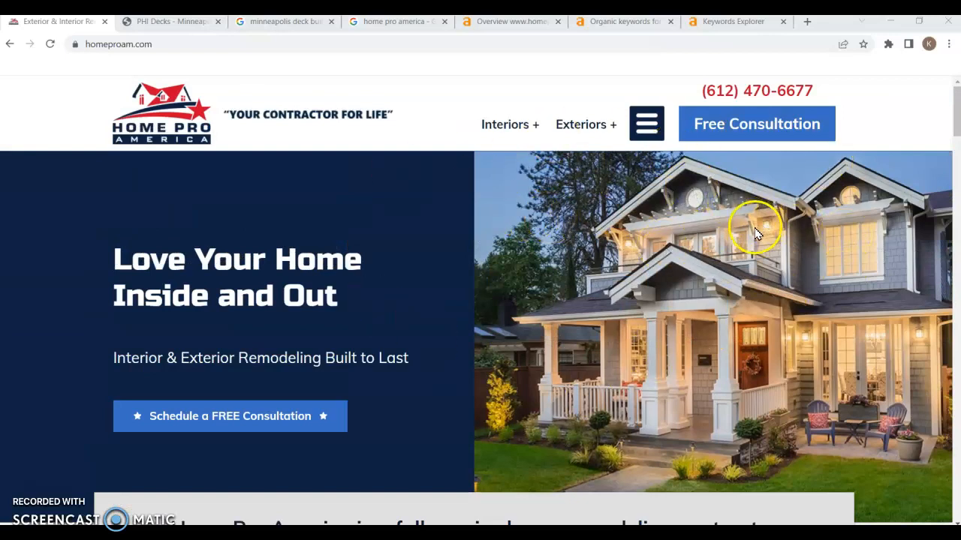
mouse_move(619, 322)
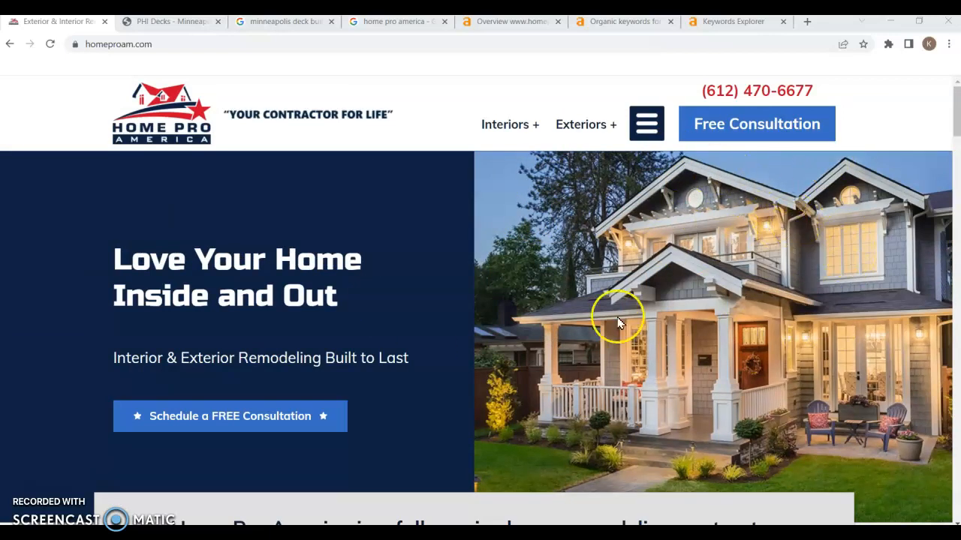
mouse_move(695, 231)
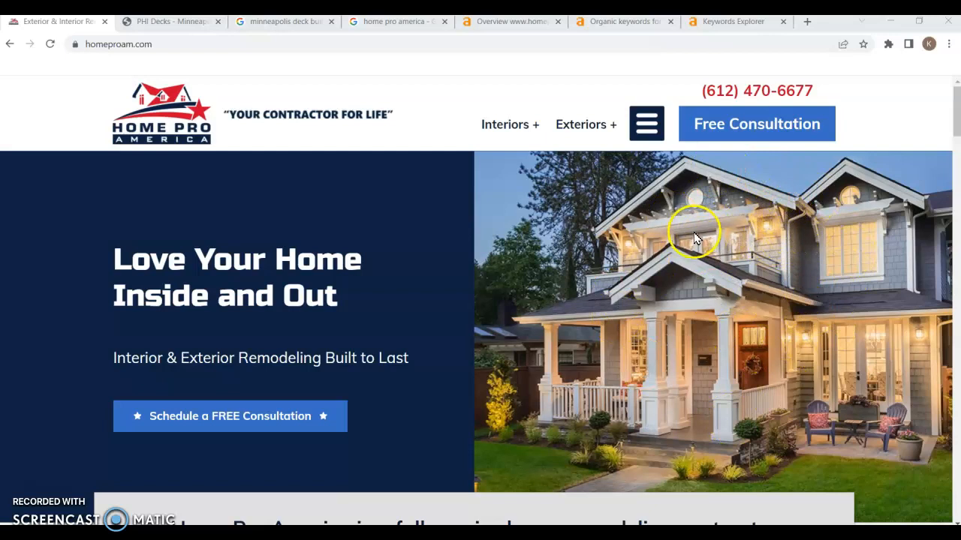
mouse_move(435, 169)
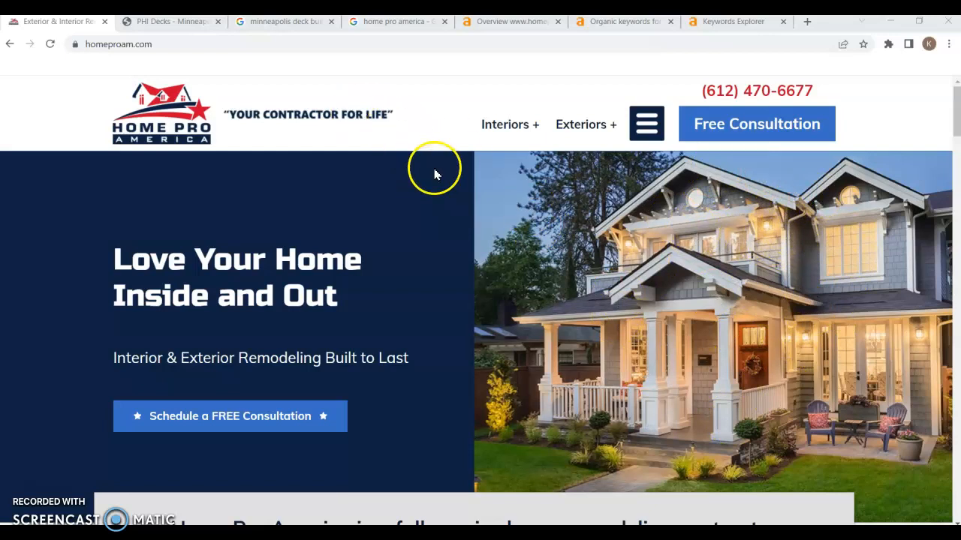
scroll("down", 3)
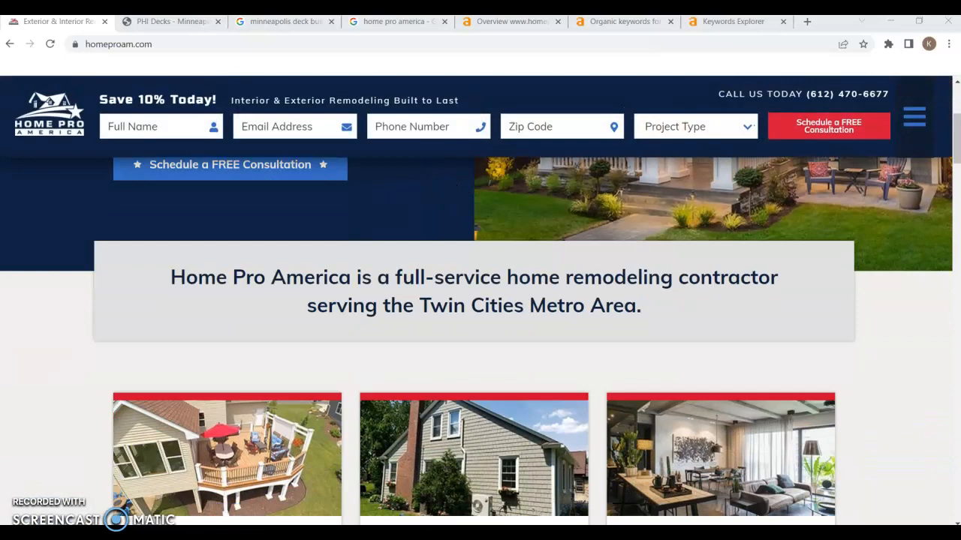
scroll("up", 3)
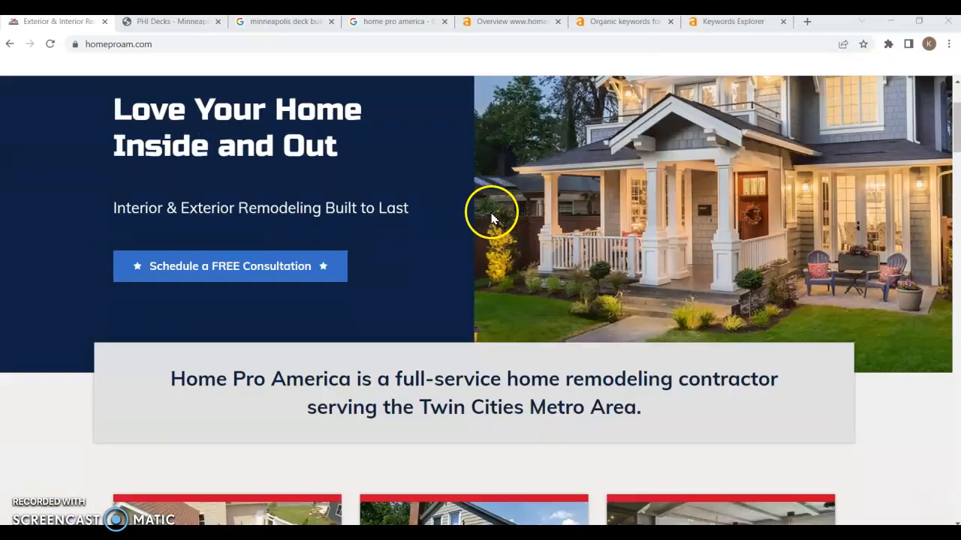
scroll("down", 3)
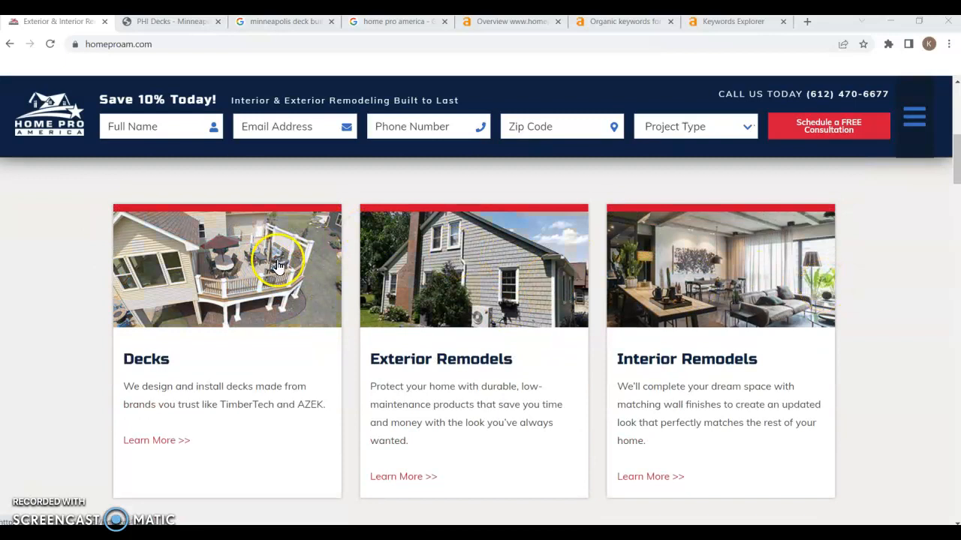
mouse_move(388, 268)
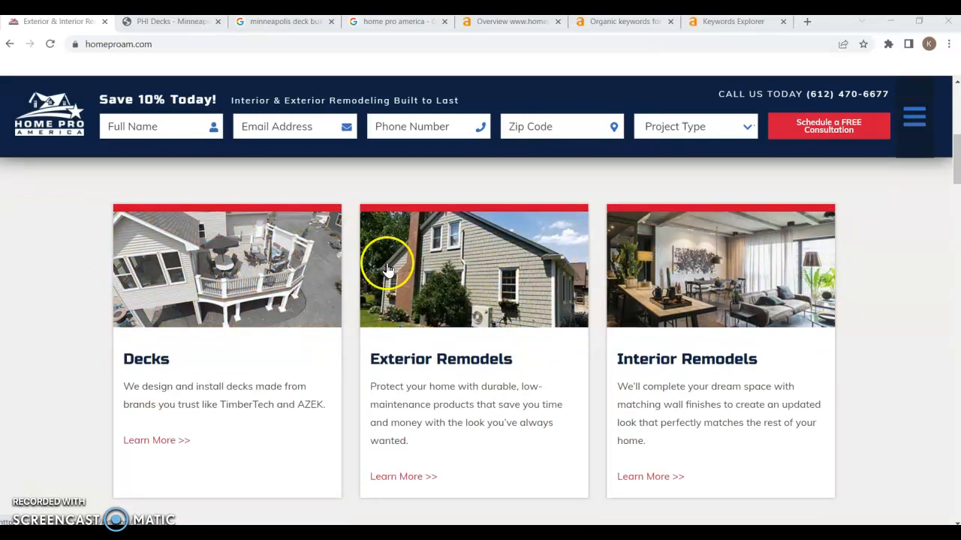
scroll("down", 3)
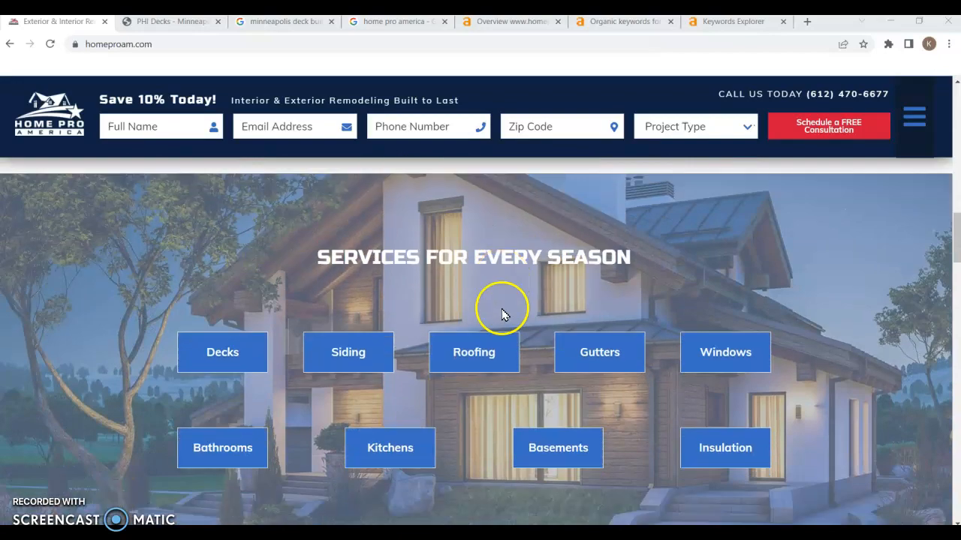
scroll("down", 3)
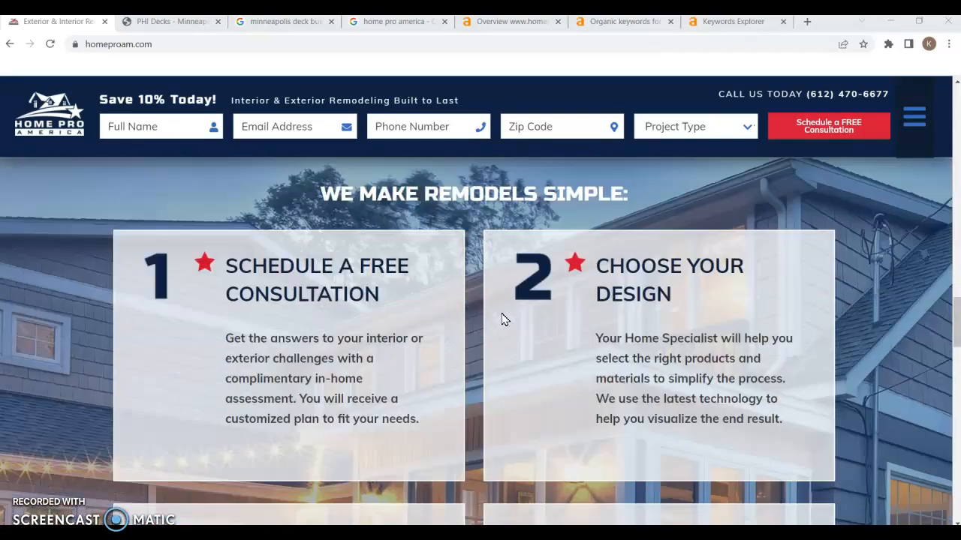
scroll("down", 3)
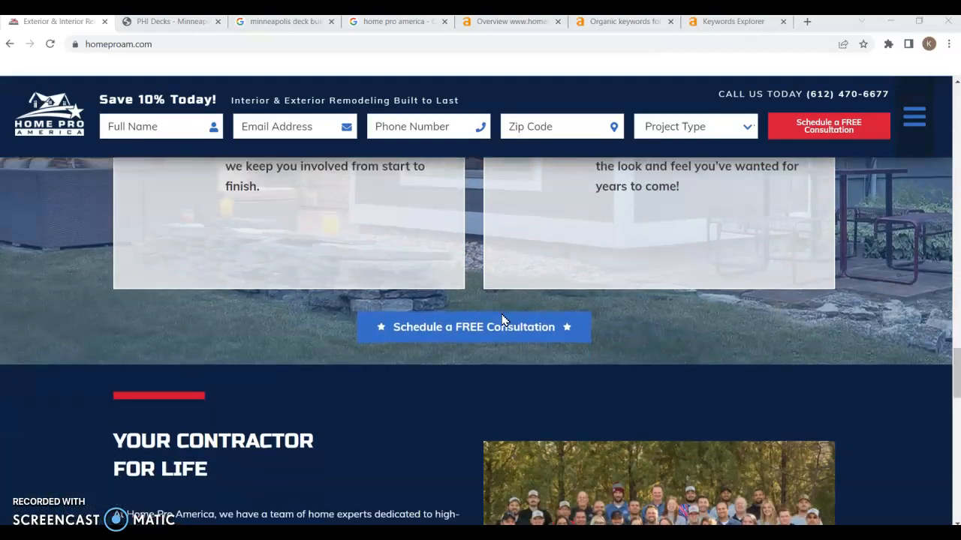
scroll("down", 3)
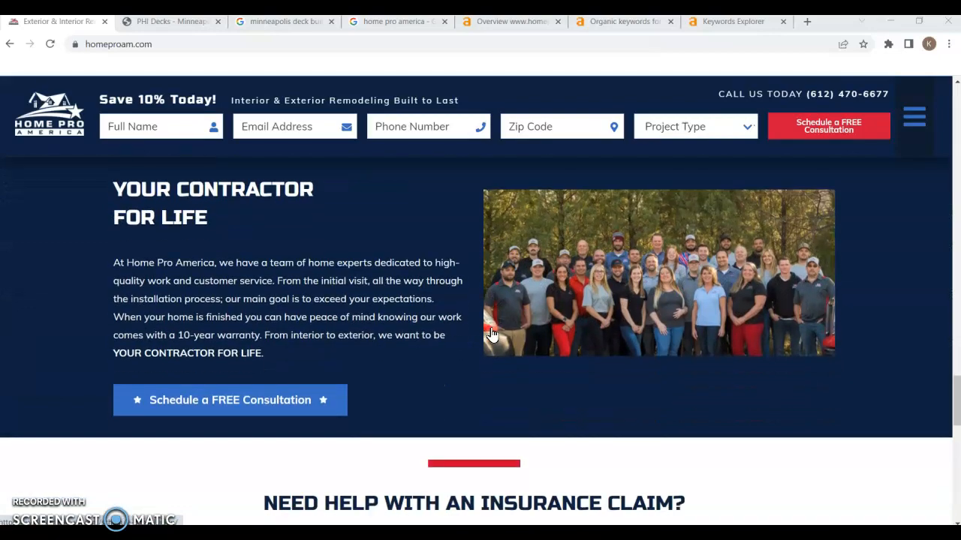
scroll("down", 3)
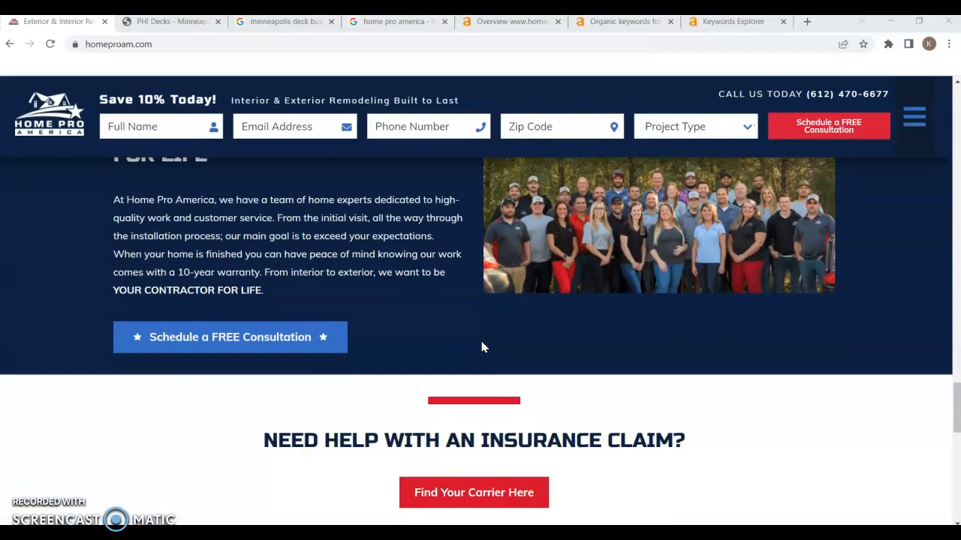
scroll("down", 3)
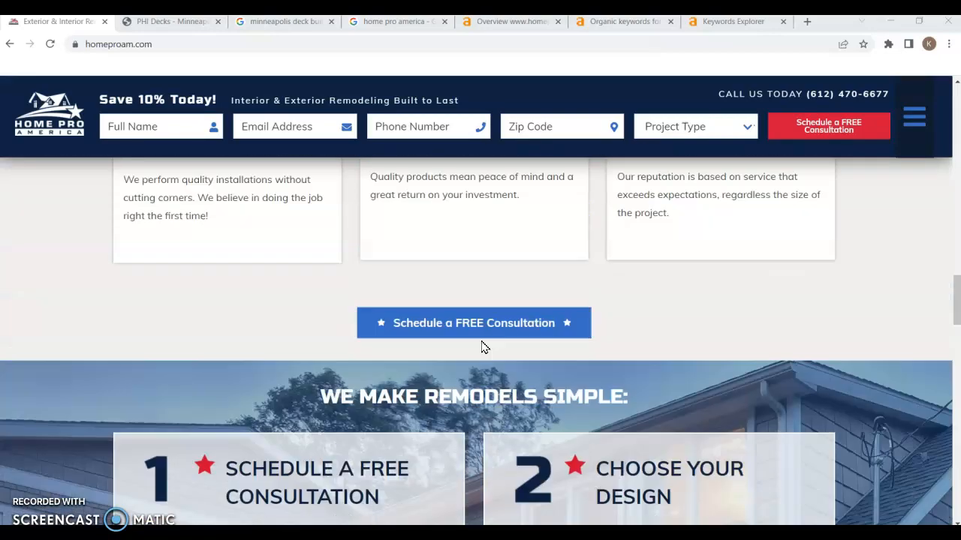
scroll("up", 3)
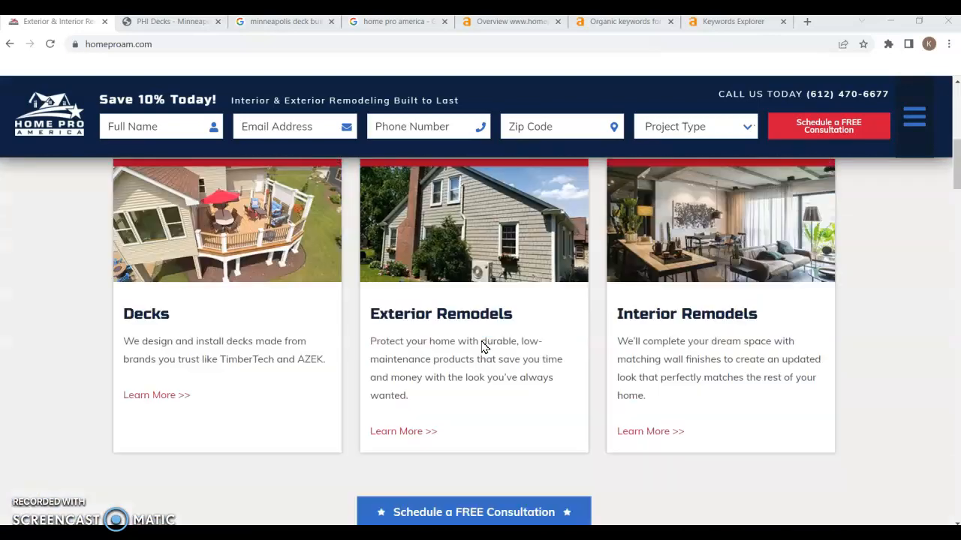
scroll("up", 3)
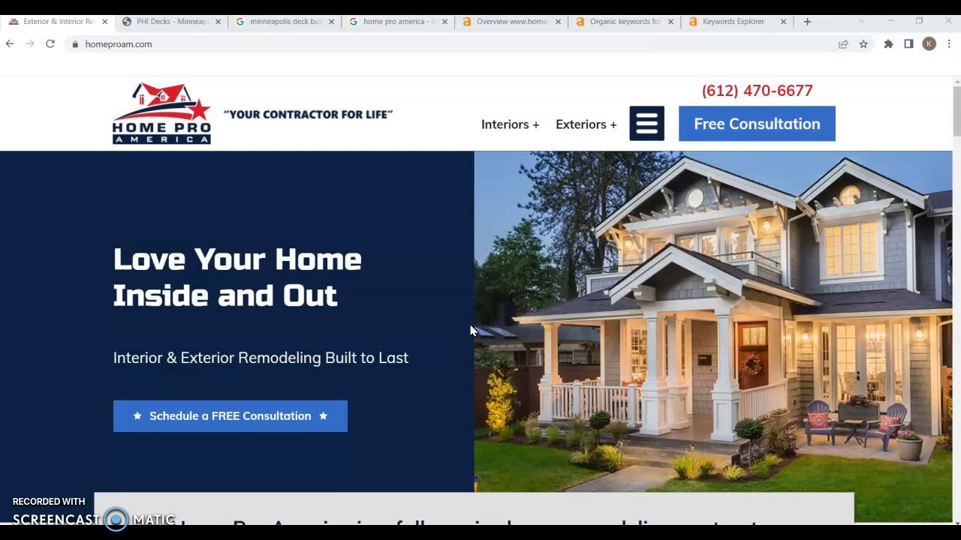
mouse_move(517, 327)
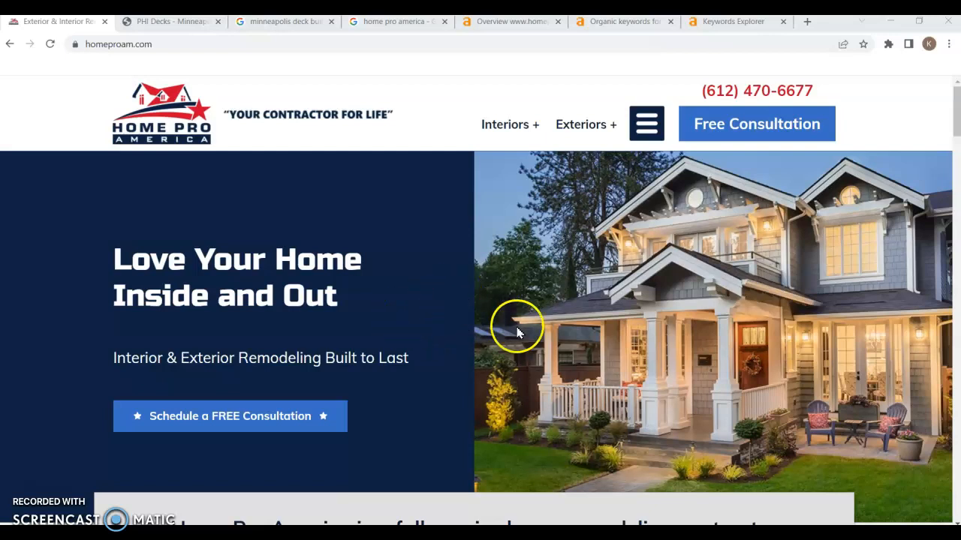
mouse_move(619, 300)
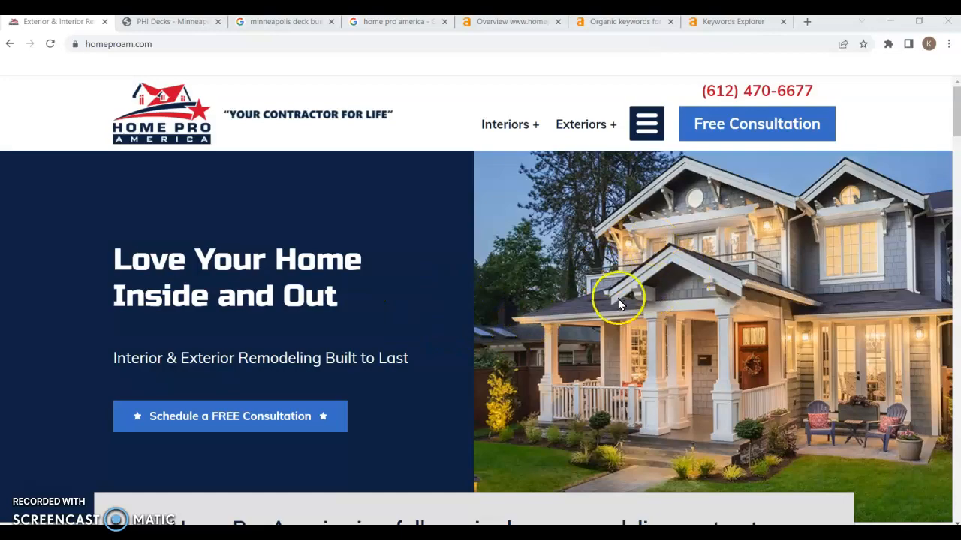
scroll("down", 3)
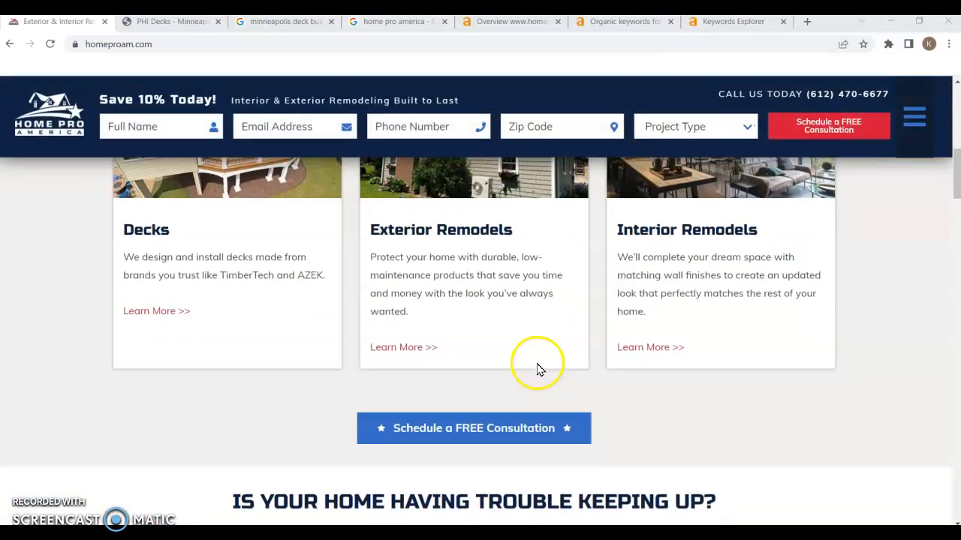
scroll("down", 3)
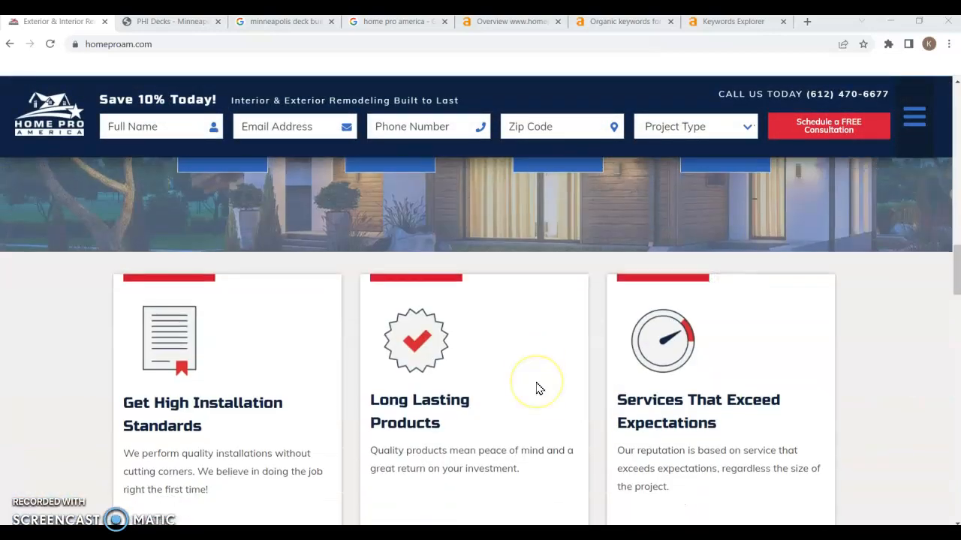
scroll("up", 3)
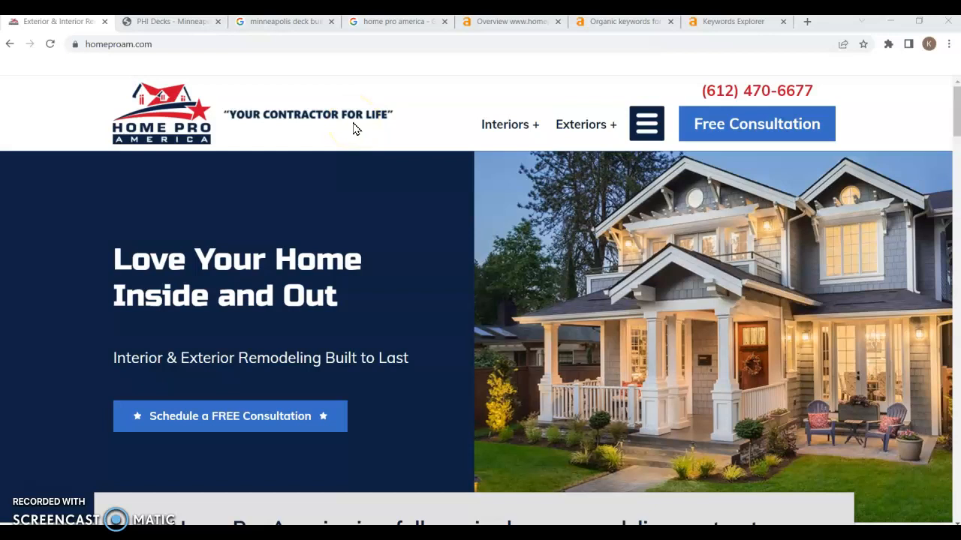
mouse_move(440, 306)
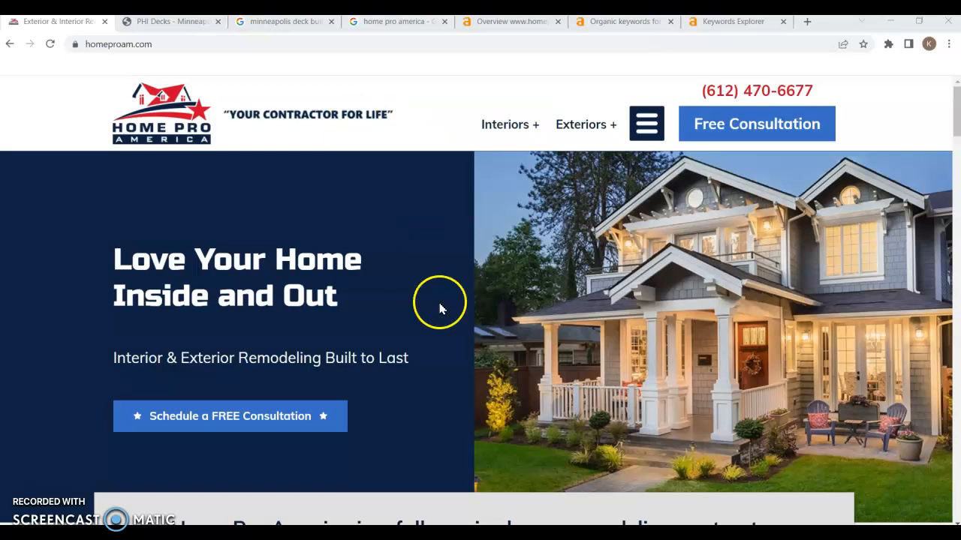
mouse_move(432, 316)
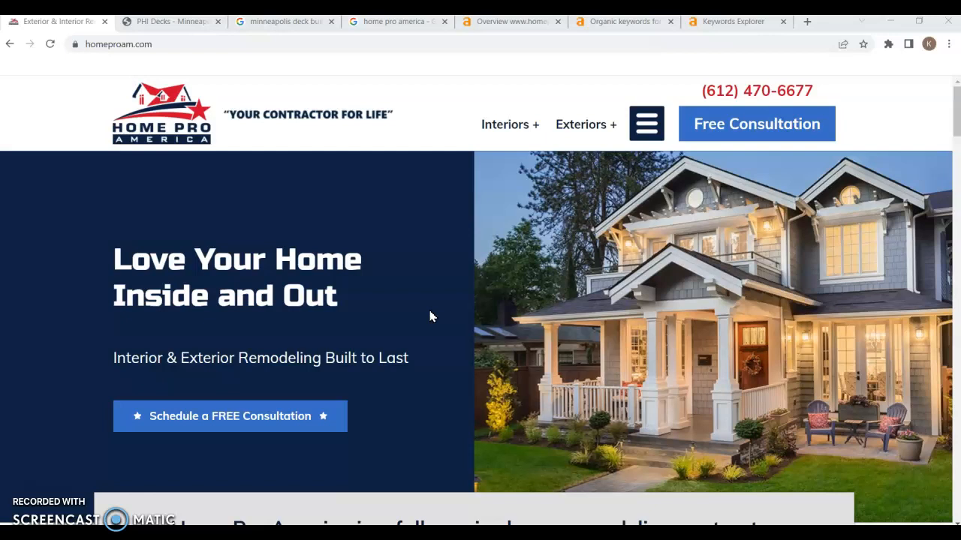
scroll("down", 3)
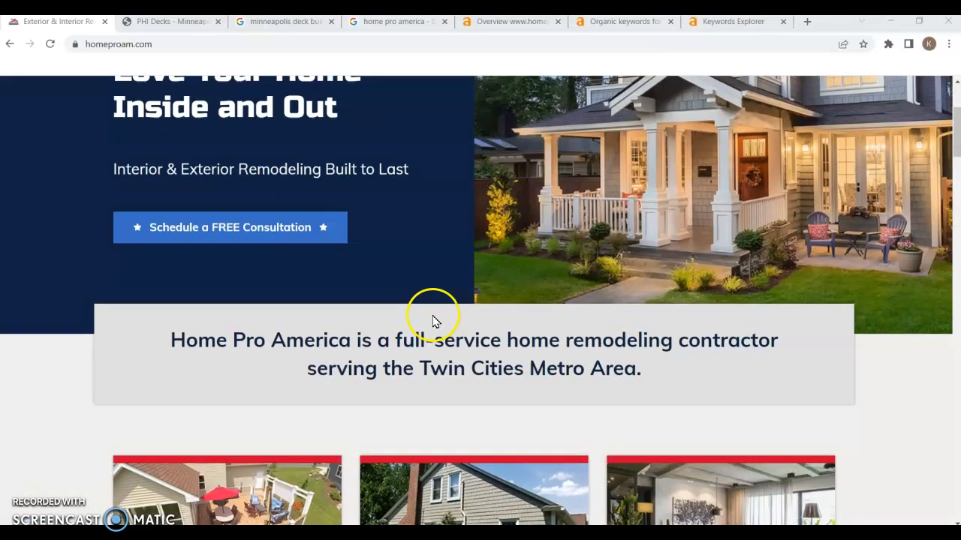
scroll("down", 3)
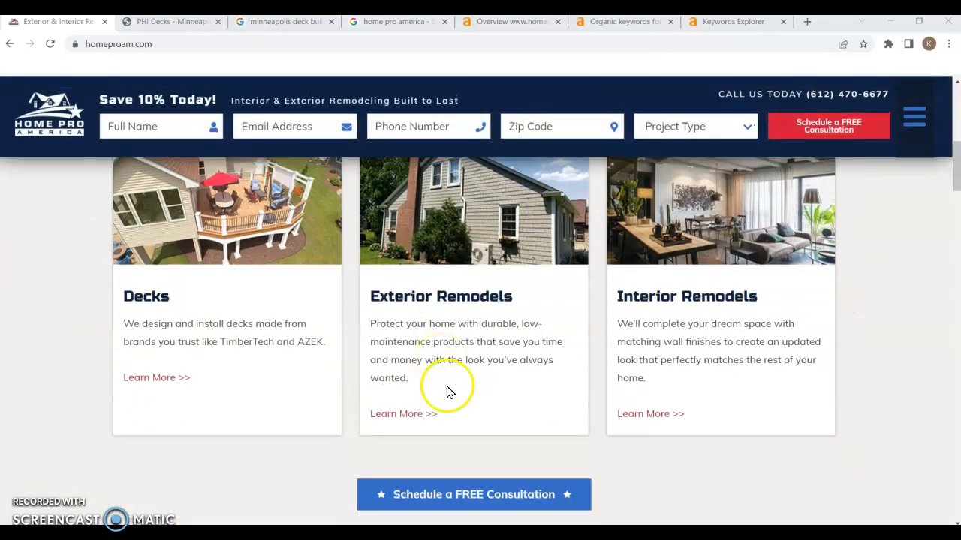
mouse_move(728, 295)
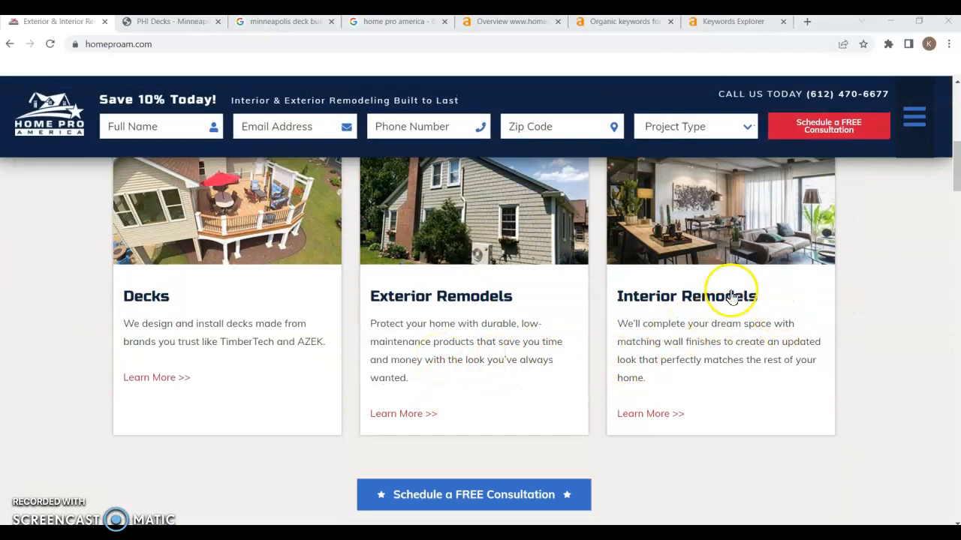
scroll("down", 3)
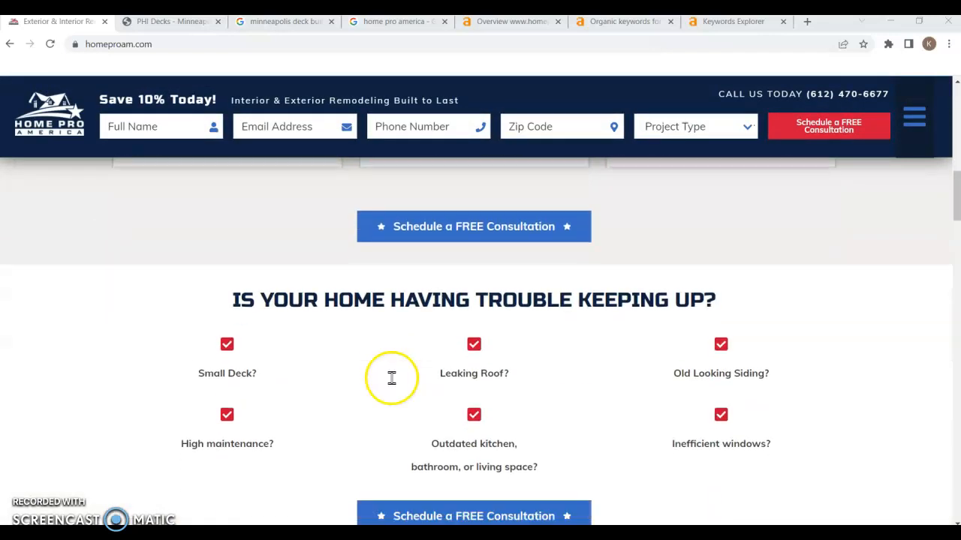
scroll("up", 3)
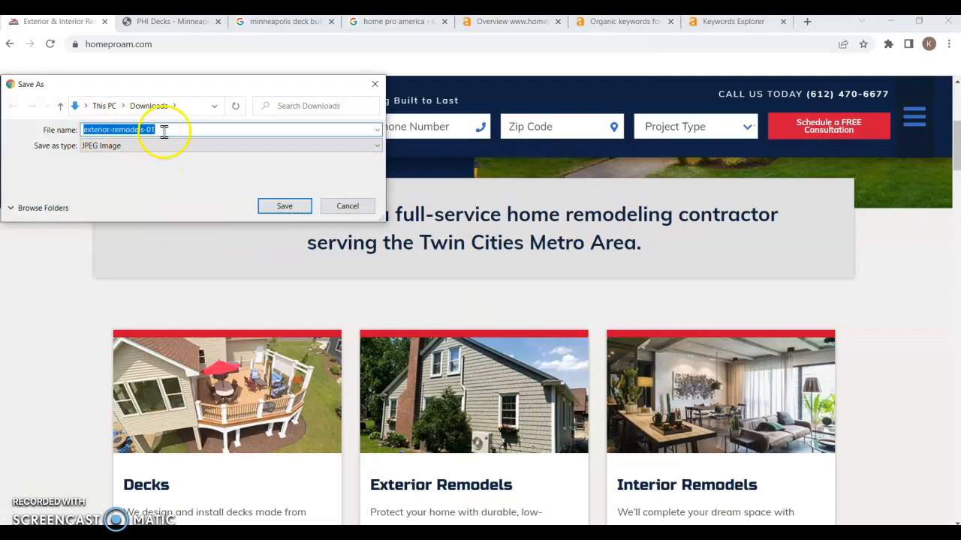
mouse_move(458, 462)
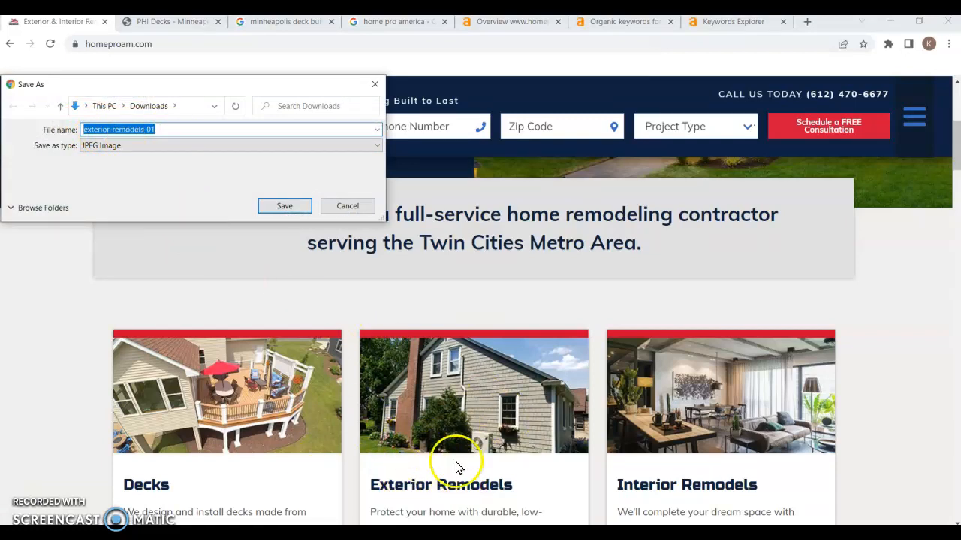
scroll("down", 3)
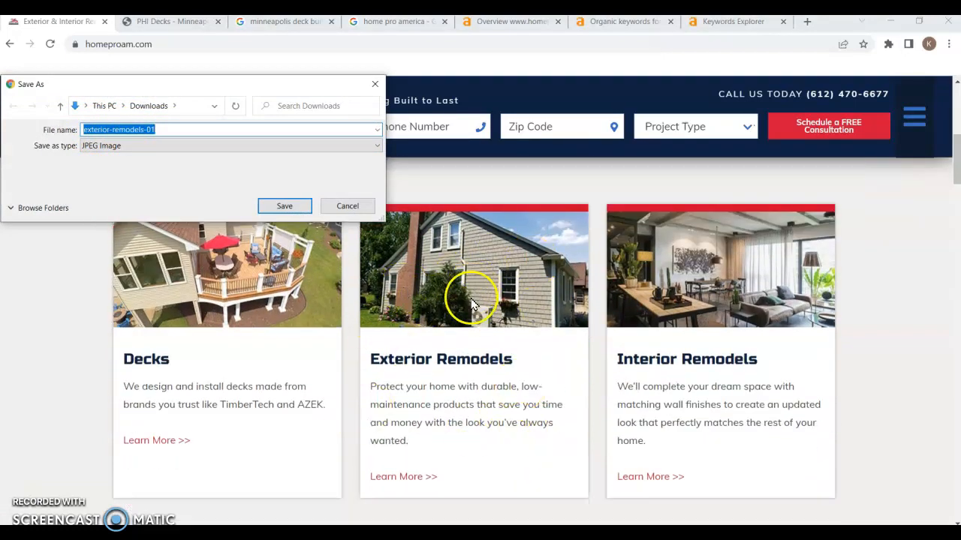
mouse_move(321, 210)
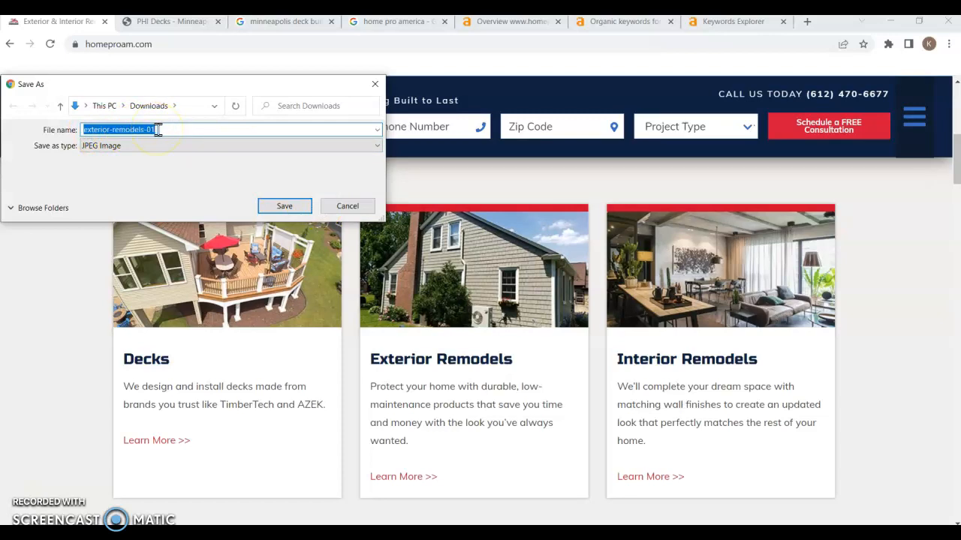
mouse_move(174, 133)
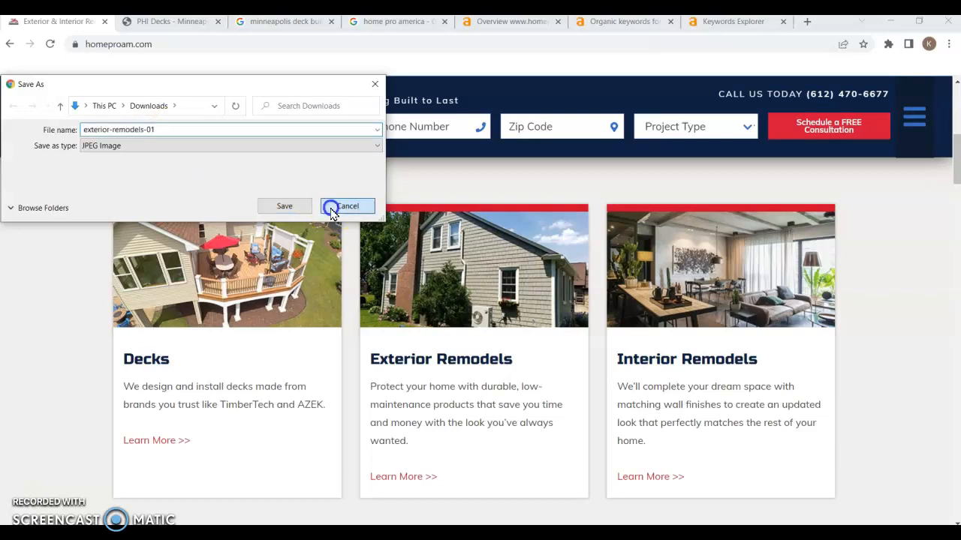
Cancel saving the exterior remodels image and scroll the Ahrefs matching keyword ideas.
left_click(346, 206)
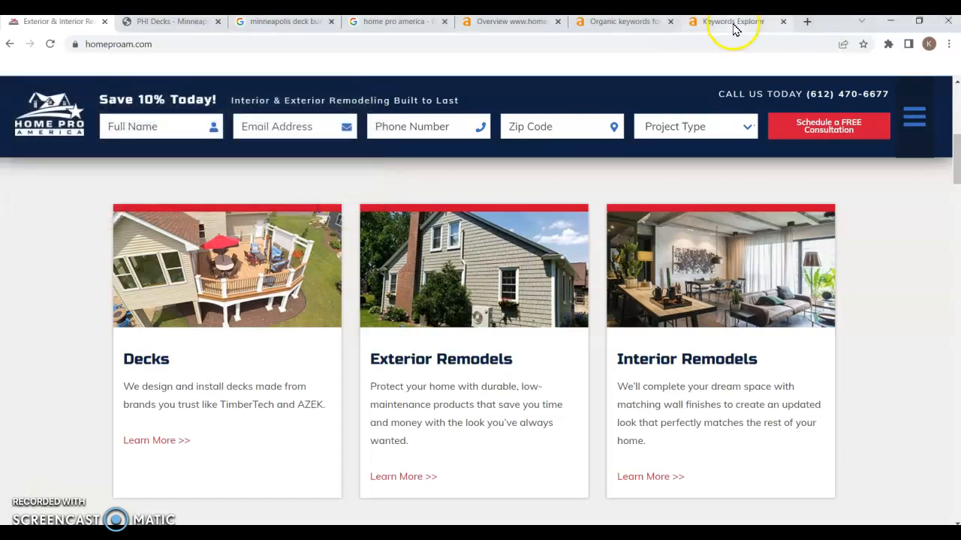
left_click(731, 21)
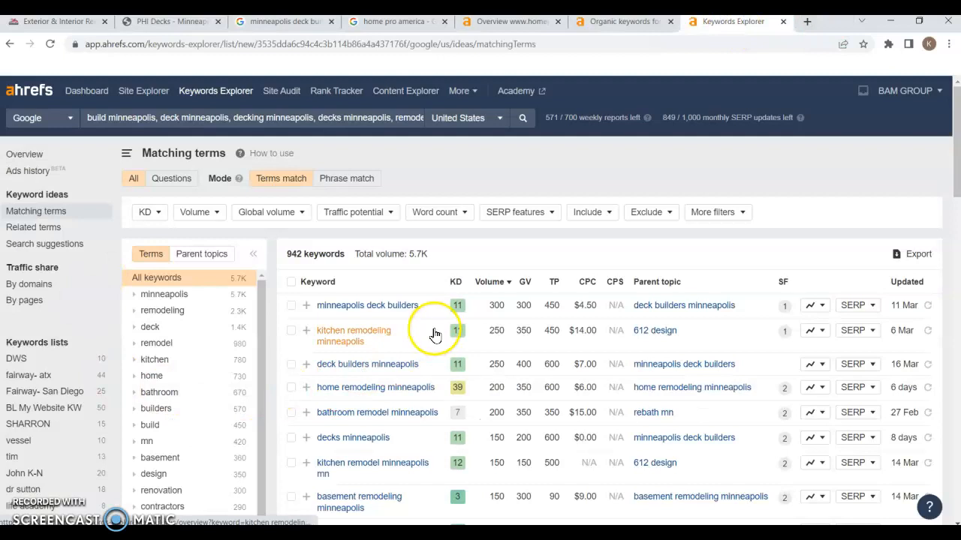
scroll("down", 3)
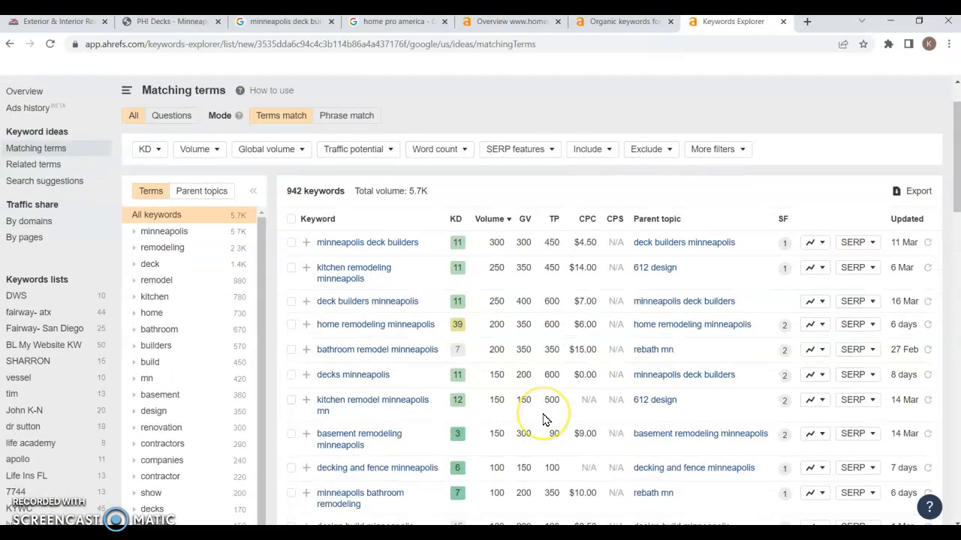
scroll("down", 3)
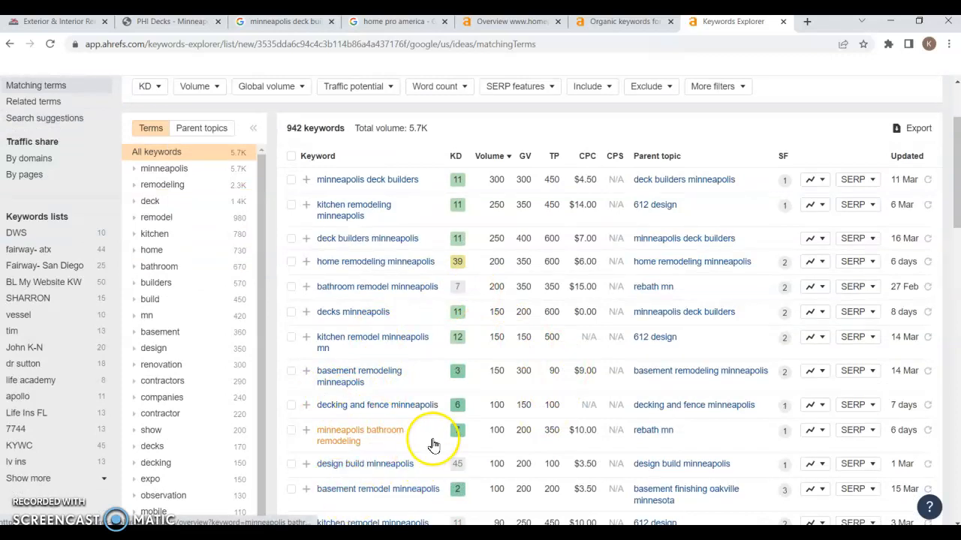
scroll("down", 3)
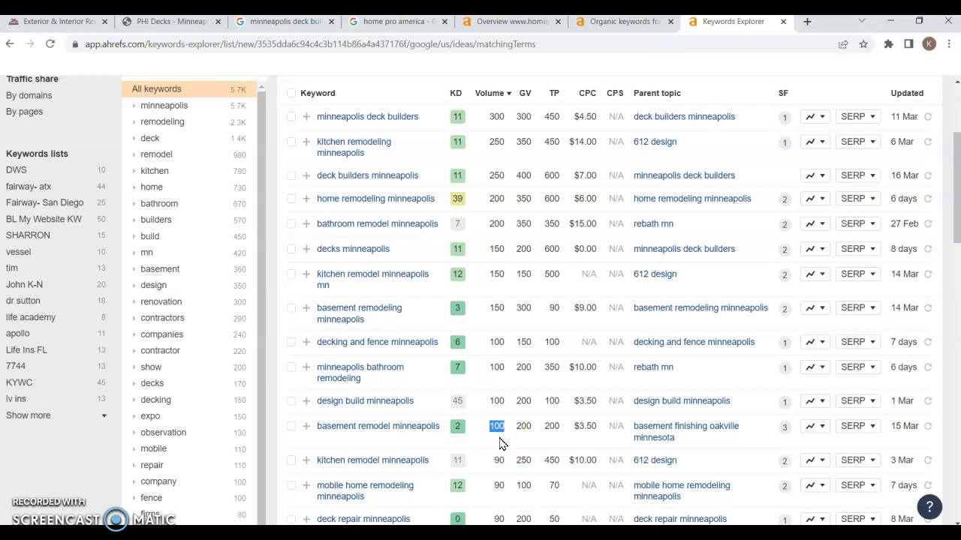
mouse_move(347, 435)
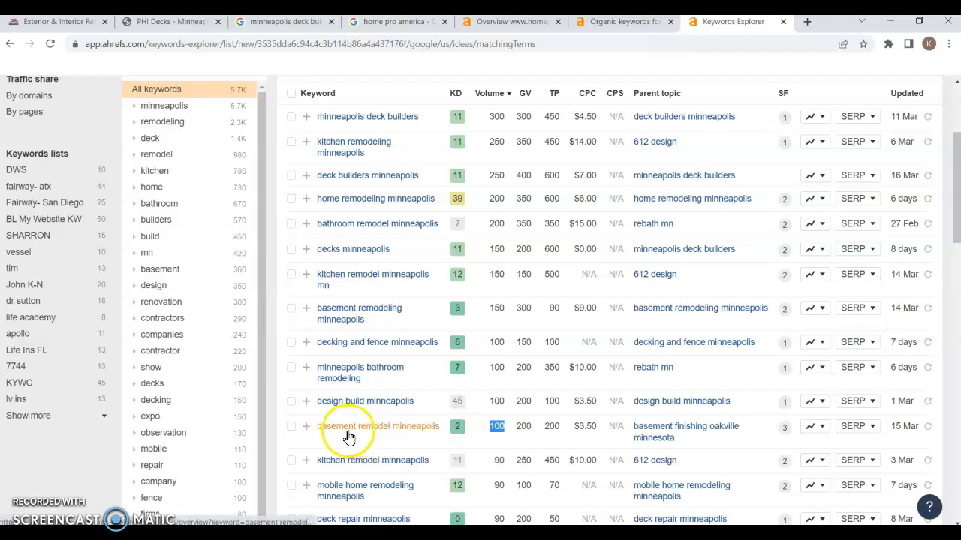
mouse_move(417, 432)
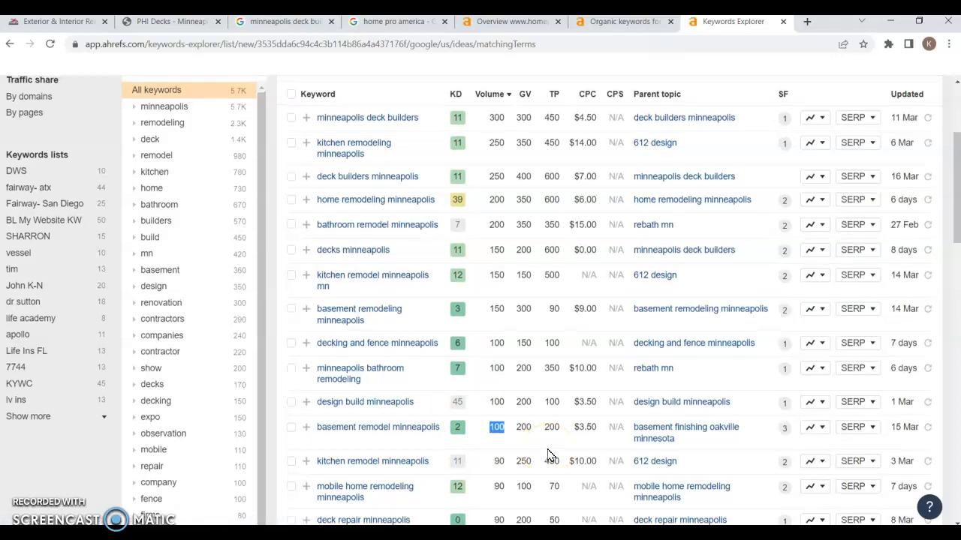
Scroll the homepage back up to the top hero section.
scroll("up", 3)
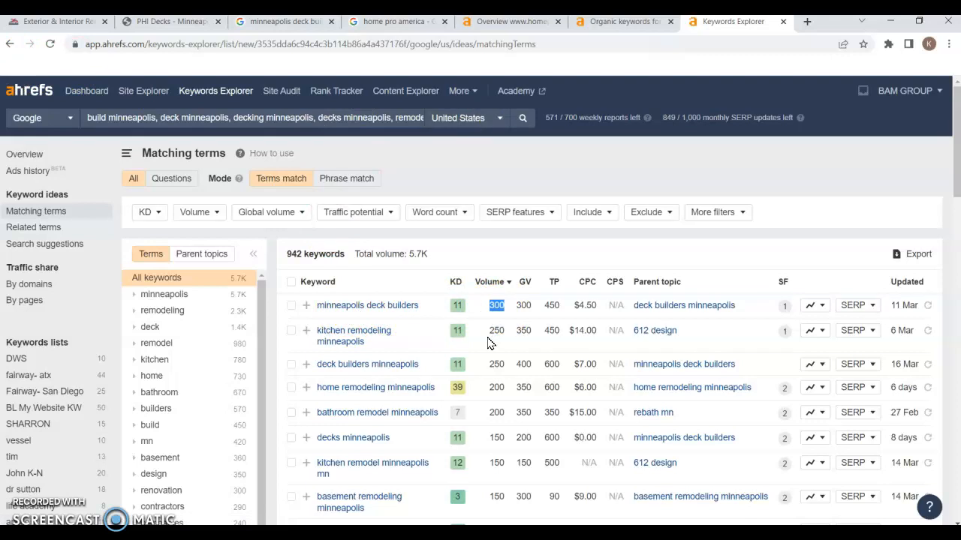
mouse_move(494, 330)
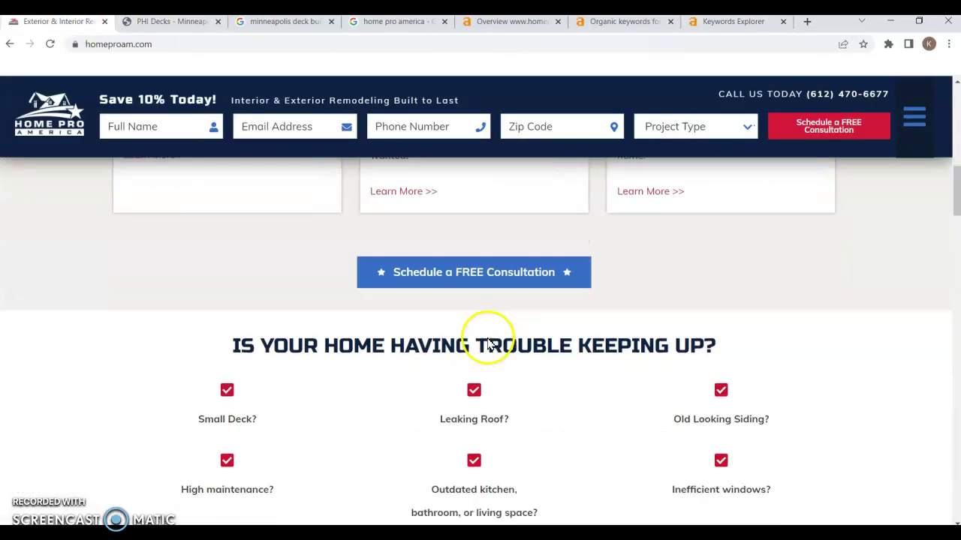
scroll("up", 3)
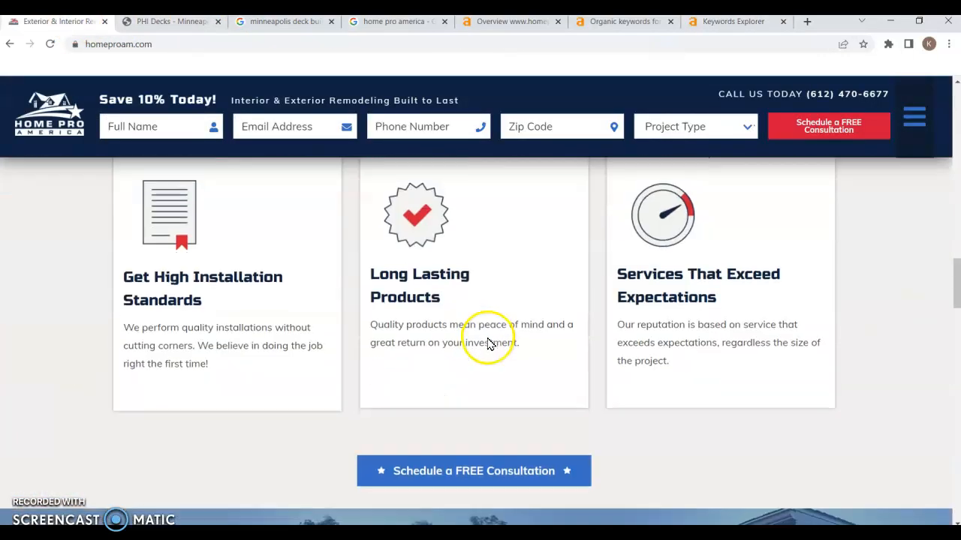
scroll("down", 3)
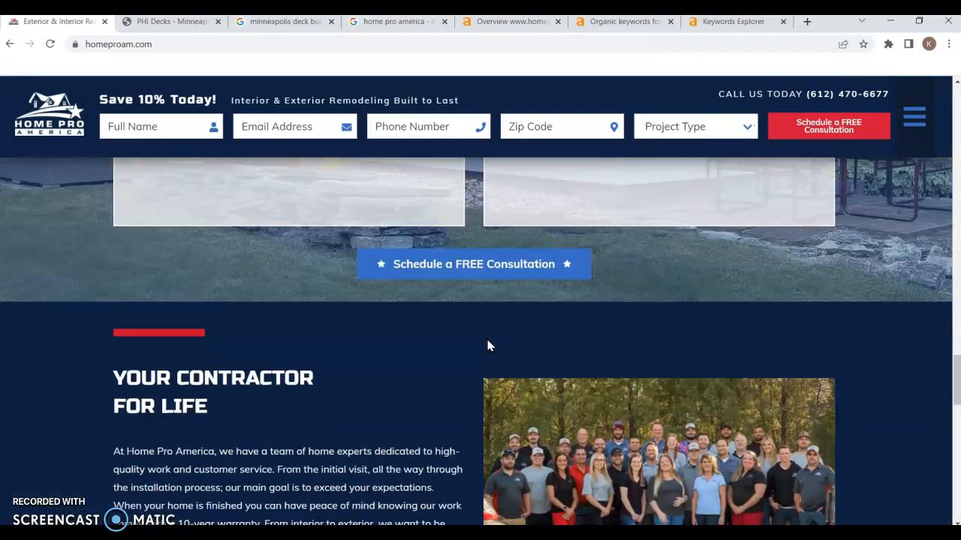
scroll("down", 3)
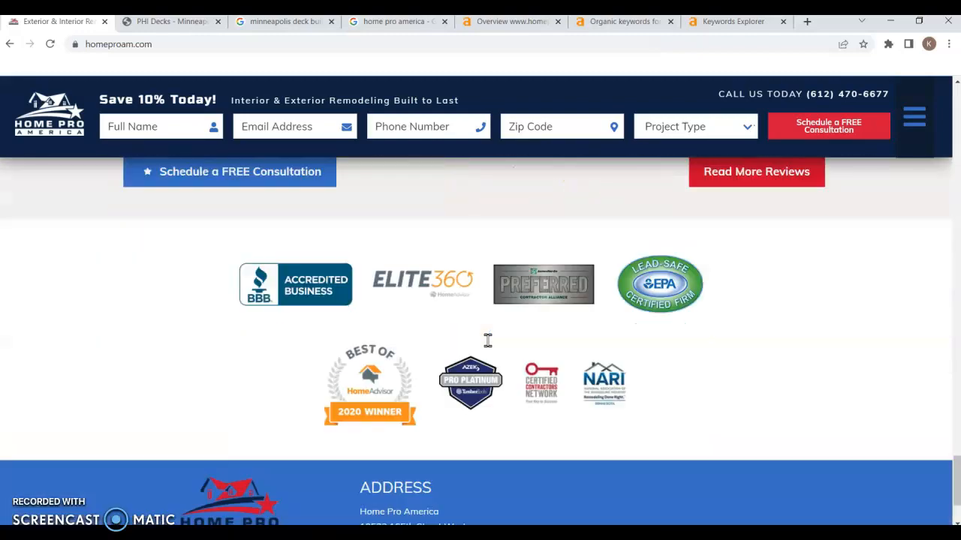
scroll("up", 3)
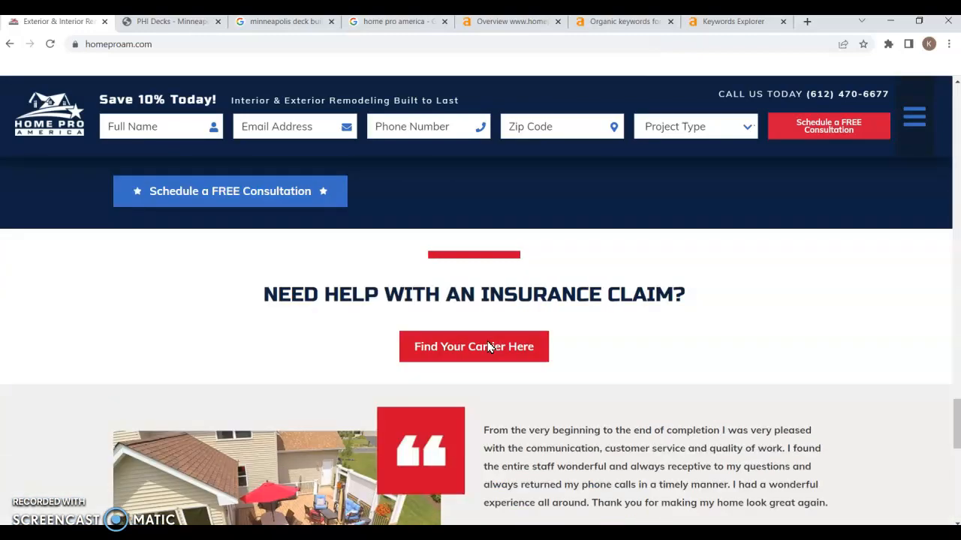
scroll("down", 3)
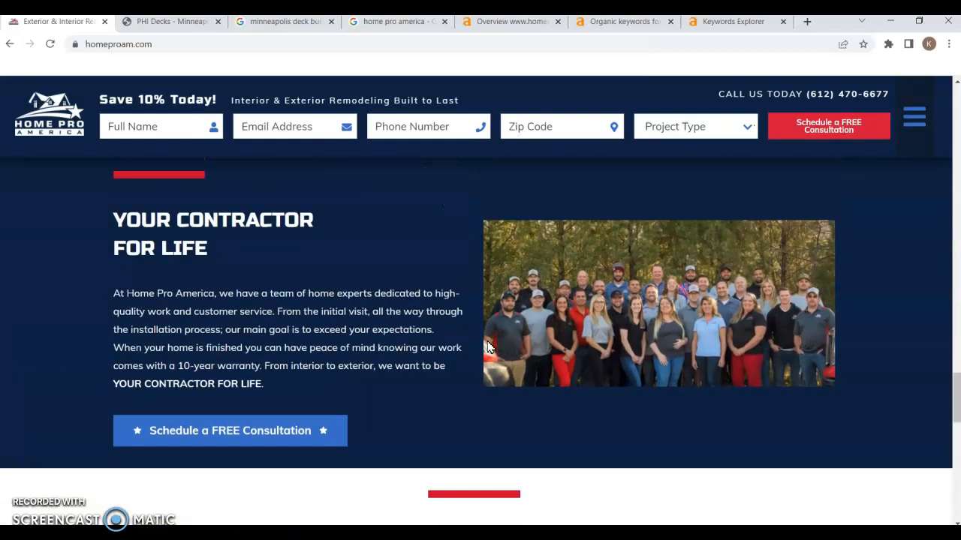
scroll("down", 3)
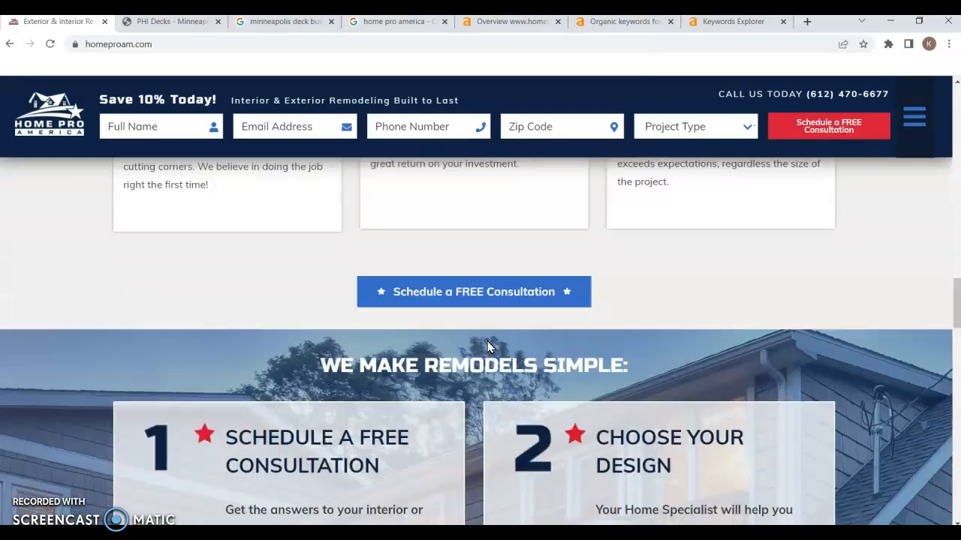
scroll("up", 3)
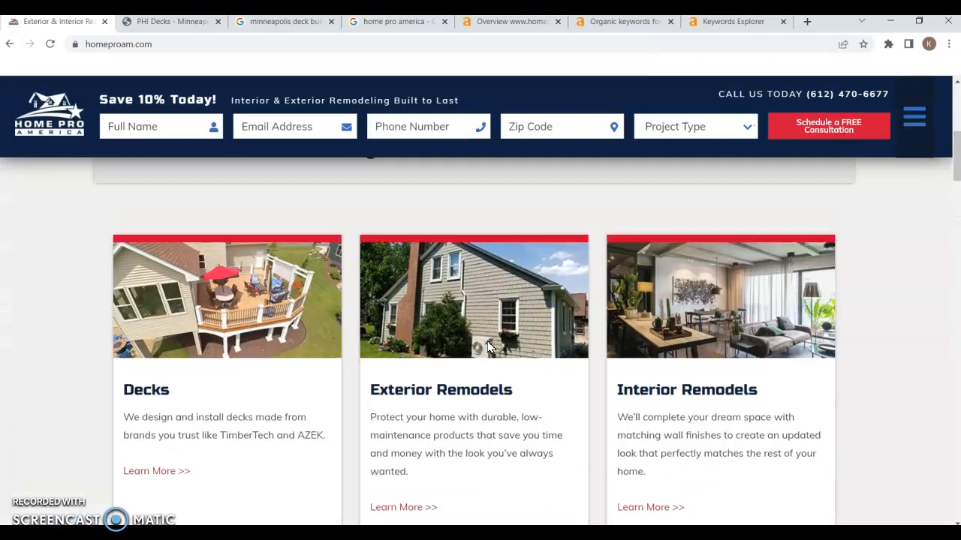
scroll("up", 3)
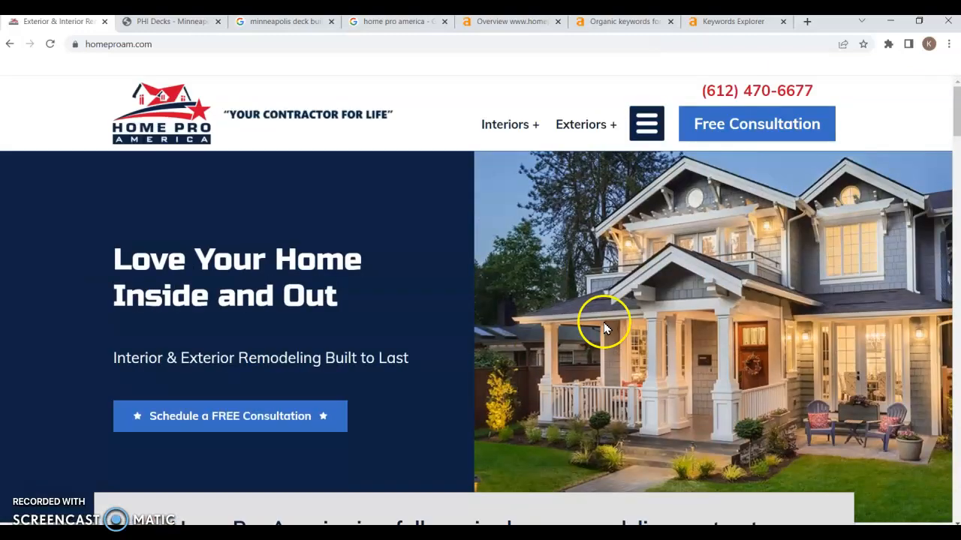
mouse_move(351, 260)
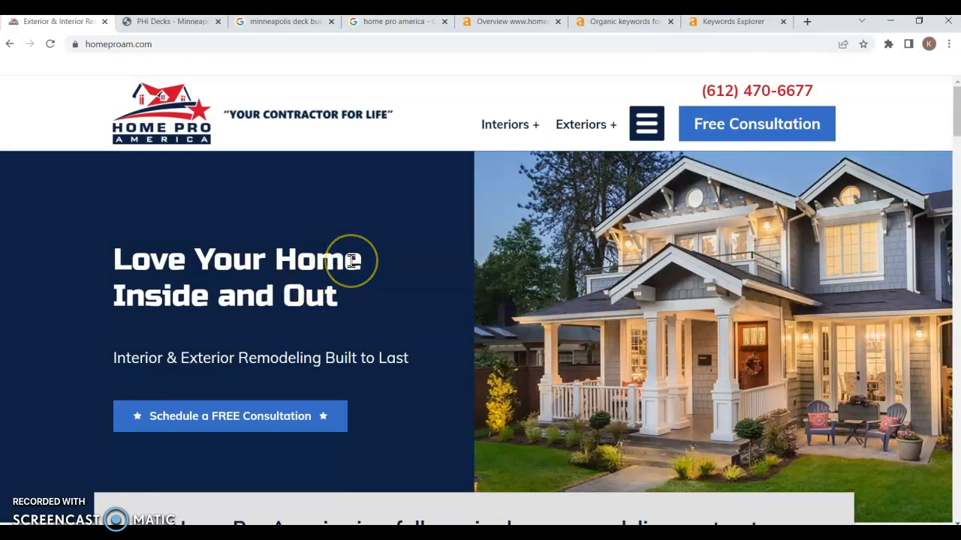
mouse_move(546, 247)
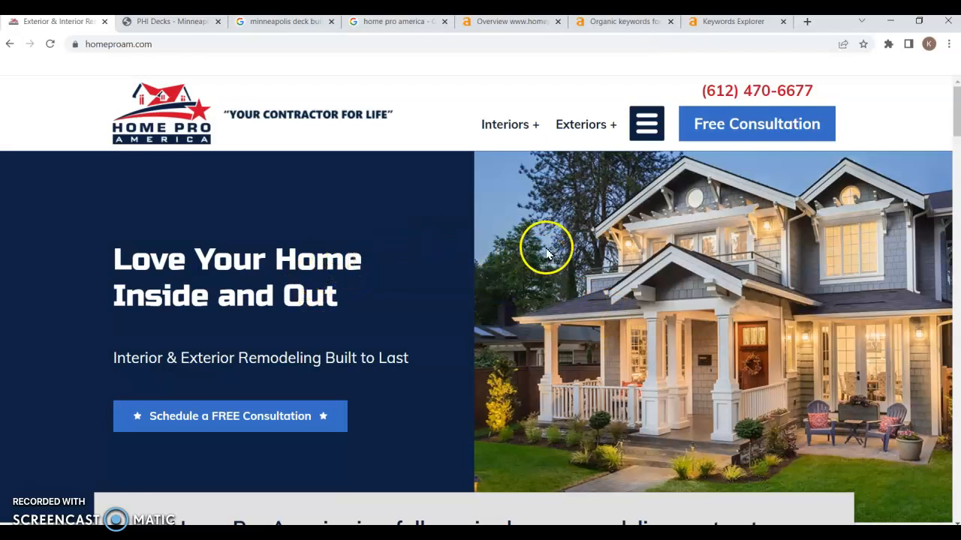
mouse_move(548, 252)
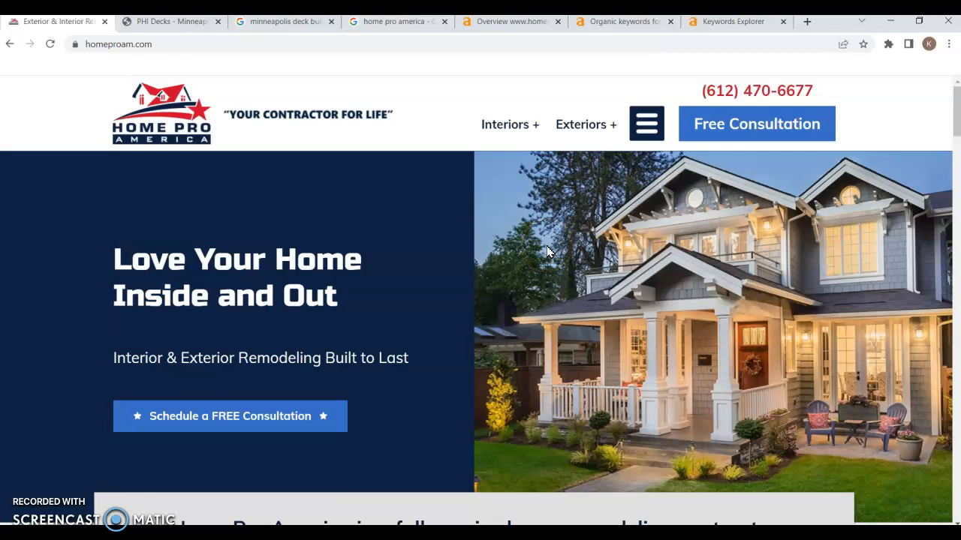
mouse_move(171, 21)
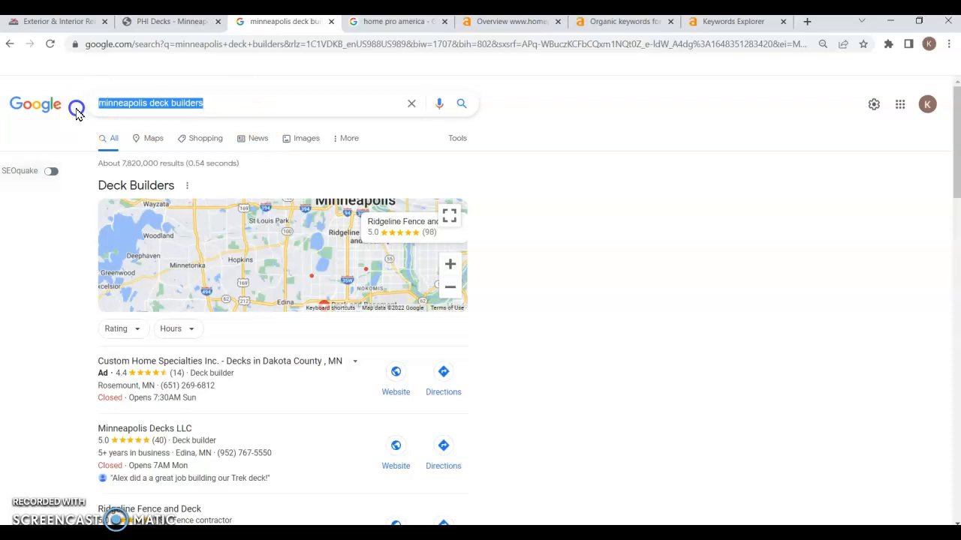
mouse_move(248, 108)
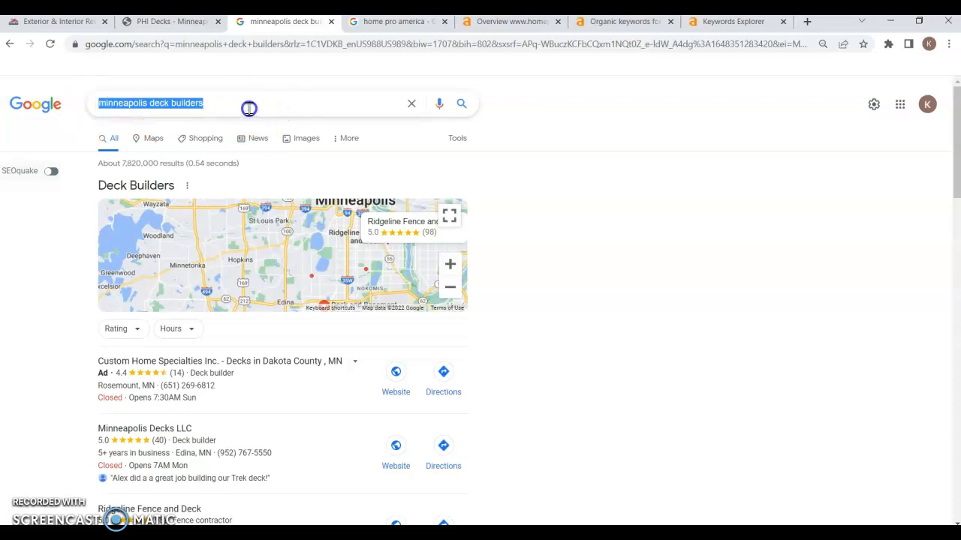
mouse_move(513, 104)
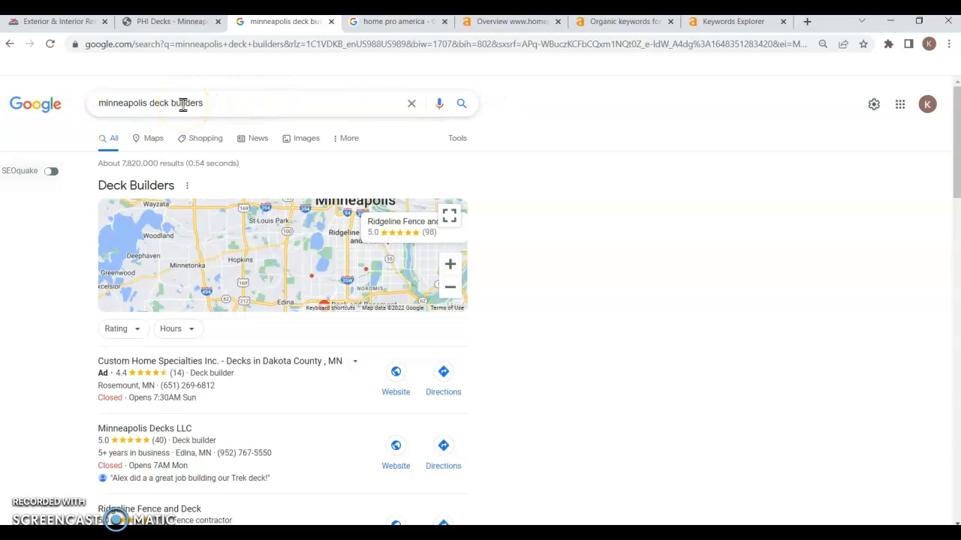
mouse_move(372, 184)
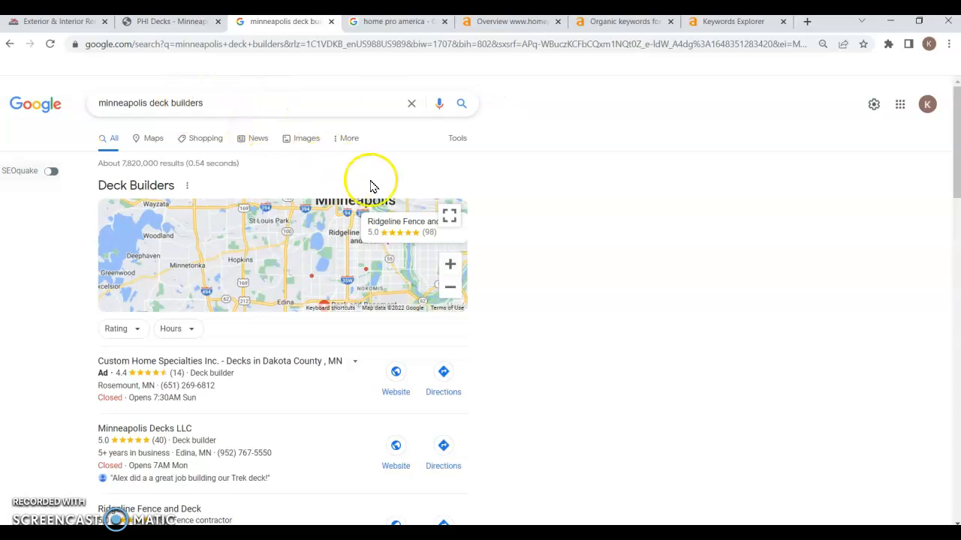
mouse_move(154, 230)
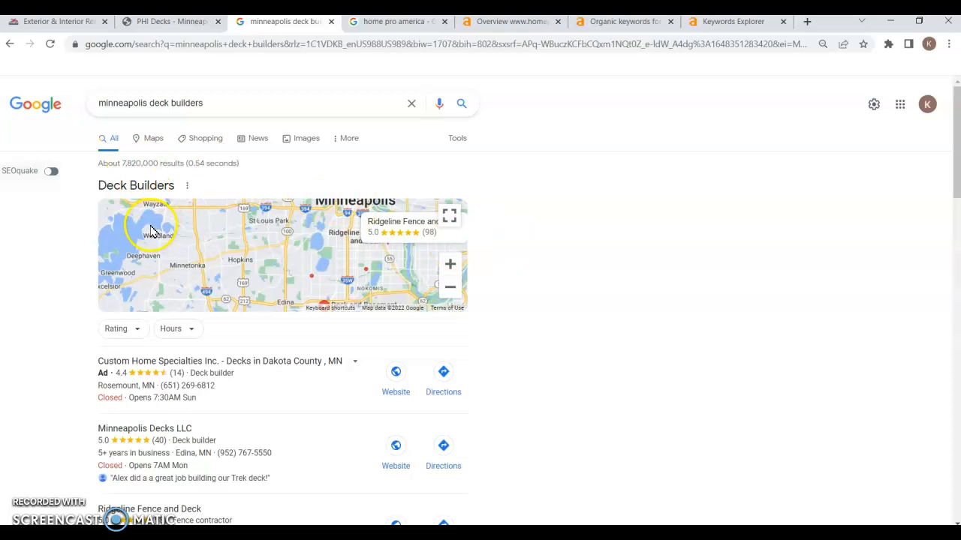
mouse_move(113, 178)
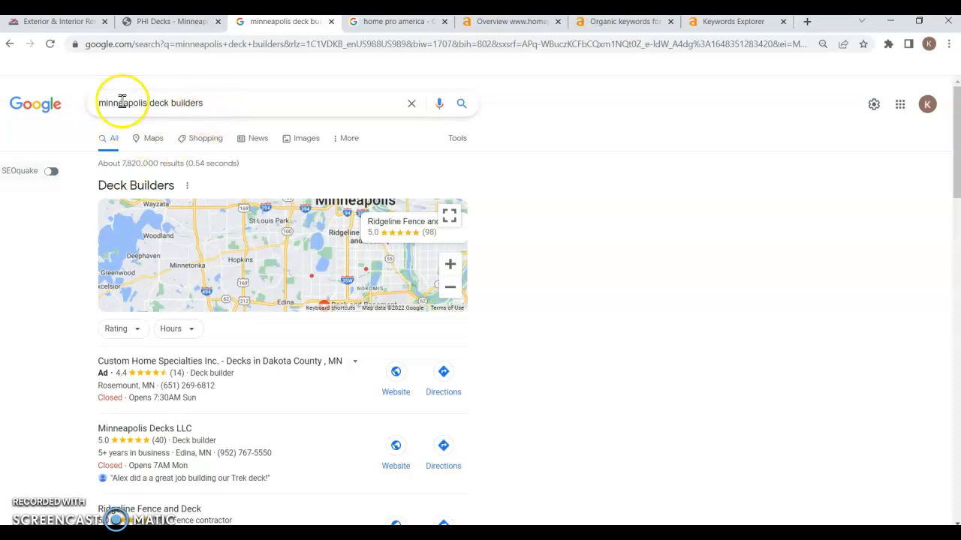
mouse_move(302, 218)
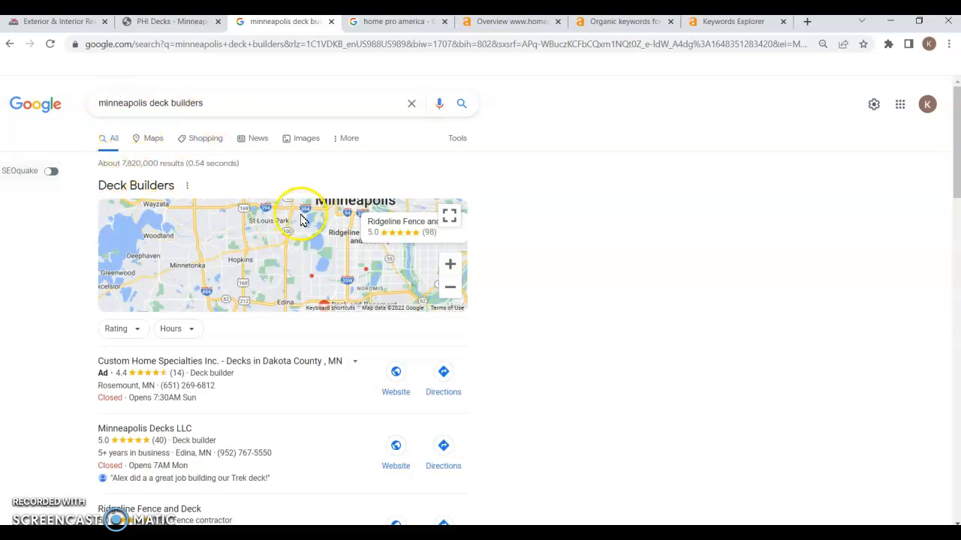
Scroll through the Deck Builders map pack listings down to the organic results.
scroll("down", 3)
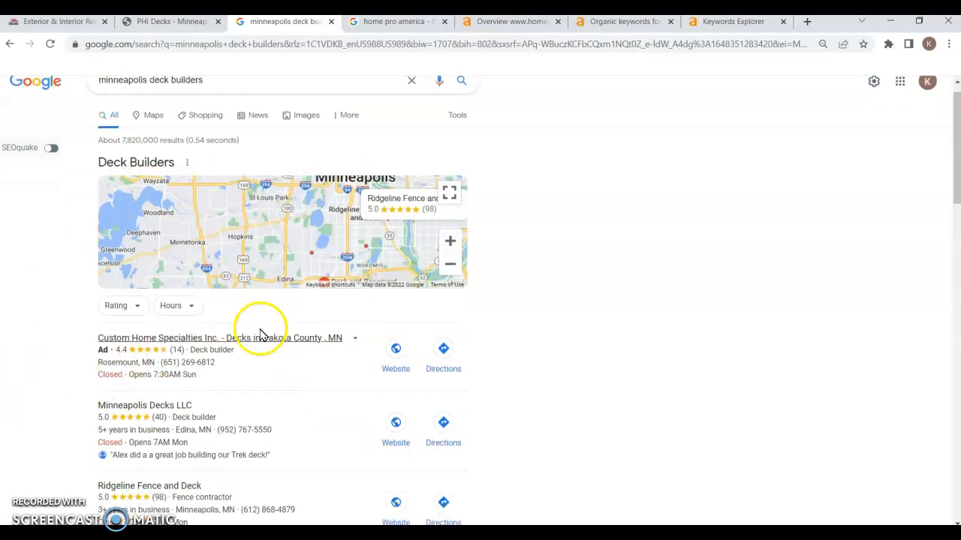
scroll("down", 3)
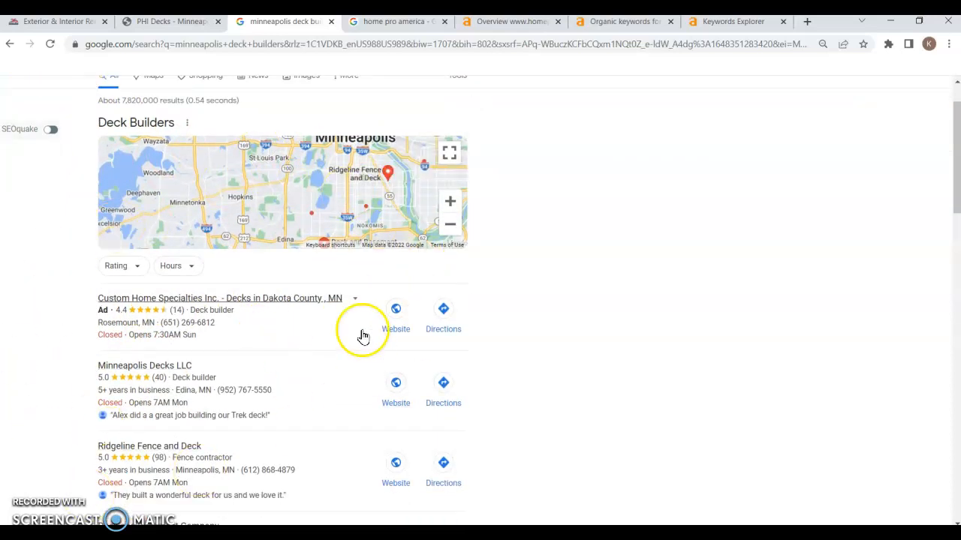
scroll("down", 3)
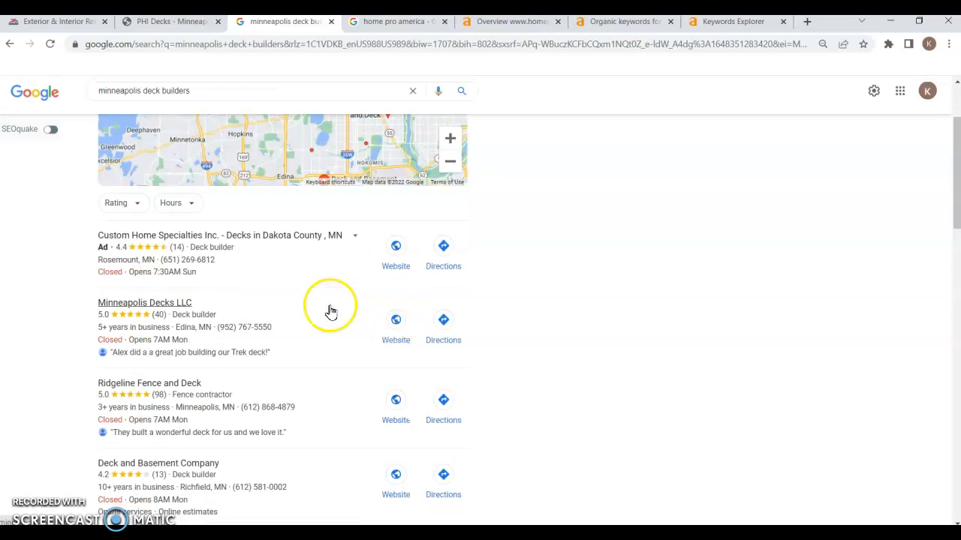
scroll("down", 3)
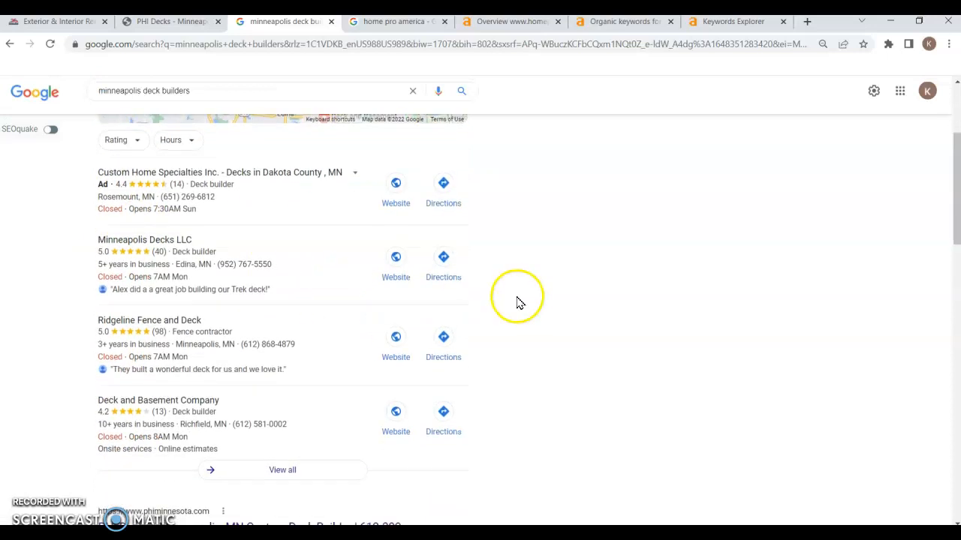
mouse_move(89, 285)
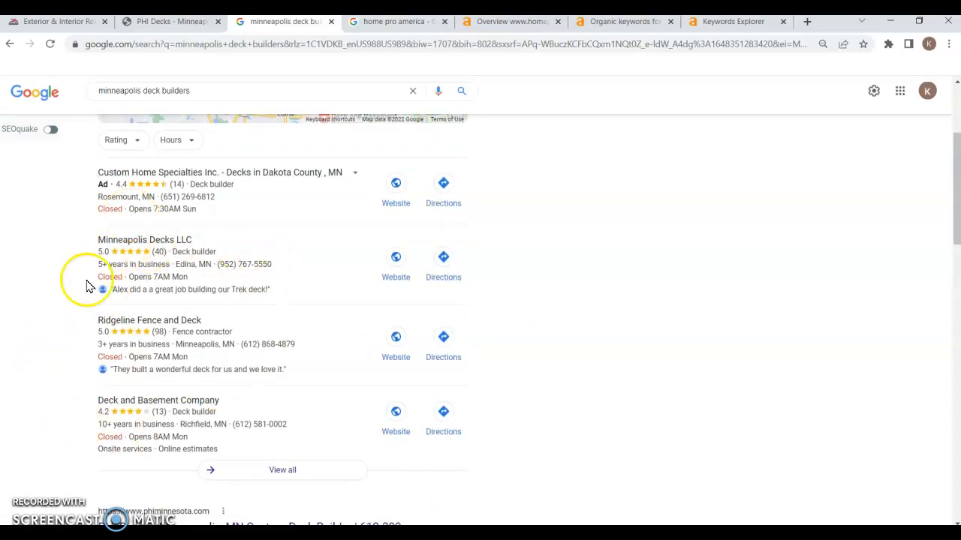
mouse_move(166, 259)
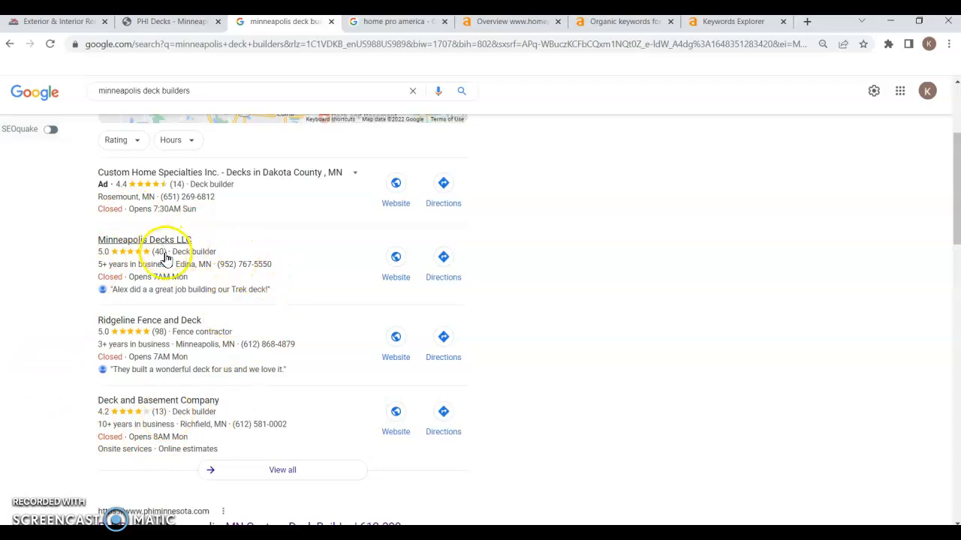
mouse_move(186, 279)
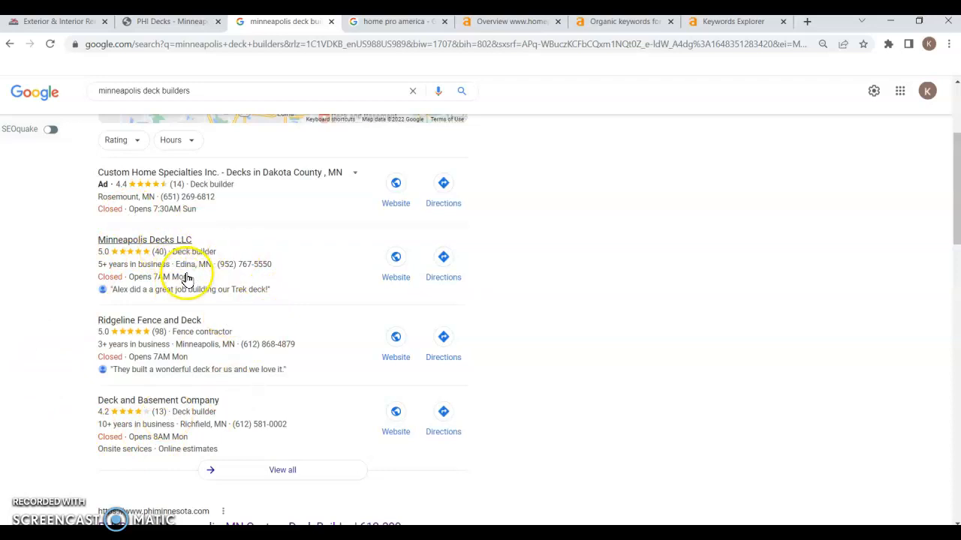
mouse_move(142, 236)
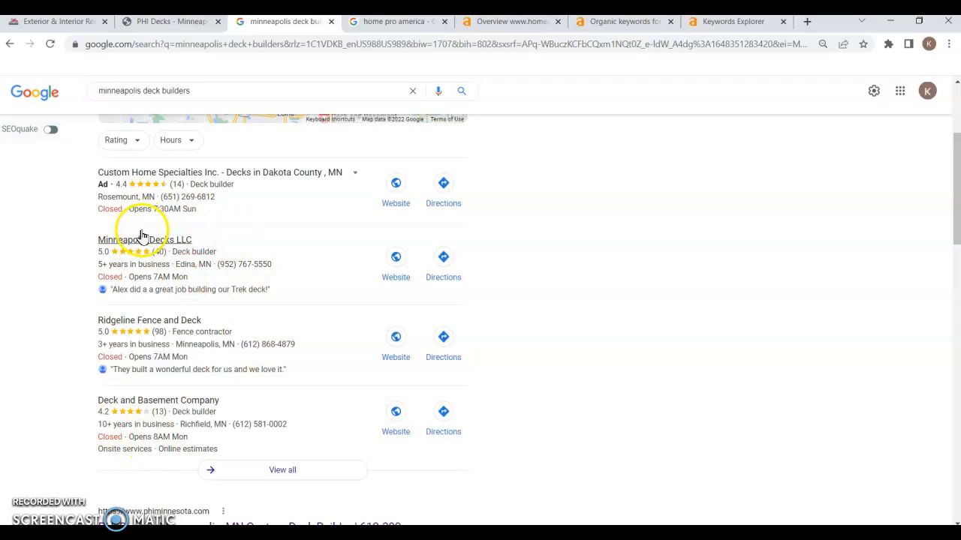
mouse_move(203, 288)
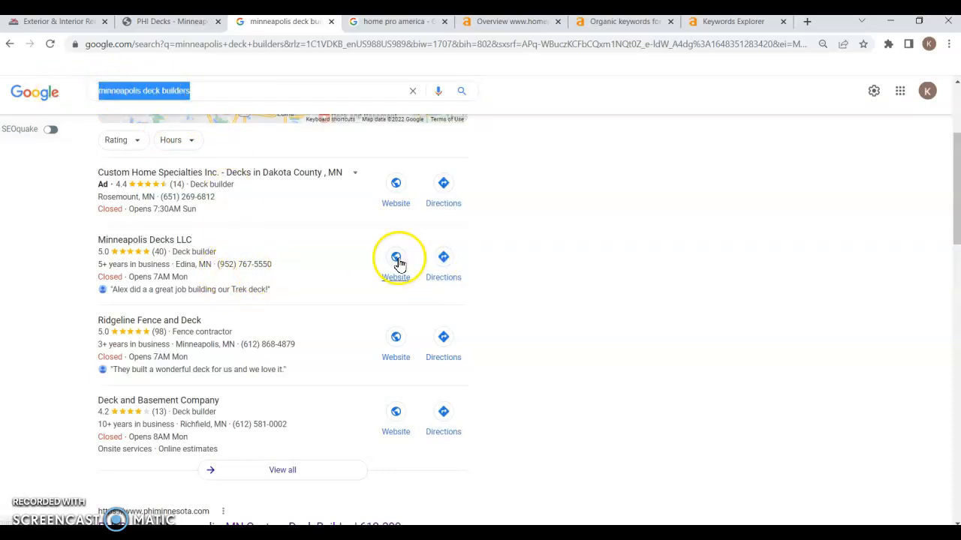
mouse_move(304, 290)
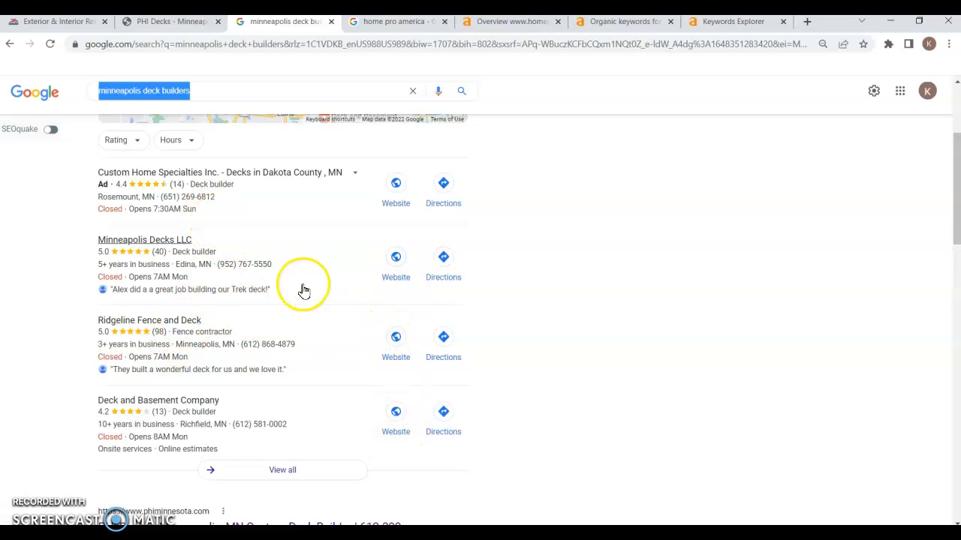
mouse_move(44, 407)
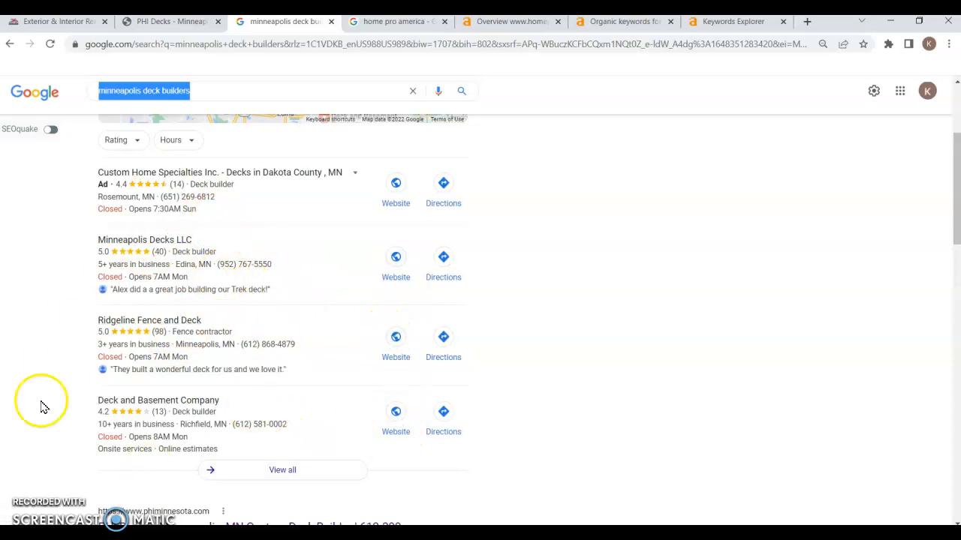
mouse_move(198, 413)
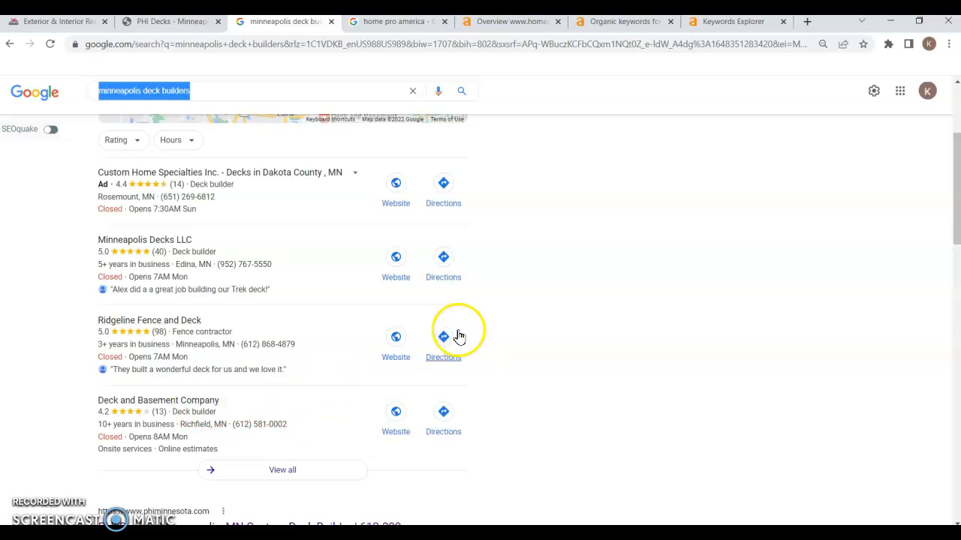
mouse_move(307, 280)
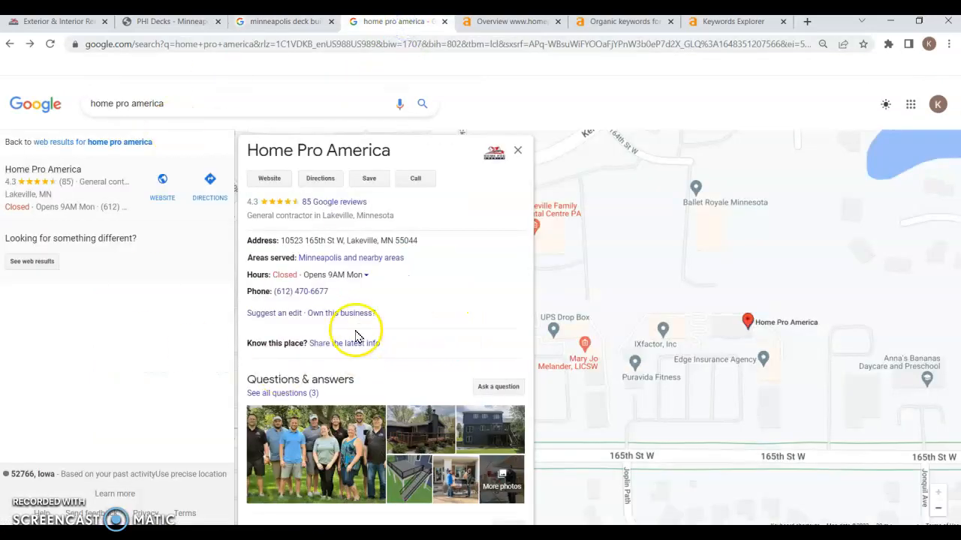
mouse_move(285, 210)
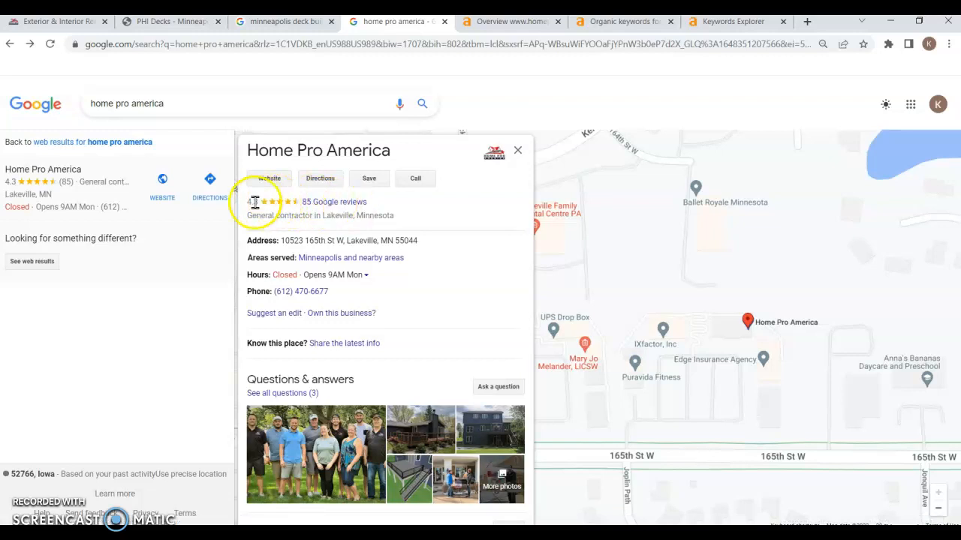
mouse_move(381, 209)
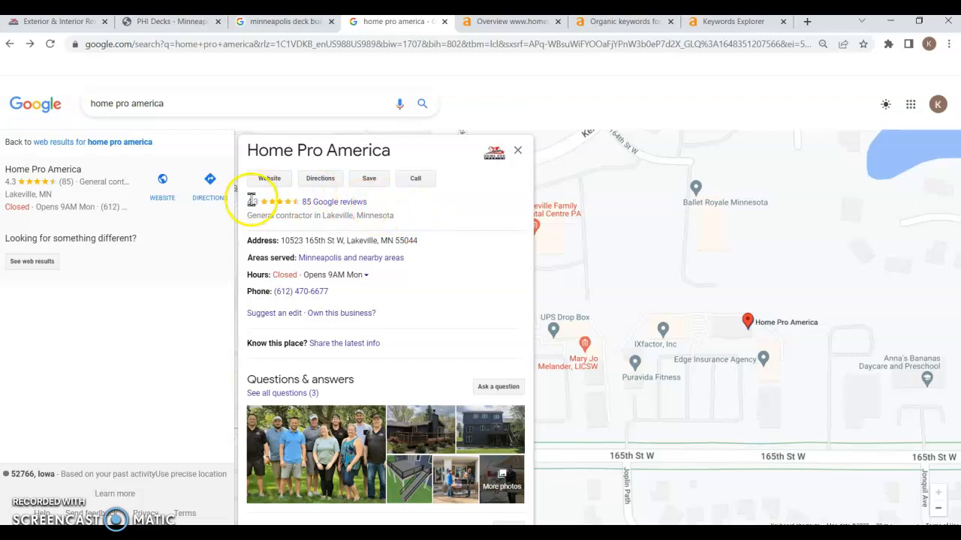
mouse_move(405, 236)
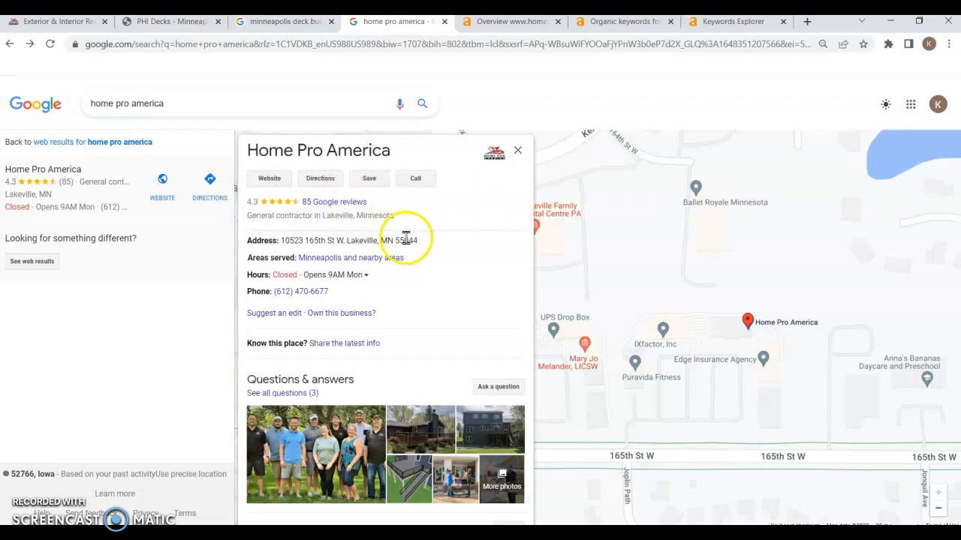
mouse_move(450, 218)
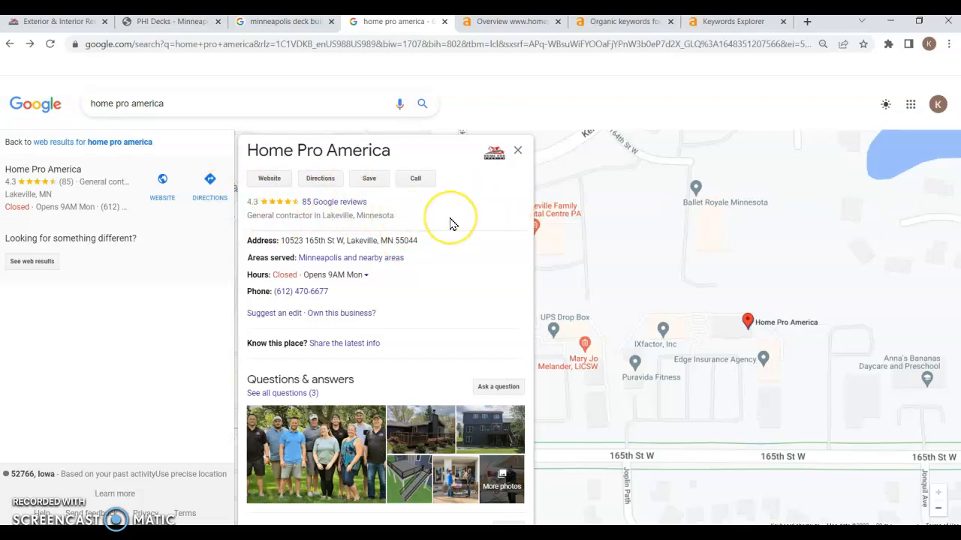
Review the Home Pro America Maps profile (4.3 stars, 85 reviews), then return to deck builders results.
scroll("down", 3)
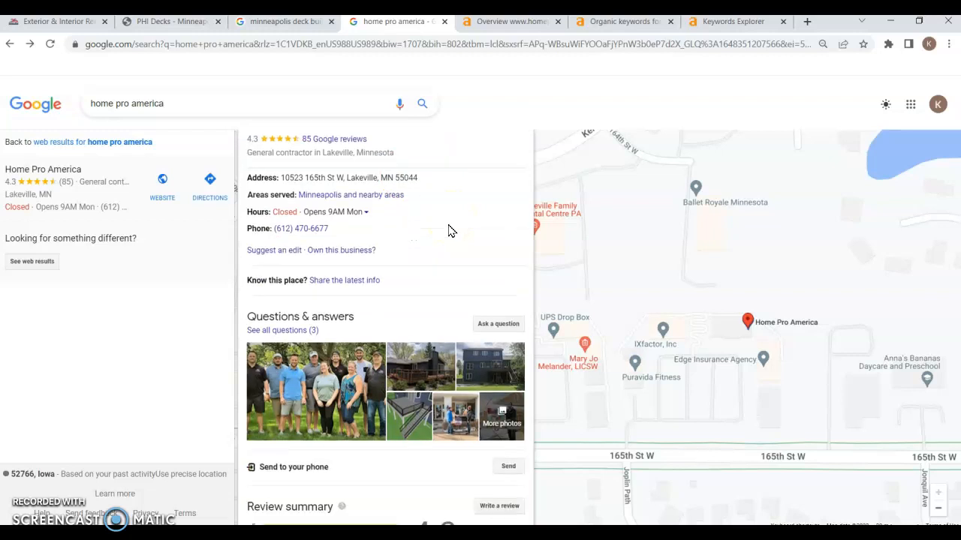
scroll("down", 3)
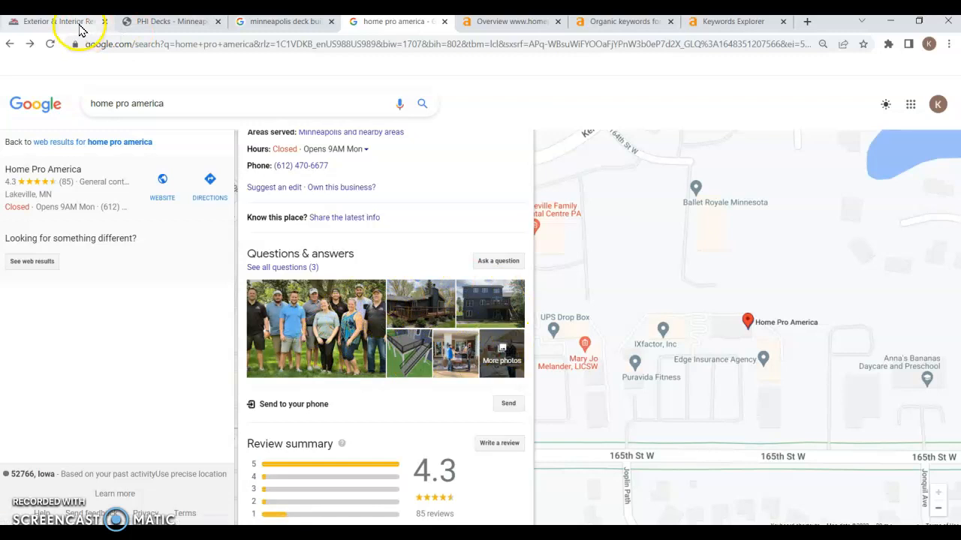
mouse_move(347, 328)
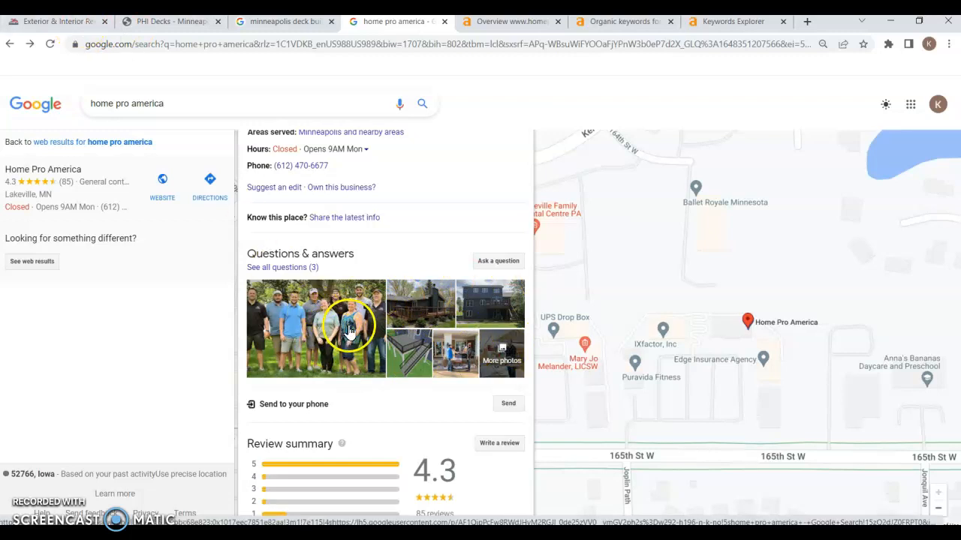
mouse_move(336, 373)
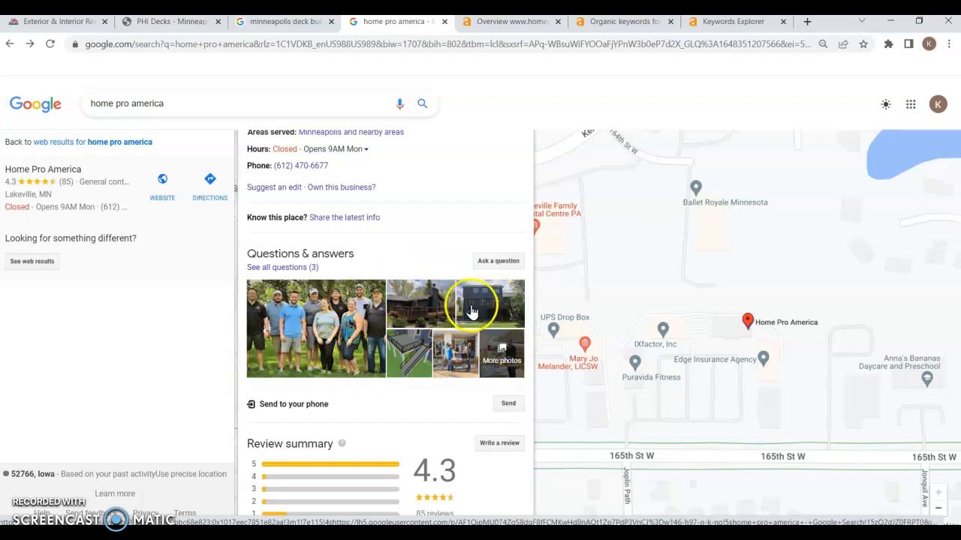
mouse_move(426, 333)
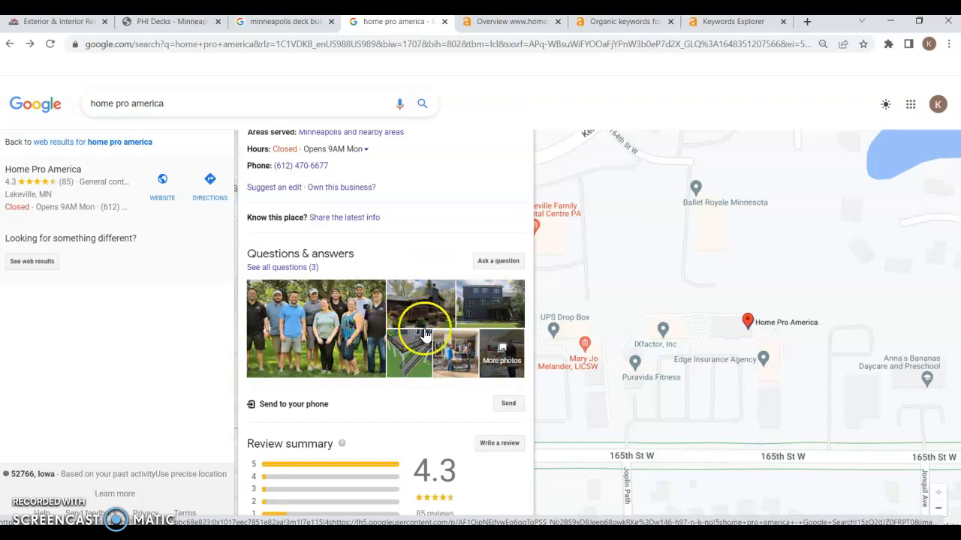
scroll("down", 3)
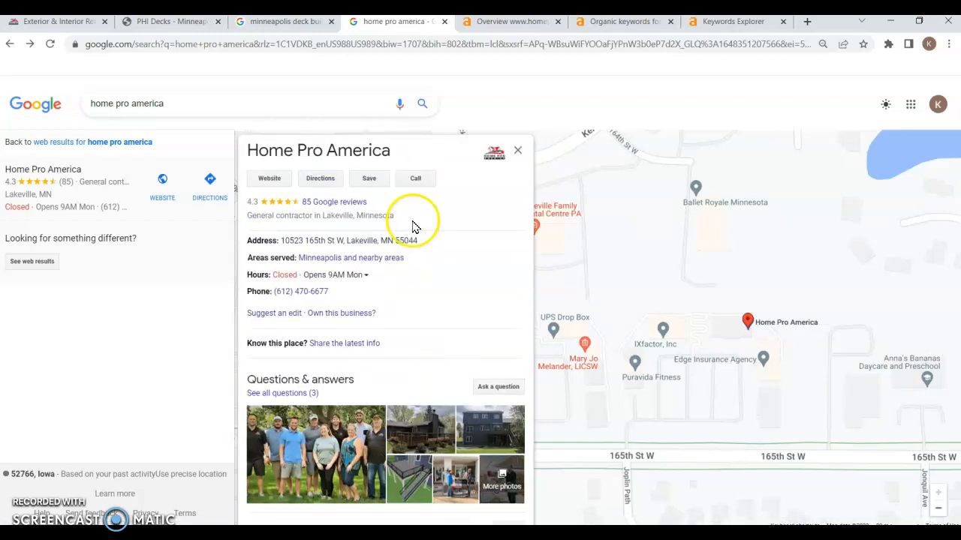
left_click(284, 21)
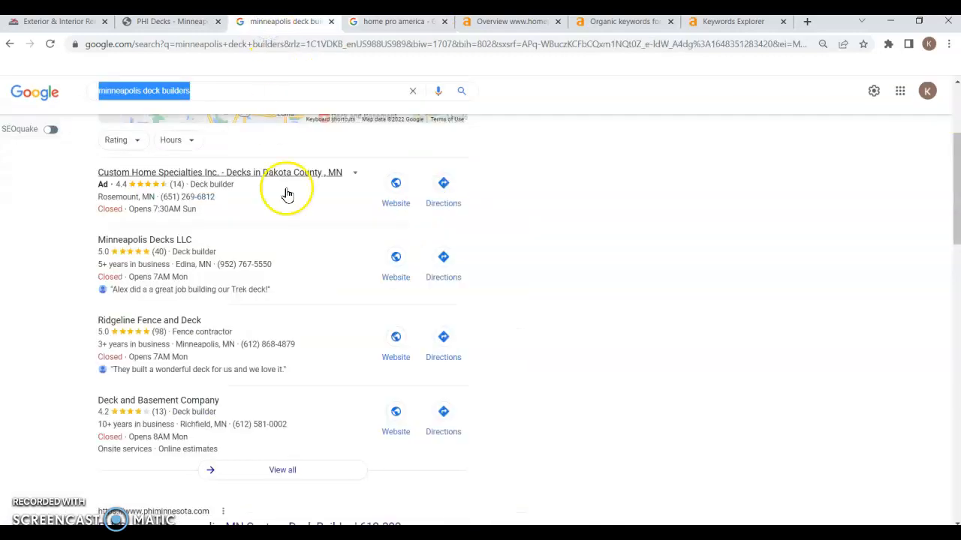
mouse_move(94, 356)
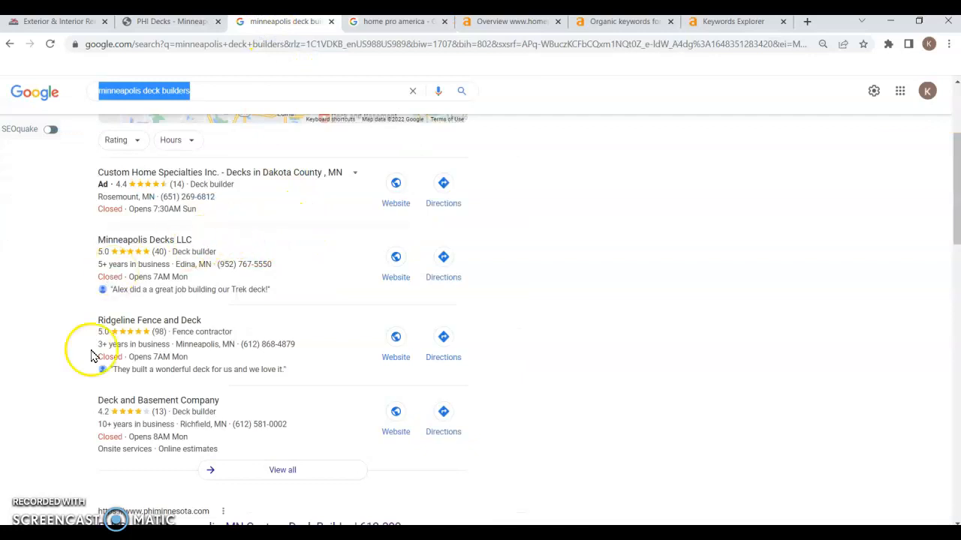
mouse_move(227, 354)
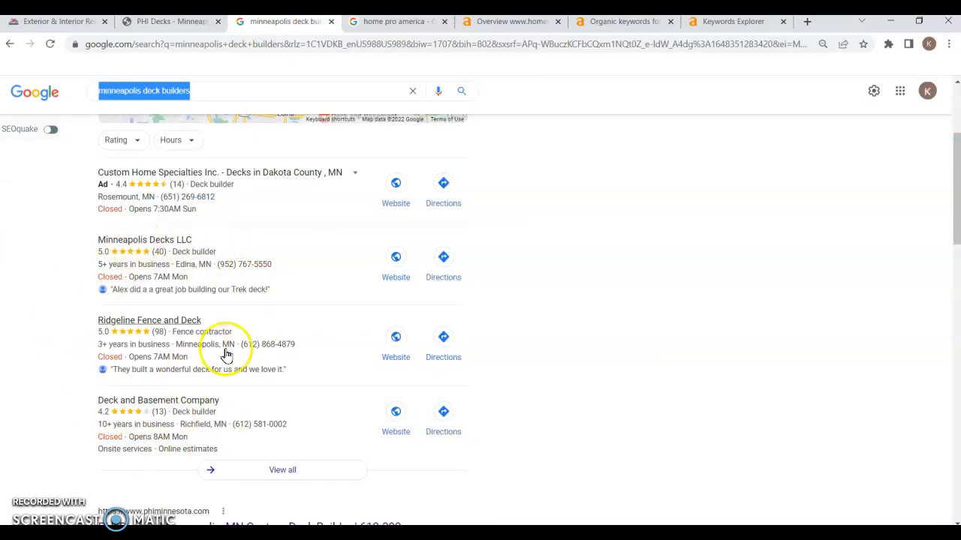
mouse_move(505, 248)
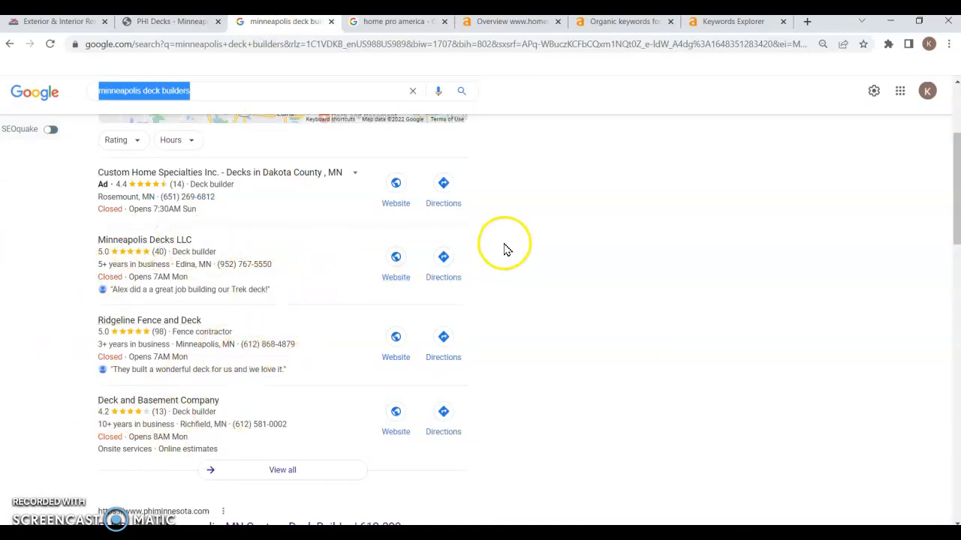
mouse_move(480, 251)
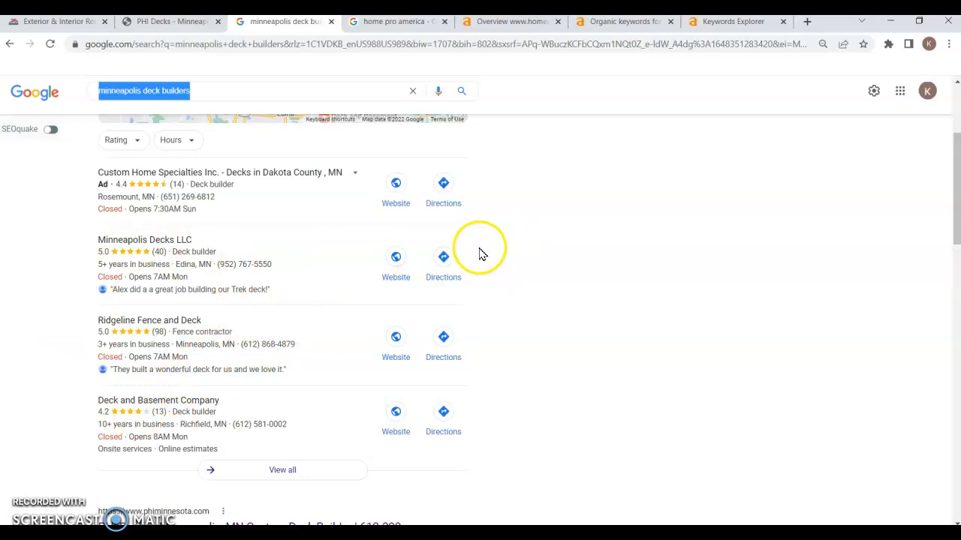
mouse_move(214, 250)
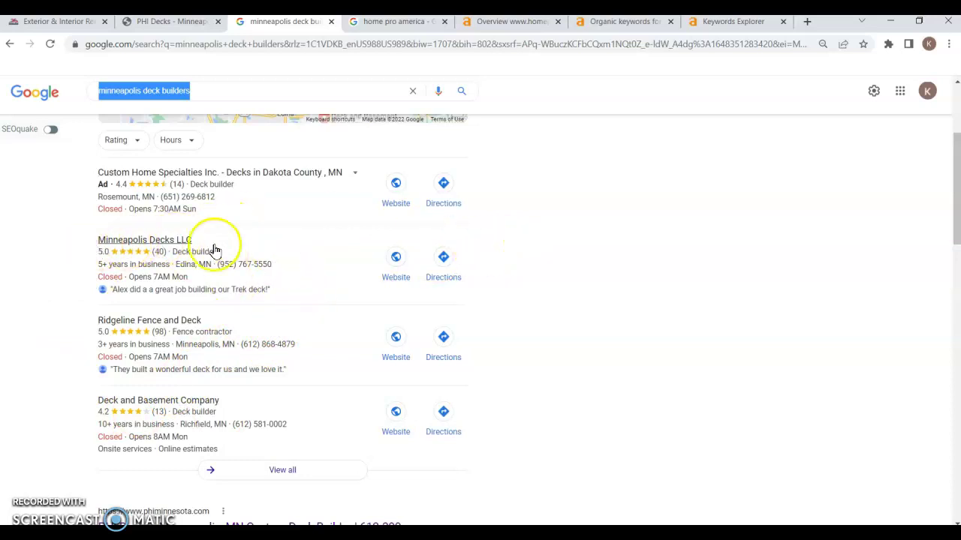
mouse_move(181, 338)
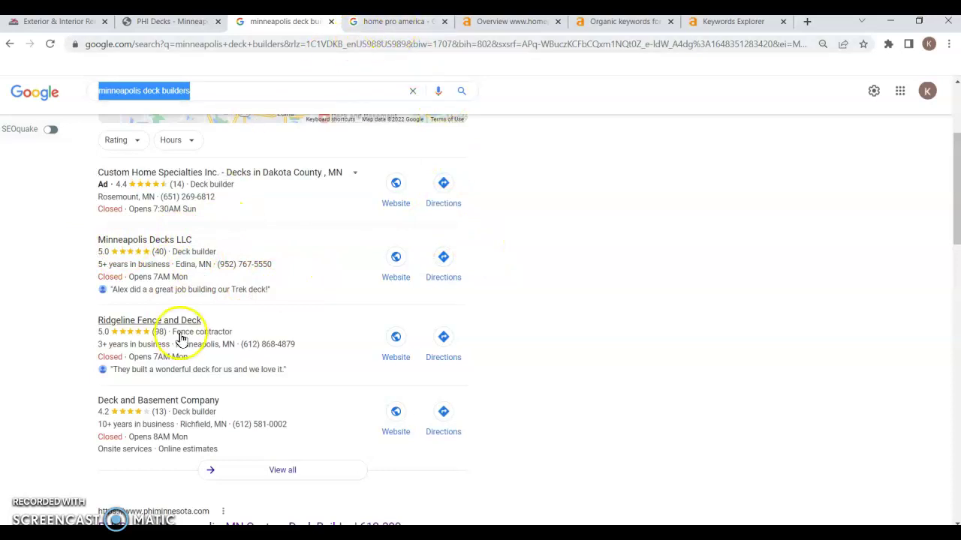
mouse_move(574, 288)
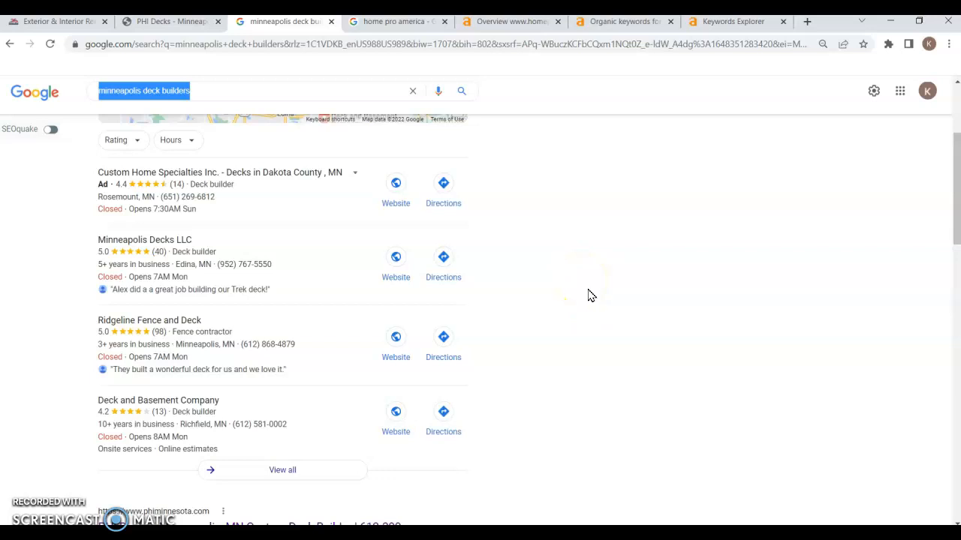
mouse_move(517, 247)
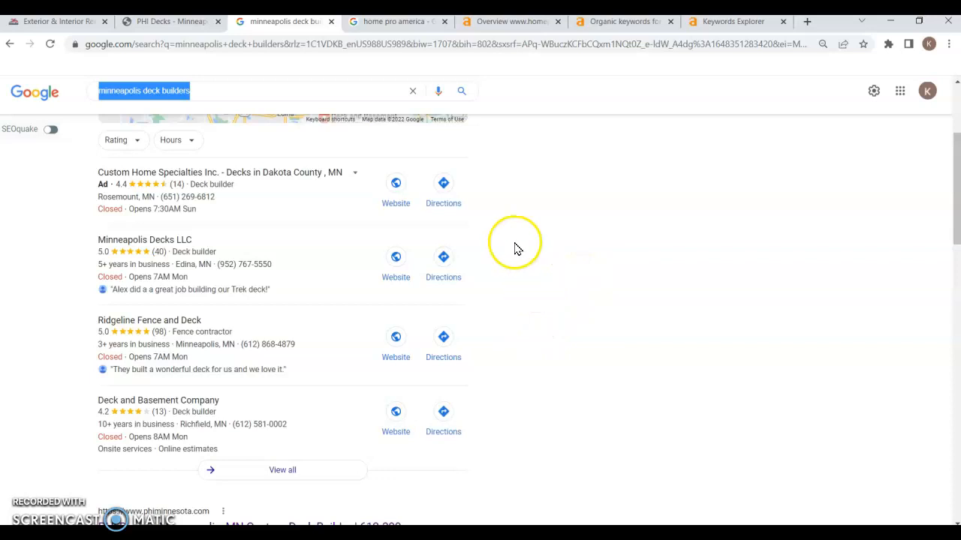
mouse_move(571, 251)
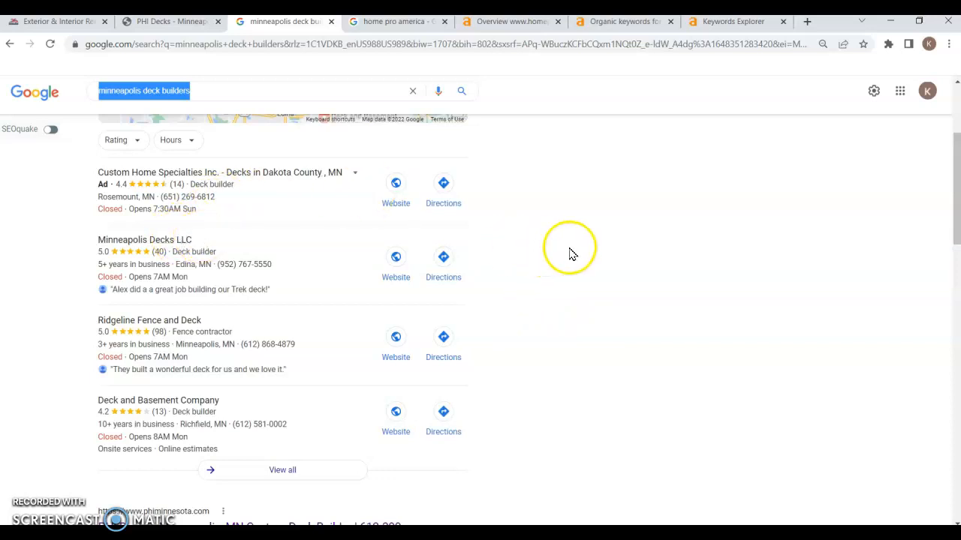
mouse_move(194, 248)
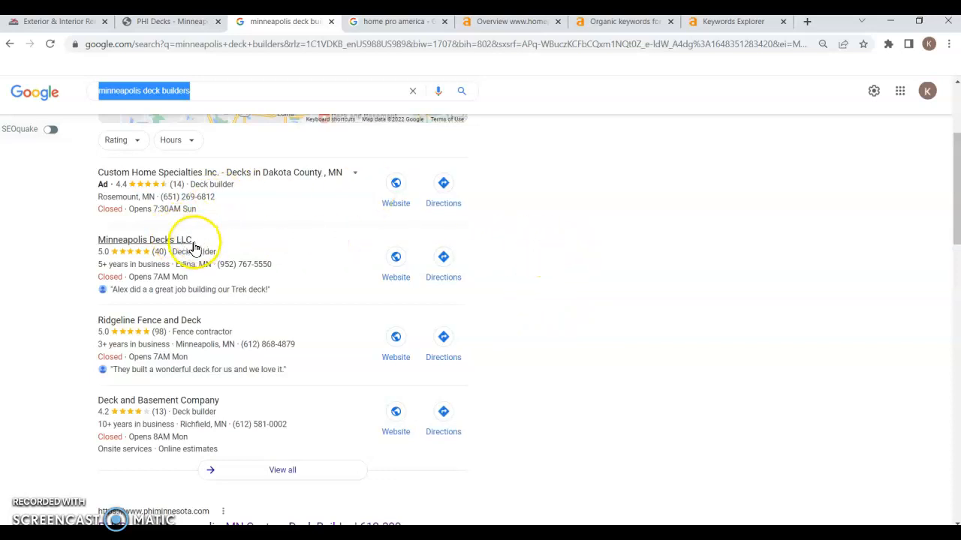
mouse_move(170, 313)
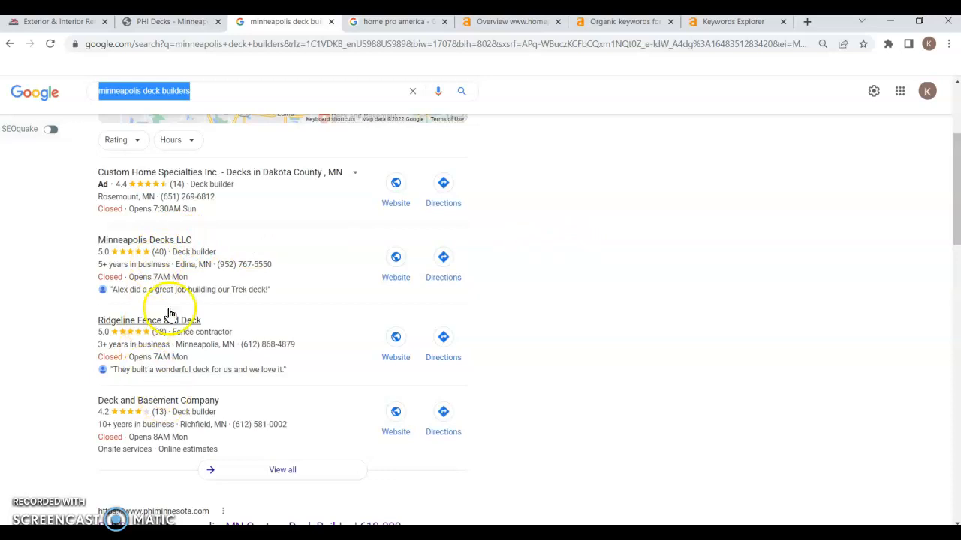
mouse_move(150, 406)
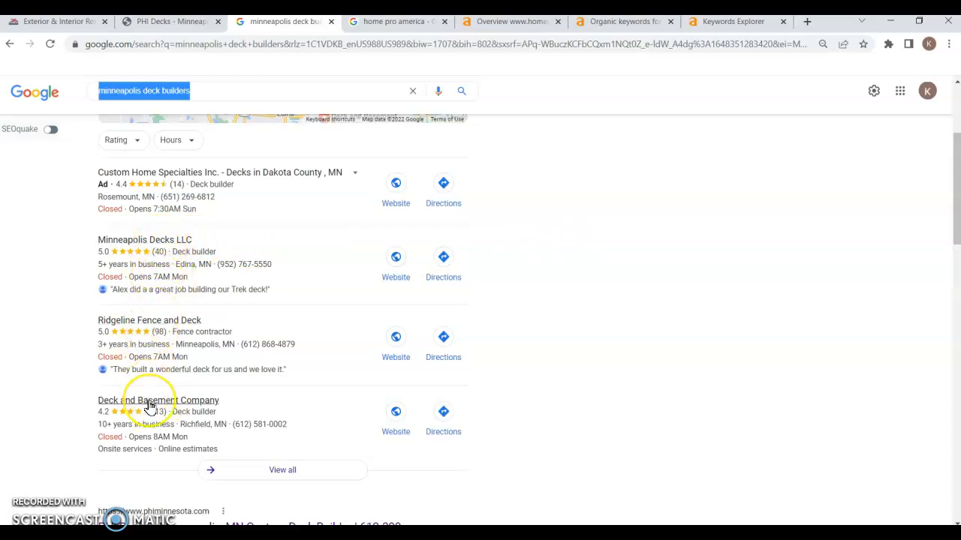
mouse_move(567, 347)
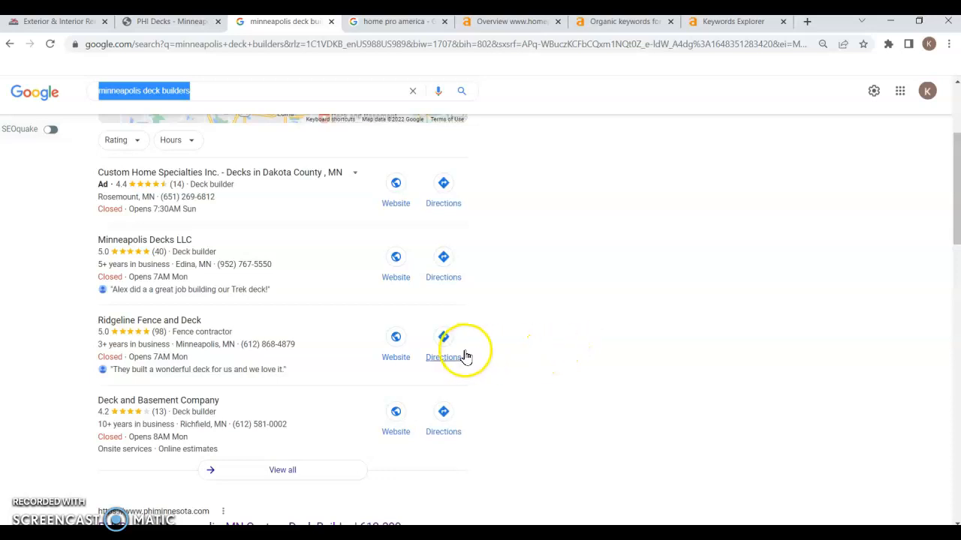
mouse_move(493, 341)
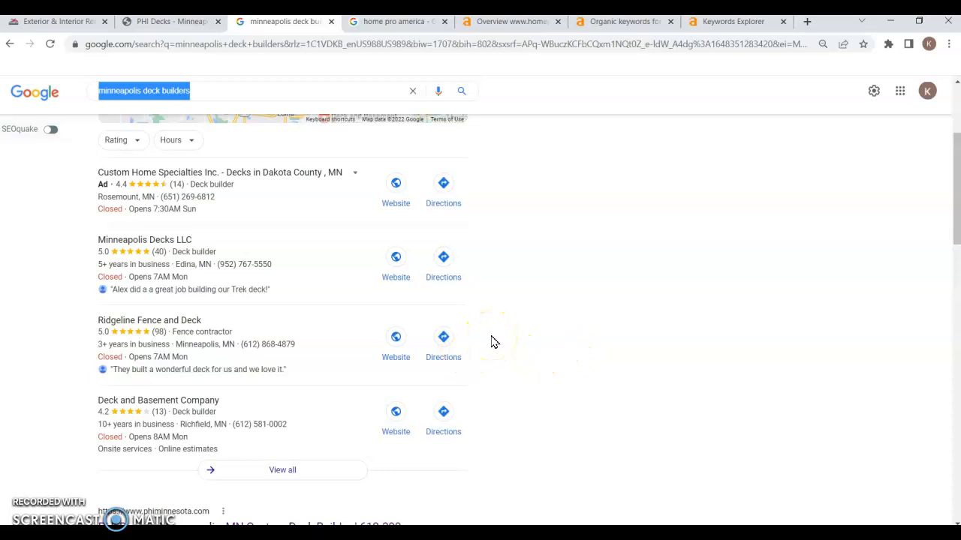
scroll("down", 3)
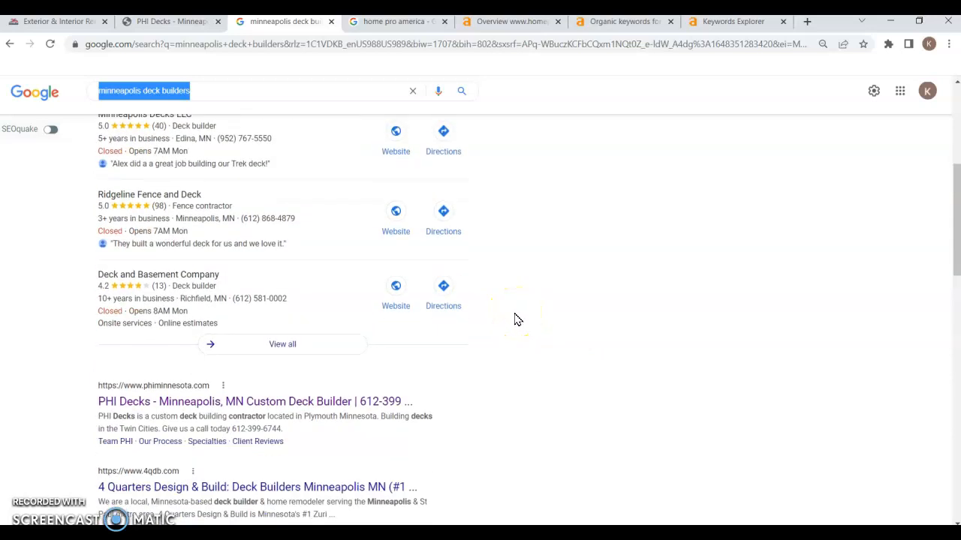
Scroll to PHI Decks in the organic results, then switch to homeproam.com's Ahrefs overview.
scroll("down", 3)
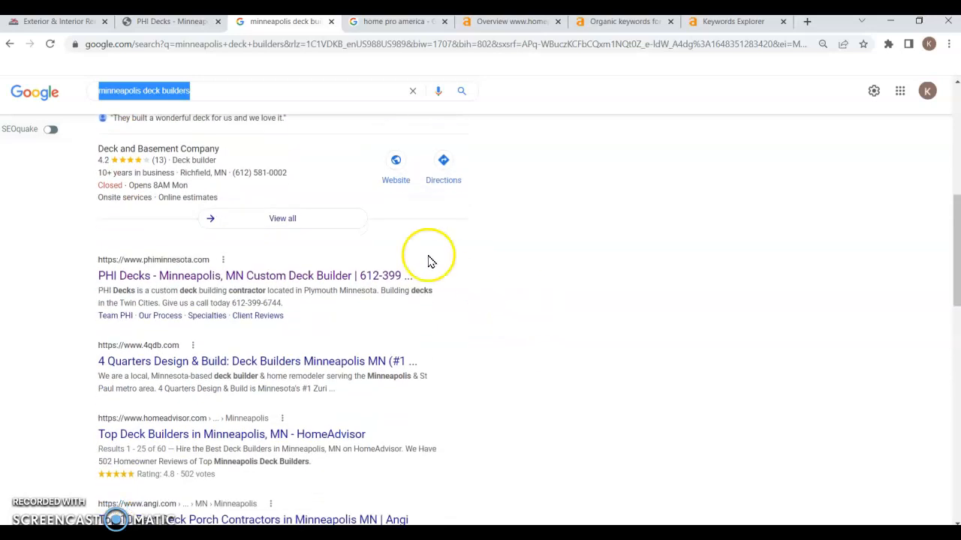
mouse_move(507, 448)
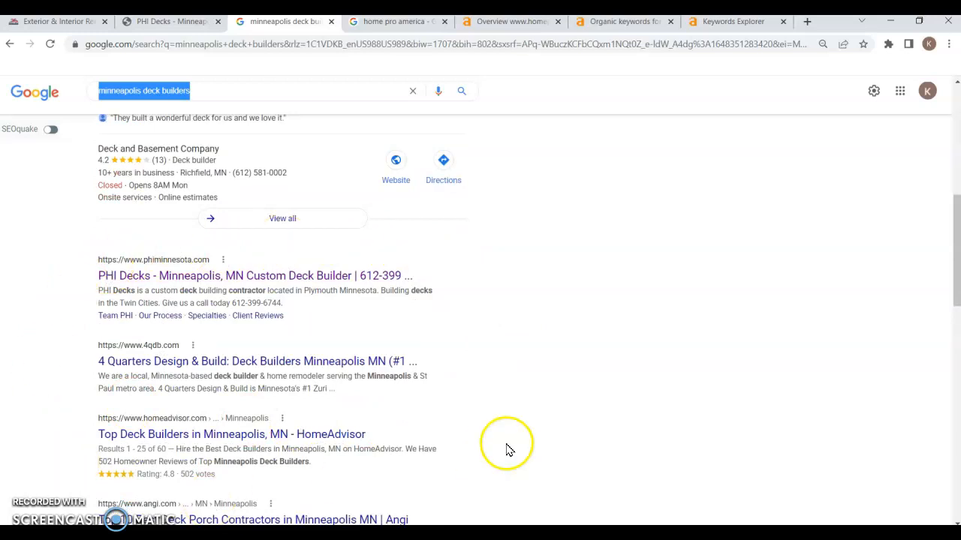
mouse_move(139, 262)
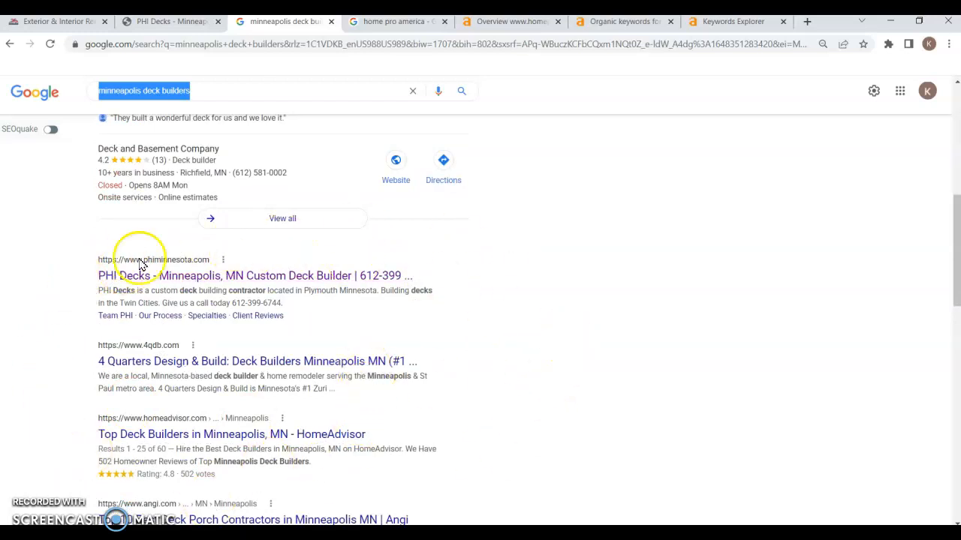
mouse_move(441, 394)
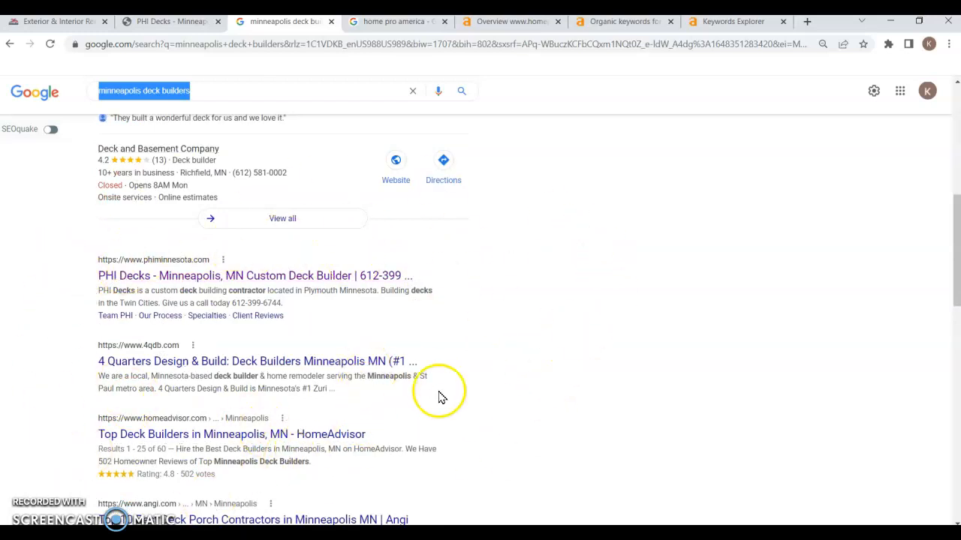
mouse_move(165, 165)
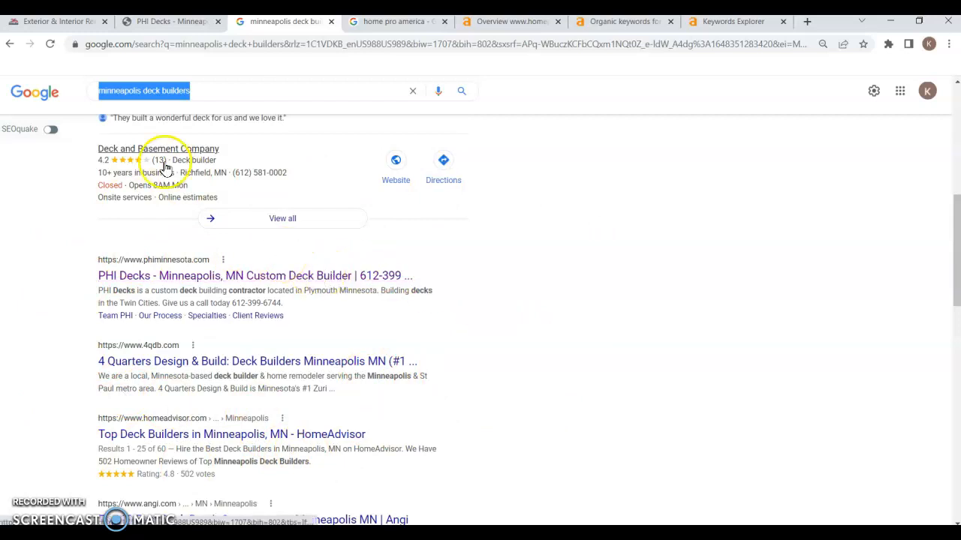
mouse_move(56, 21)
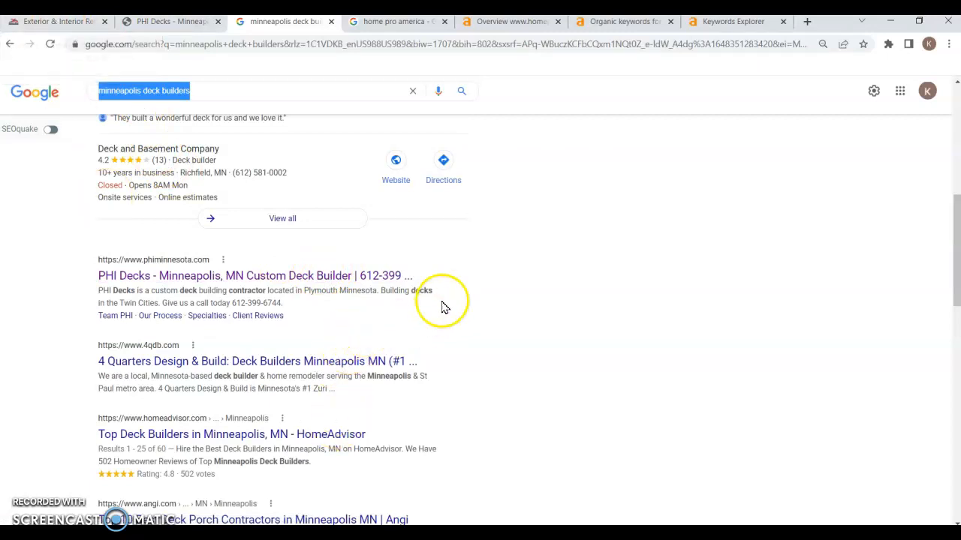
mouse_move(338, 366)
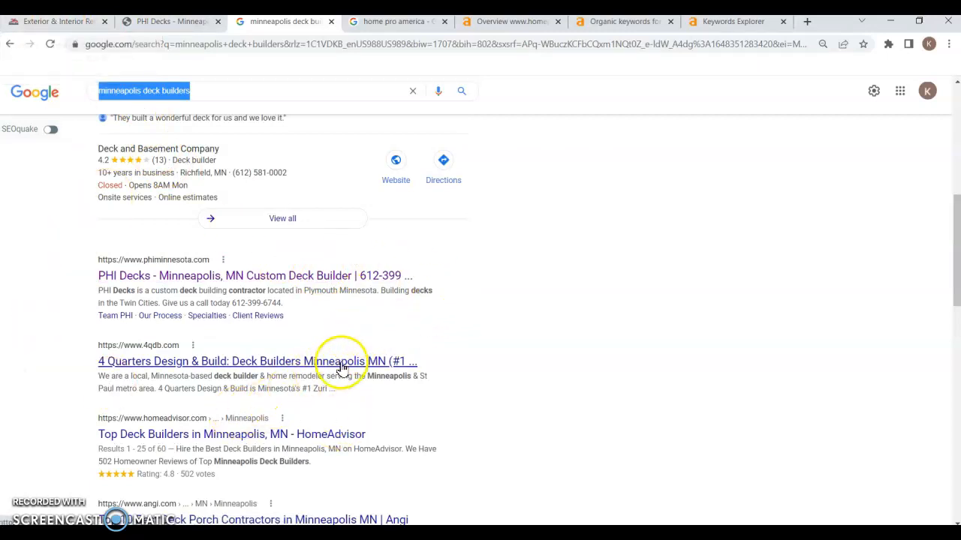
mouse_move(373, 336)
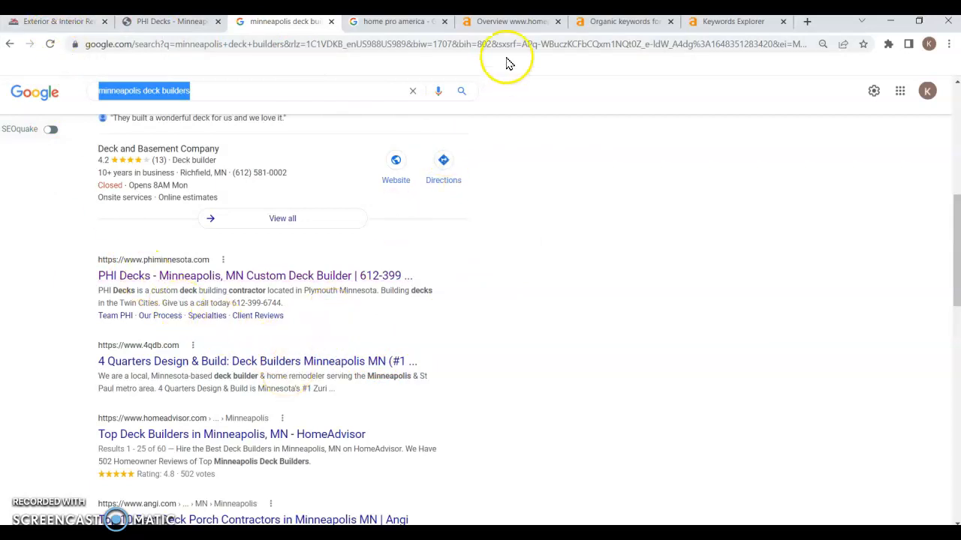
left_click(510, 21)
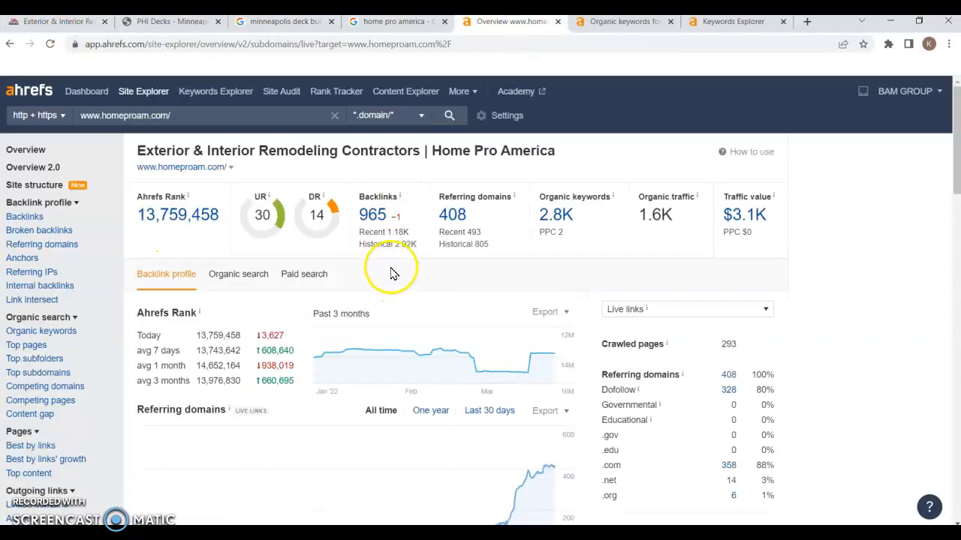
mouse_move(395, 248)
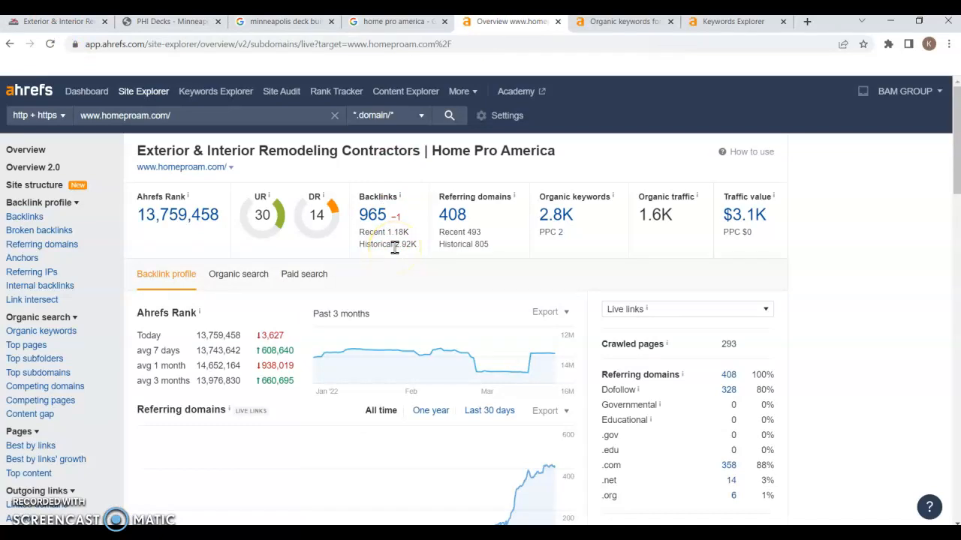
mouse_move(466, 225)
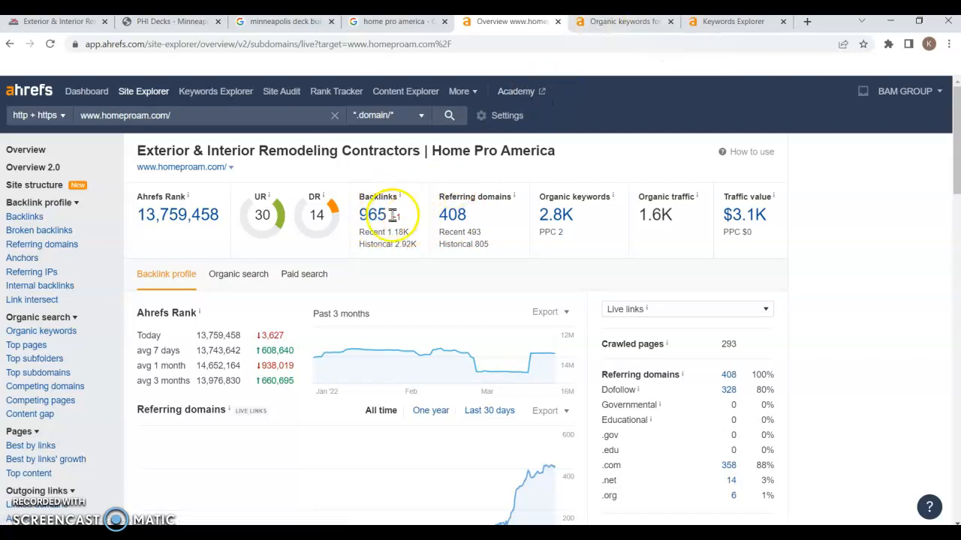
mouse_move(420, 182)
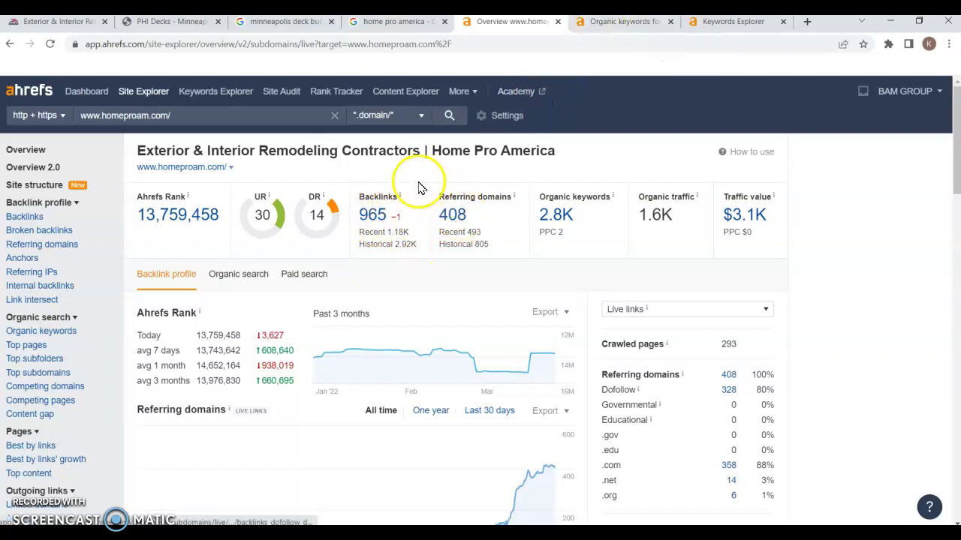
mouse_move(539, 263)
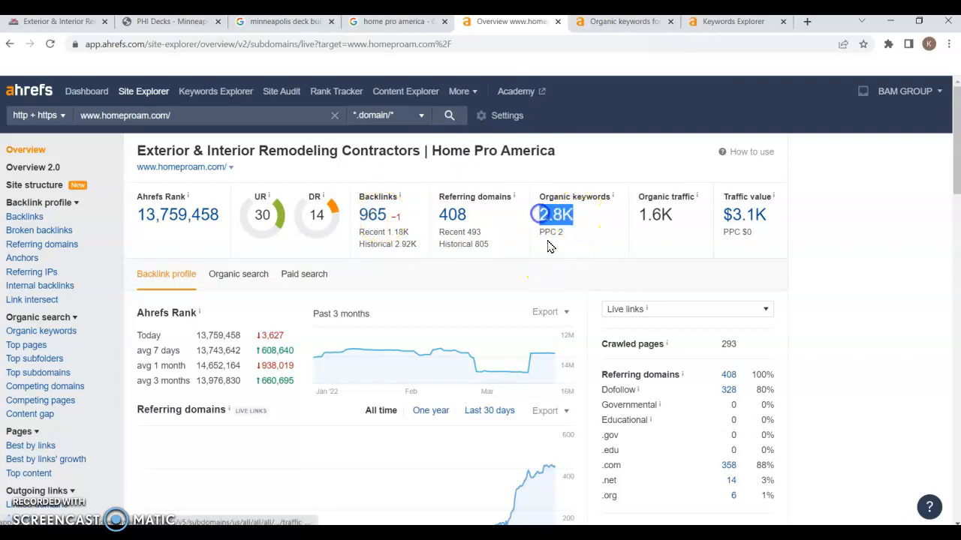
mouse_move(606, 226)
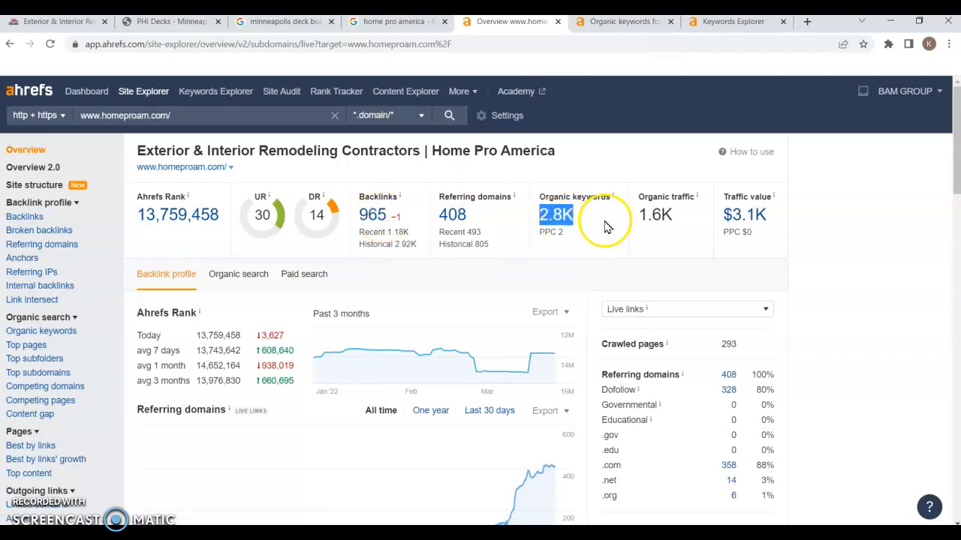
mouse_move(612, 244)
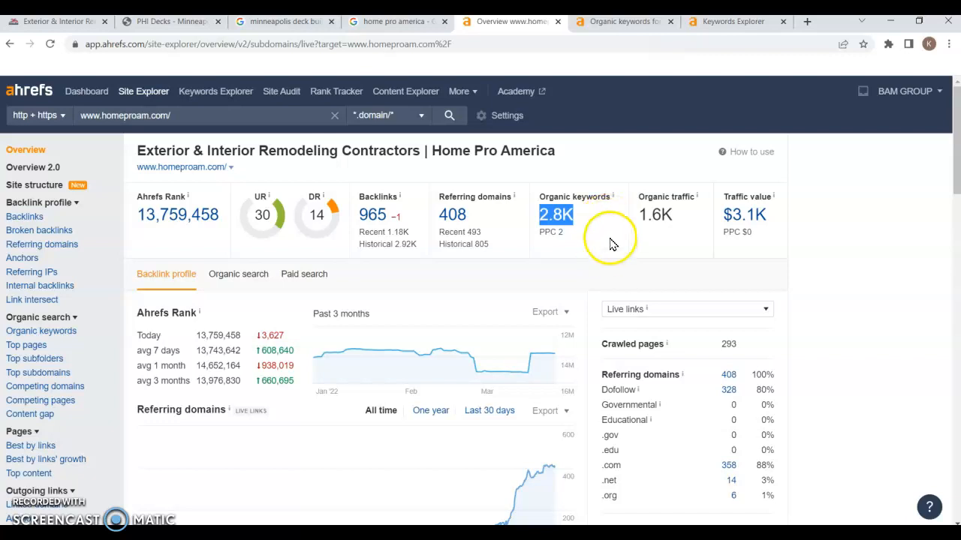
mouse_move(538, 225)
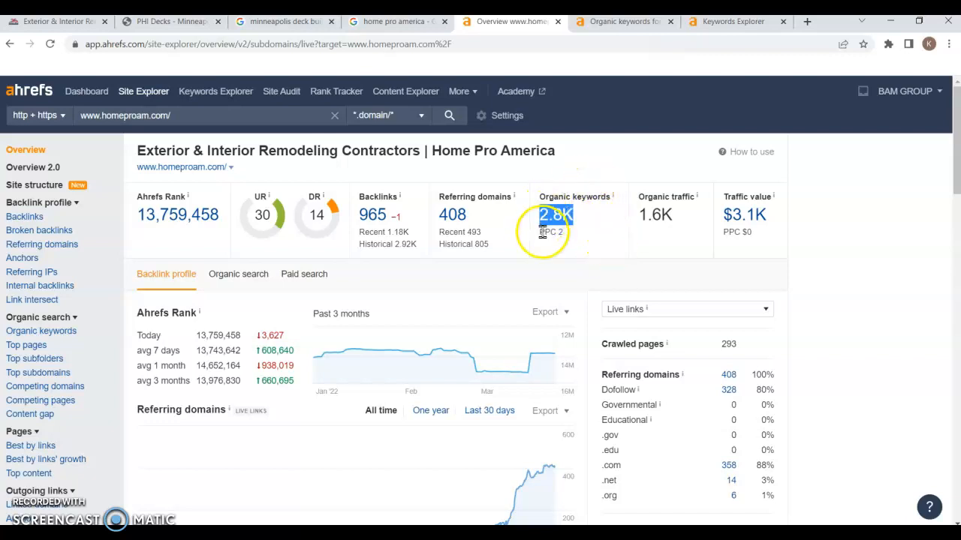
Open homeproam.com's 2.8K organic keywords report, led by 'home pro'.
left_click(555, 215)
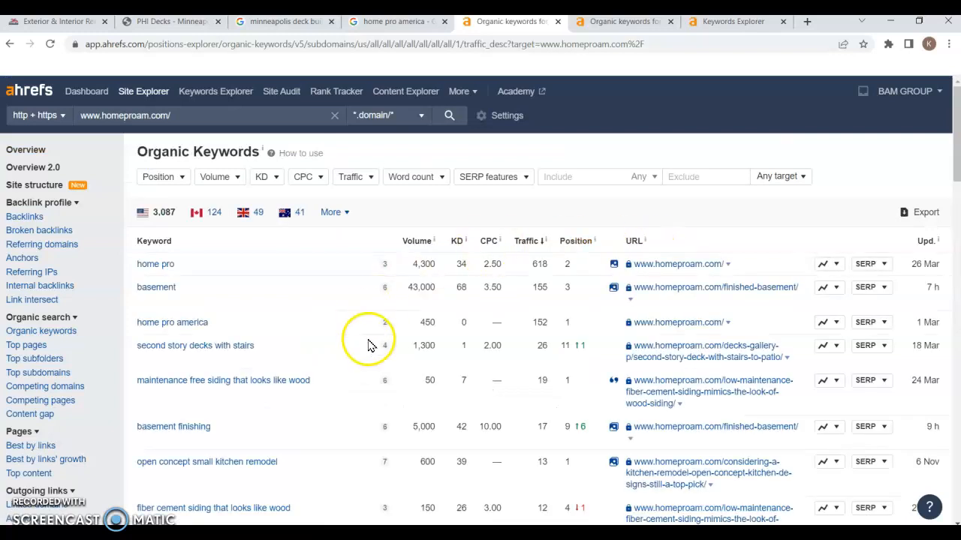
mouse_move(578, 177)
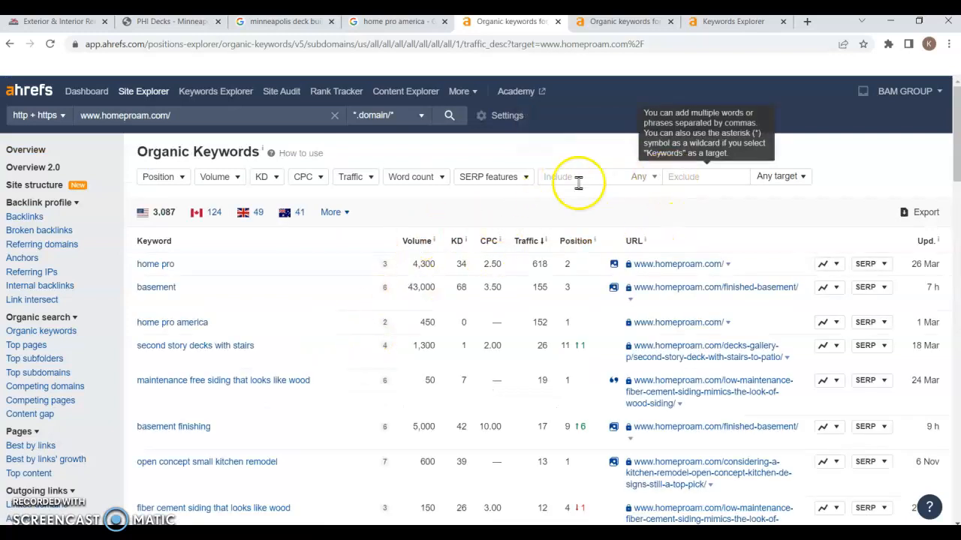
Filter homeproam.com's organic keywords to those including 'minneapolis'.
type("minneapol")
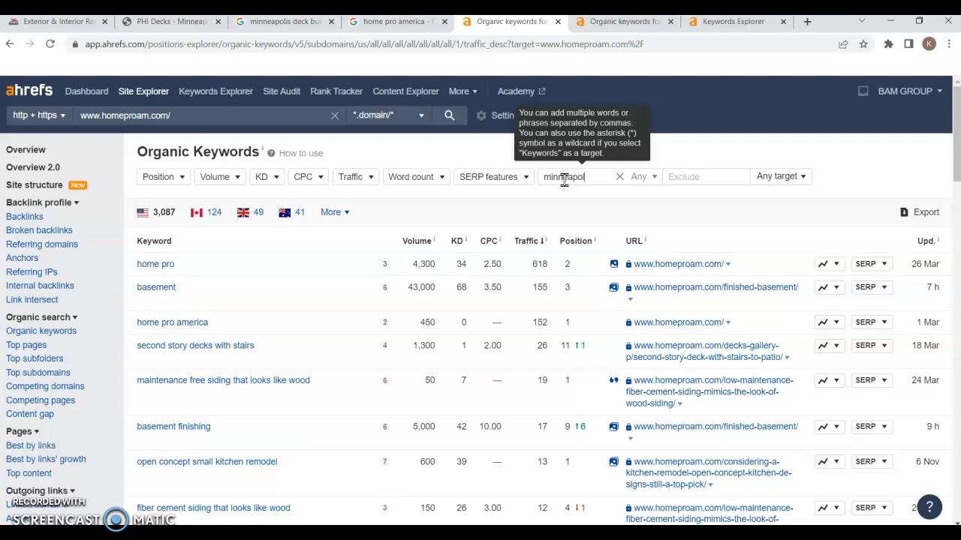
type("is")
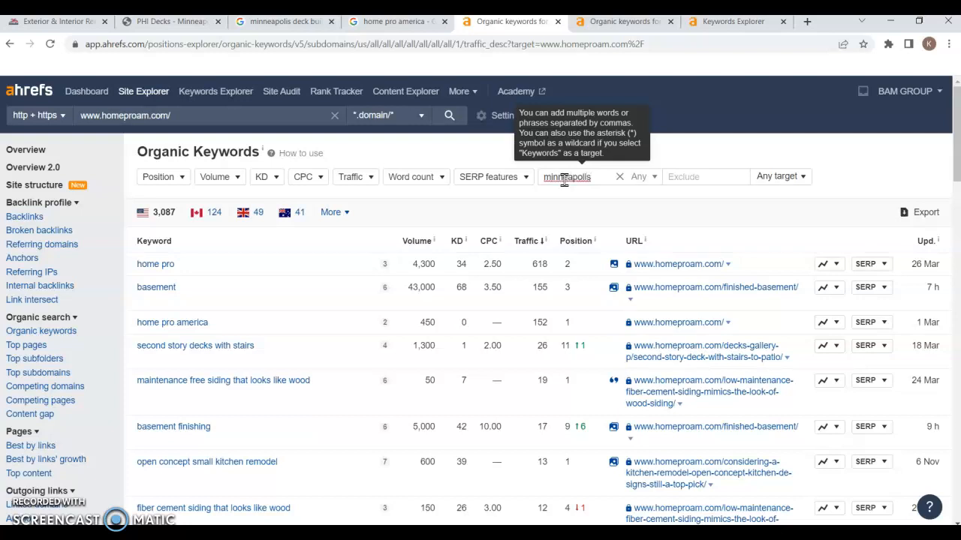
key("Return")
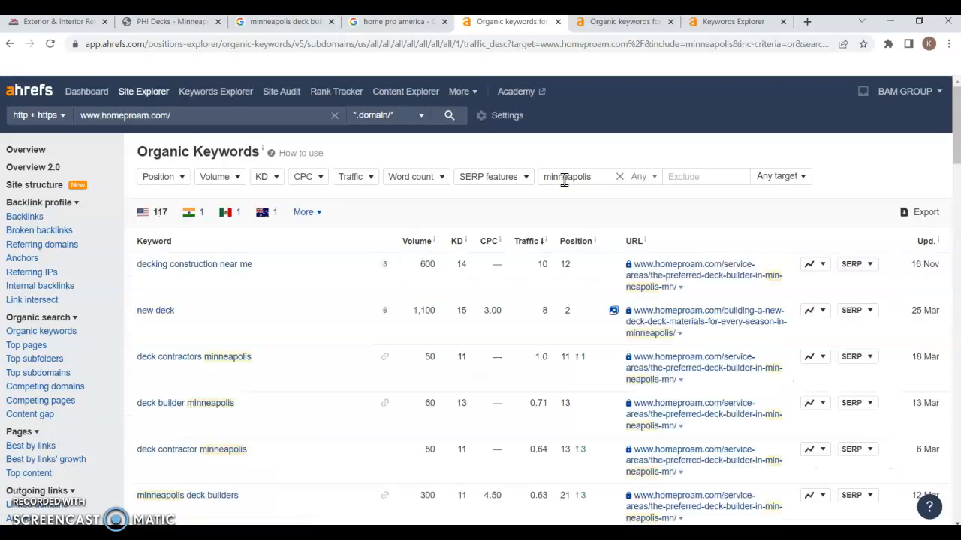
mouse_move(484, 330)
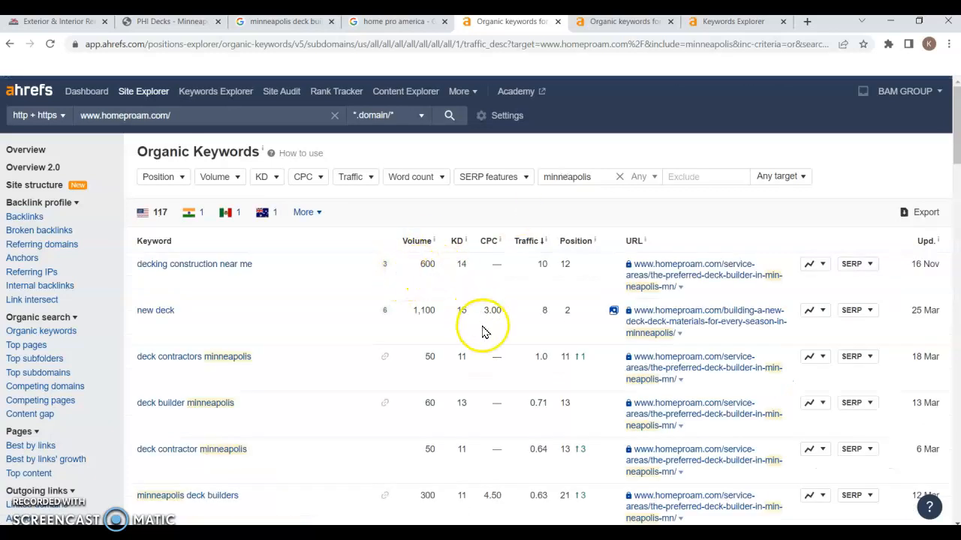
mouse_move(221, 263)
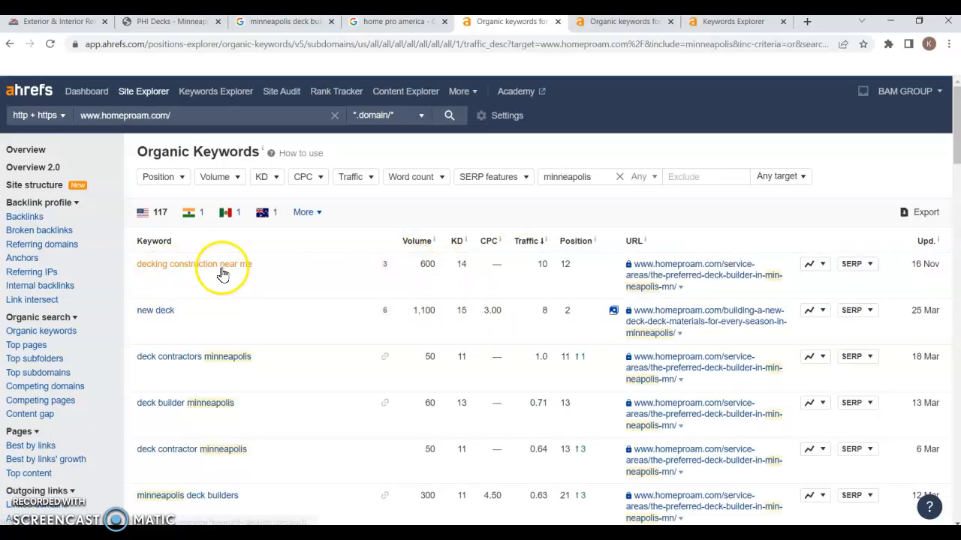
mouse_move(563, 264)
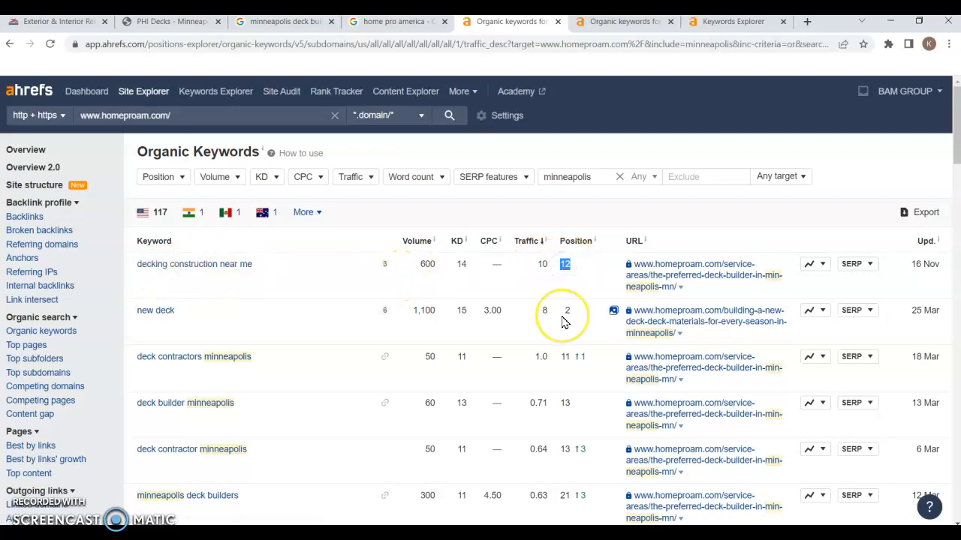
mouse_move(456, 398)
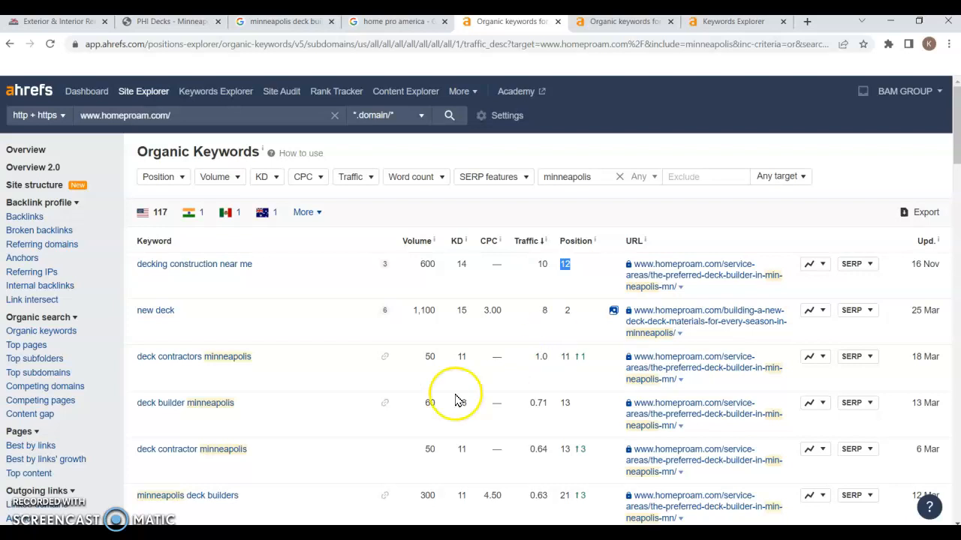
mouse_move(174, 268)
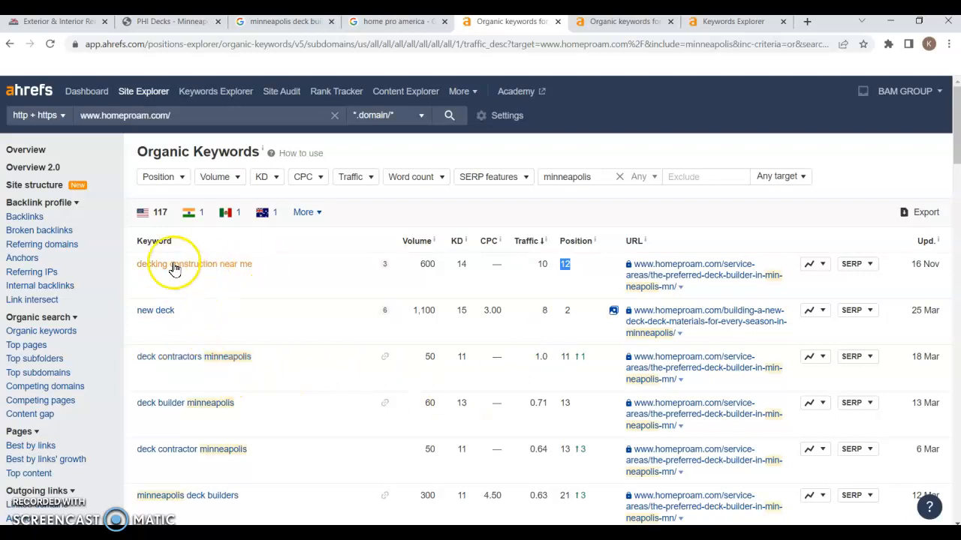
mouse_move(331, 313)
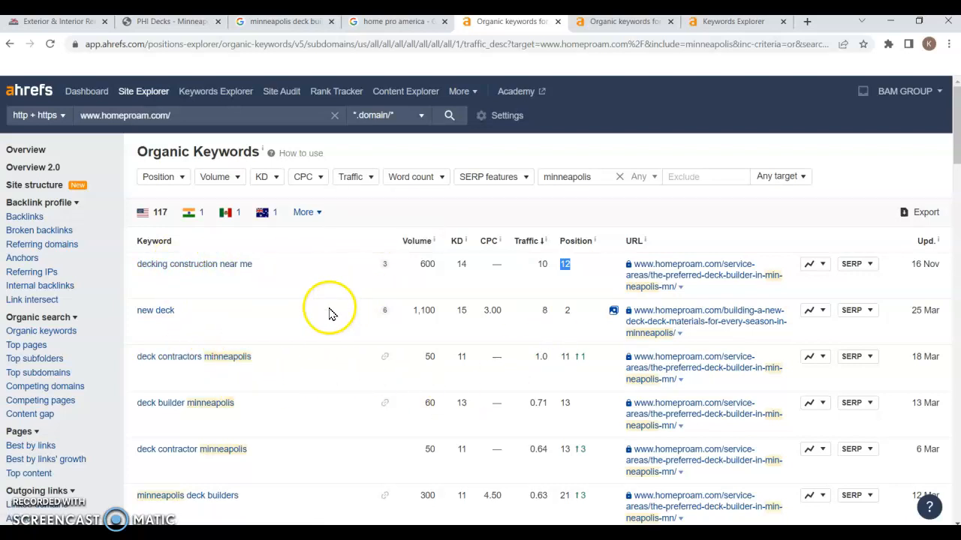
Review the Minneapolis keyword rankings, then switch to the Keywords Explorer matching terms.
scroll("down", 3)
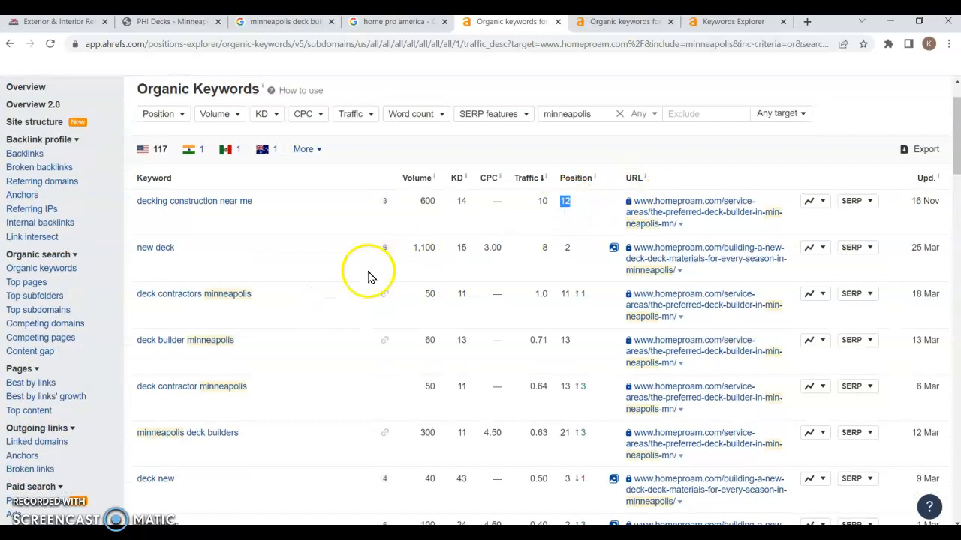
mouse_move(574, 300)
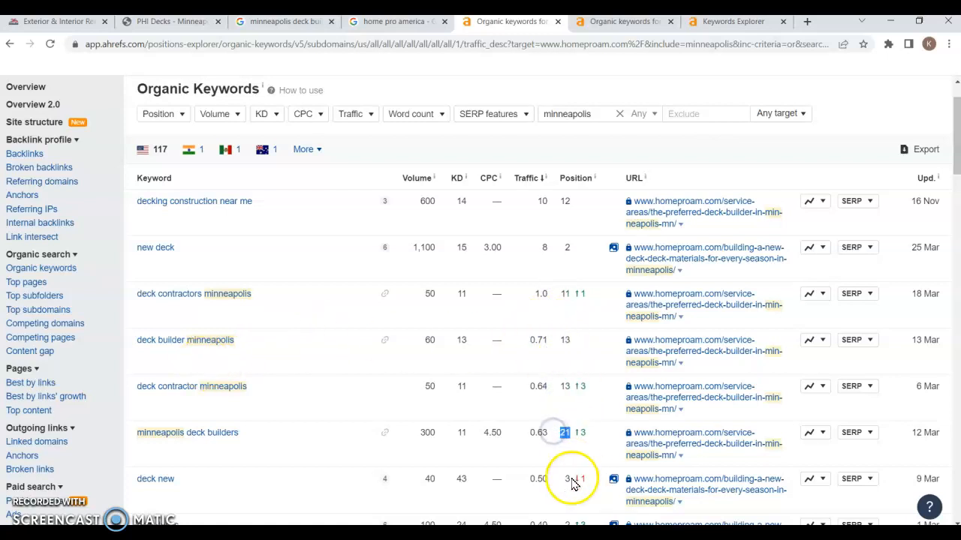
scroll("down", 3)
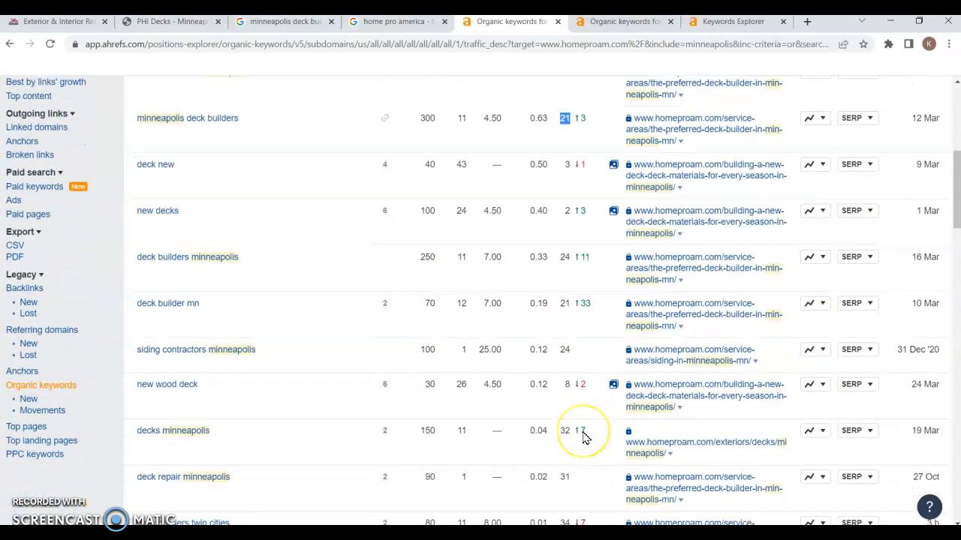
scroll("up", 3)
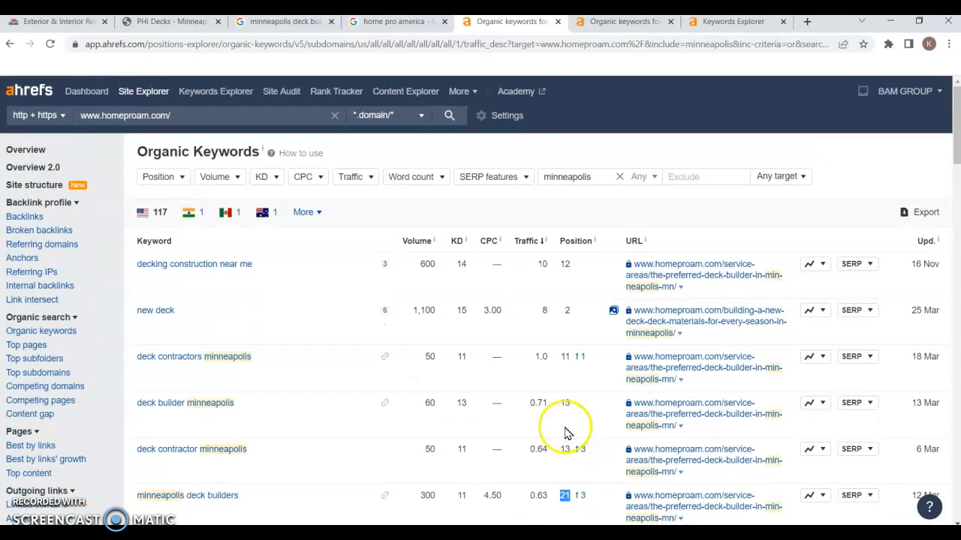
mouse_move(255, 364)
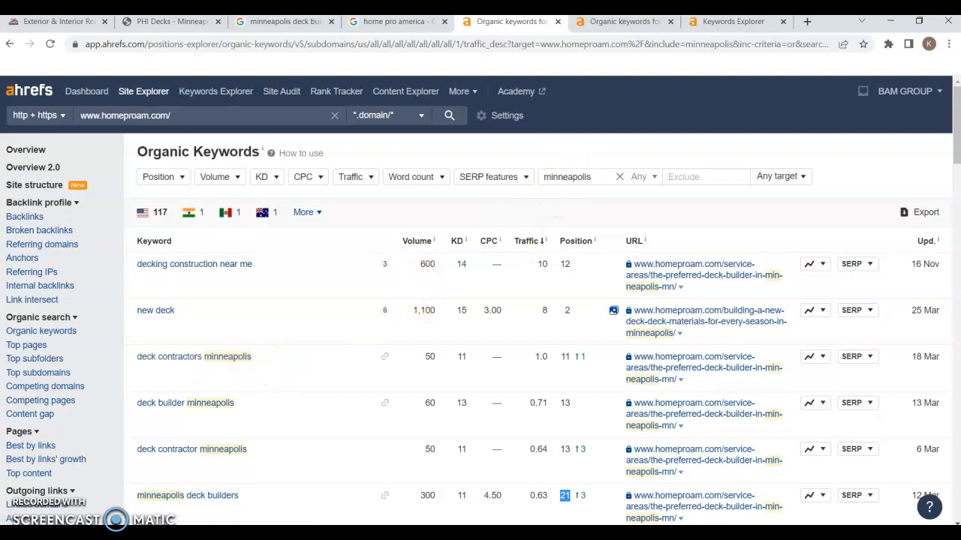
mouse_move(631, 43)
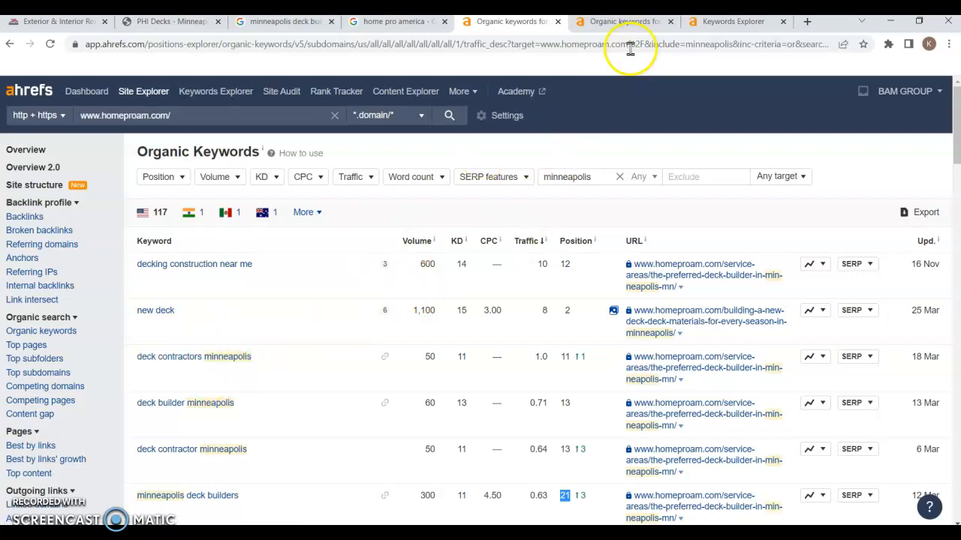
left_click(732, 21)
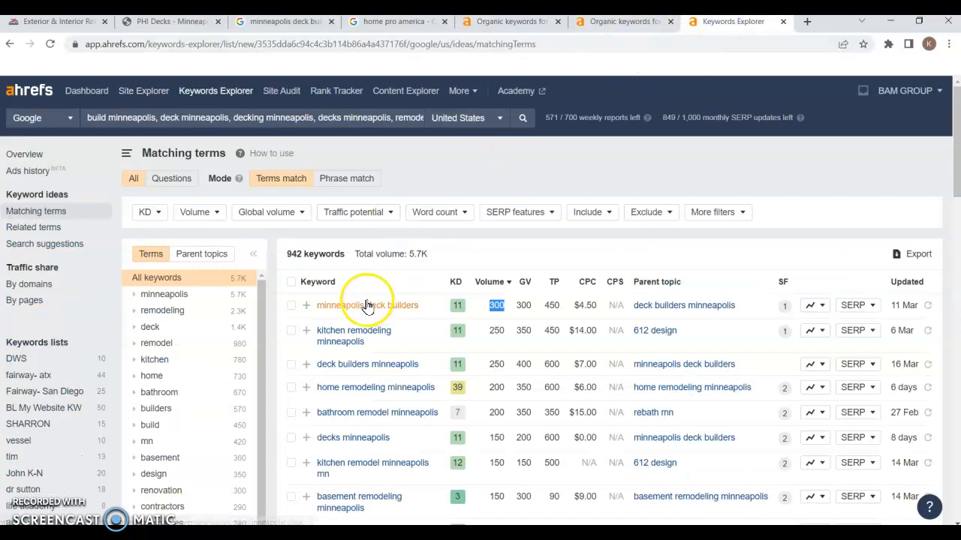
Scroll the Minneapolis matching terms, then view phiminnesota.com's organic keywords report.
scroll("down", 3)
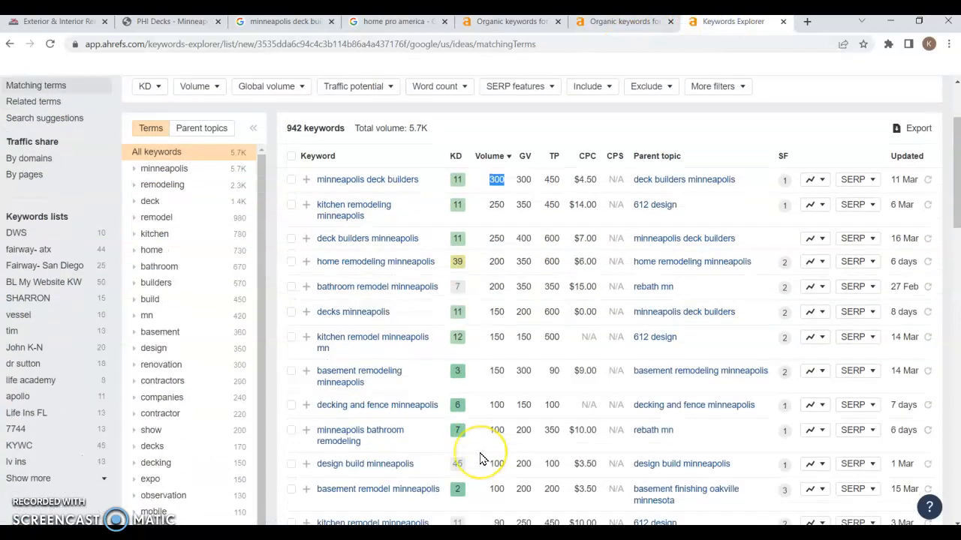
scroll("down", 3)
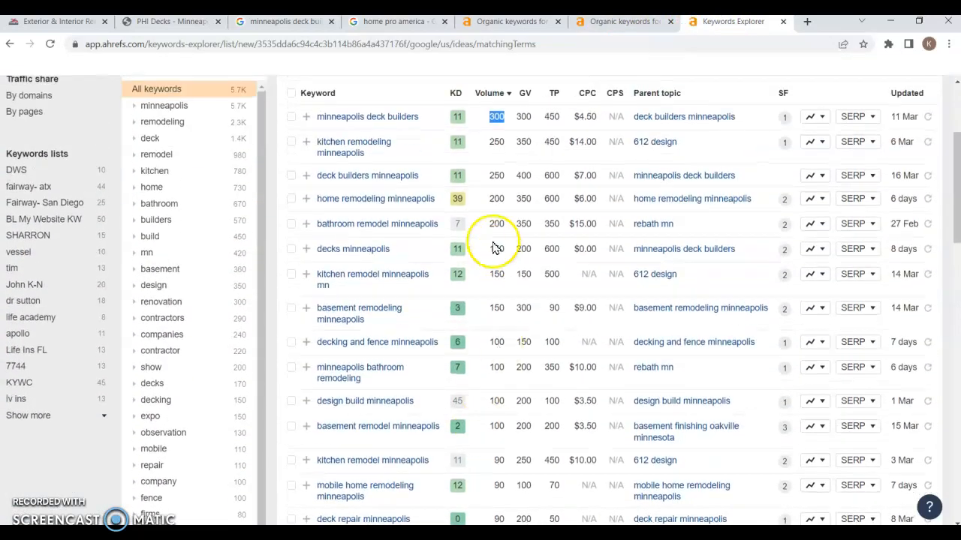
mouse_move(352, 146)
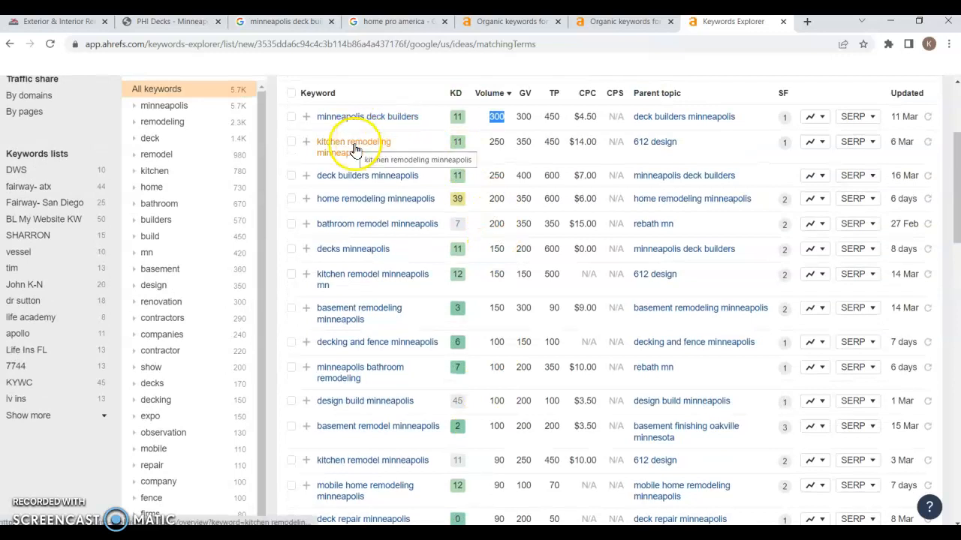
mouse_move(362, 198)
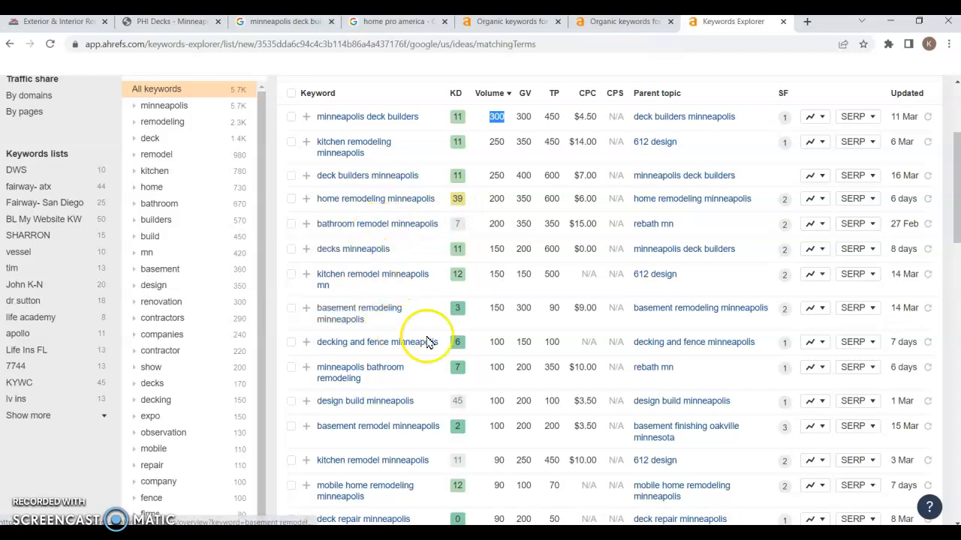
mouse_move(494, 141)
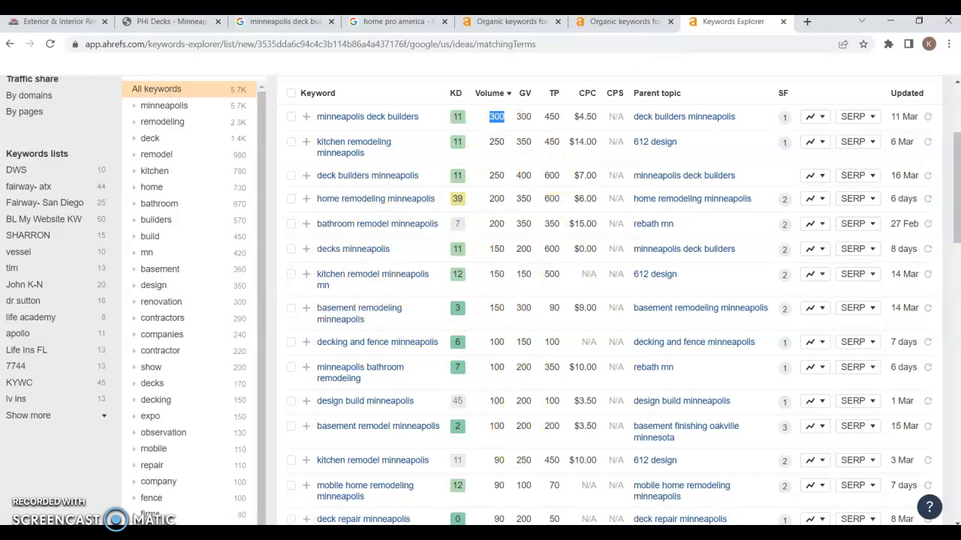
left_click(623, 21)
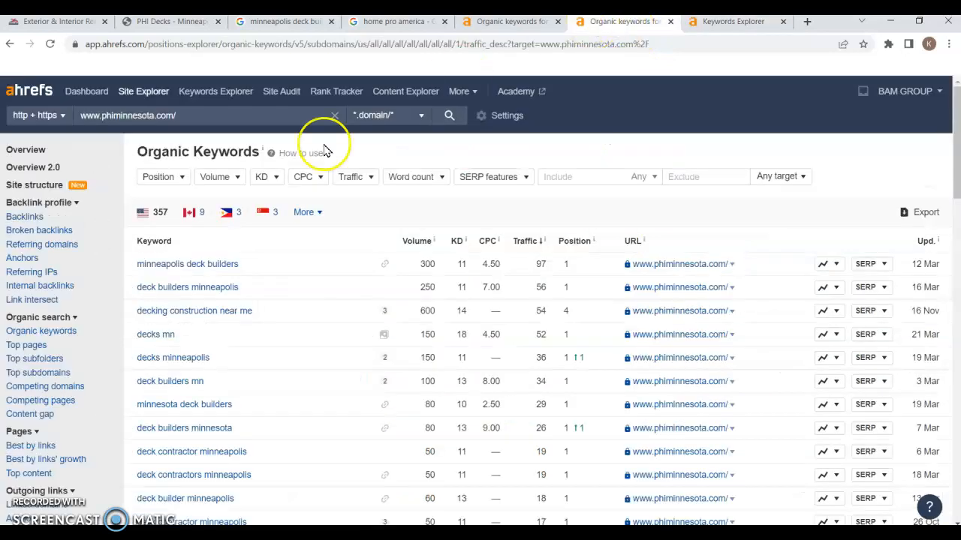
mouse_move(242, 241)
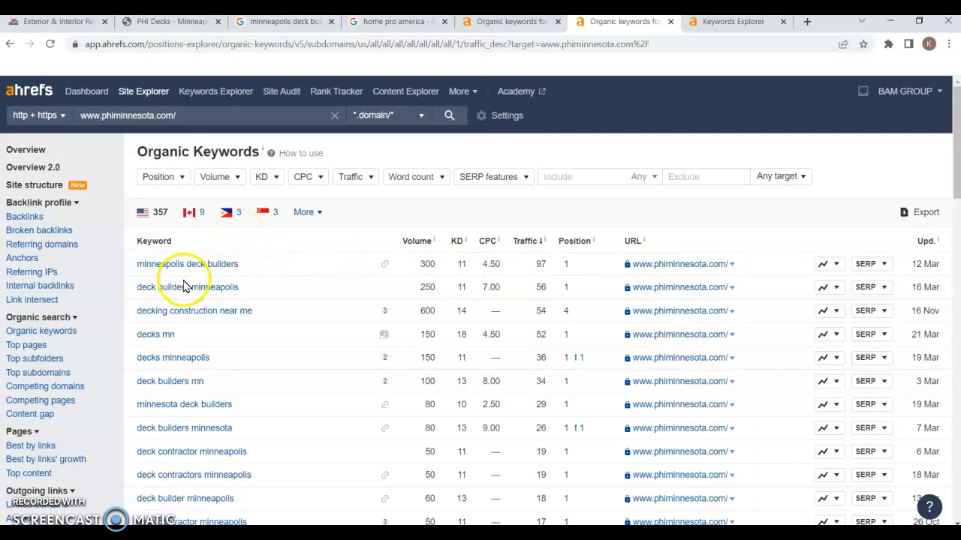
mouse_move(566, 261)
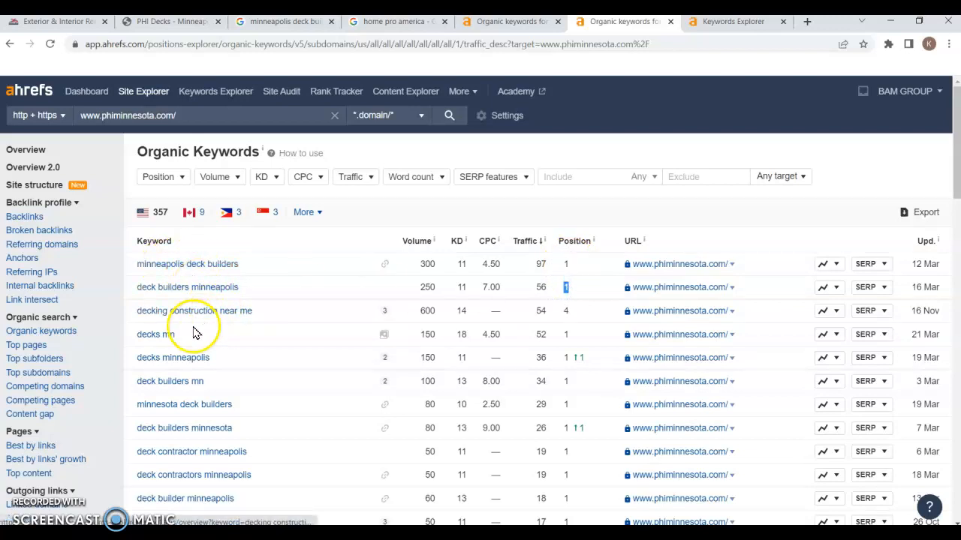
mouse_move(183, 403)
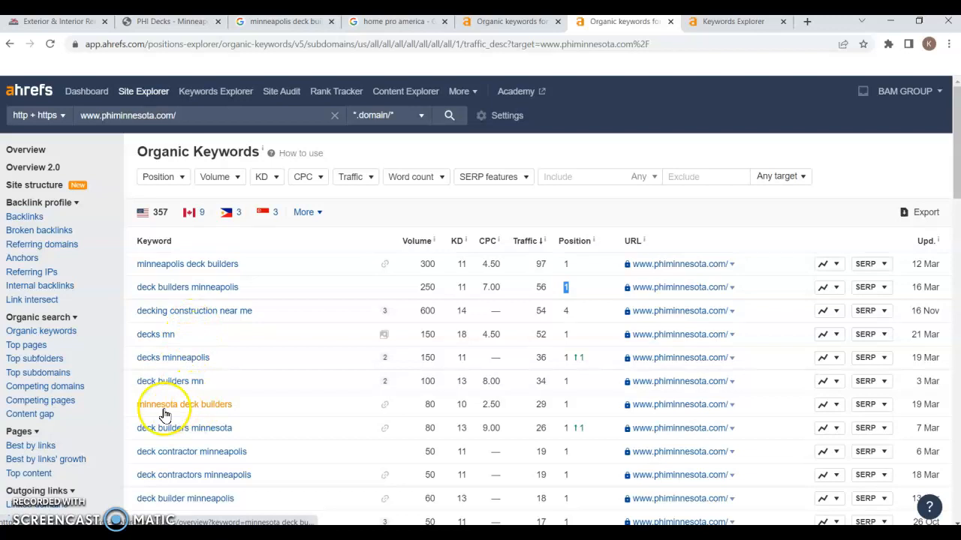
mouse_move(200, 434)
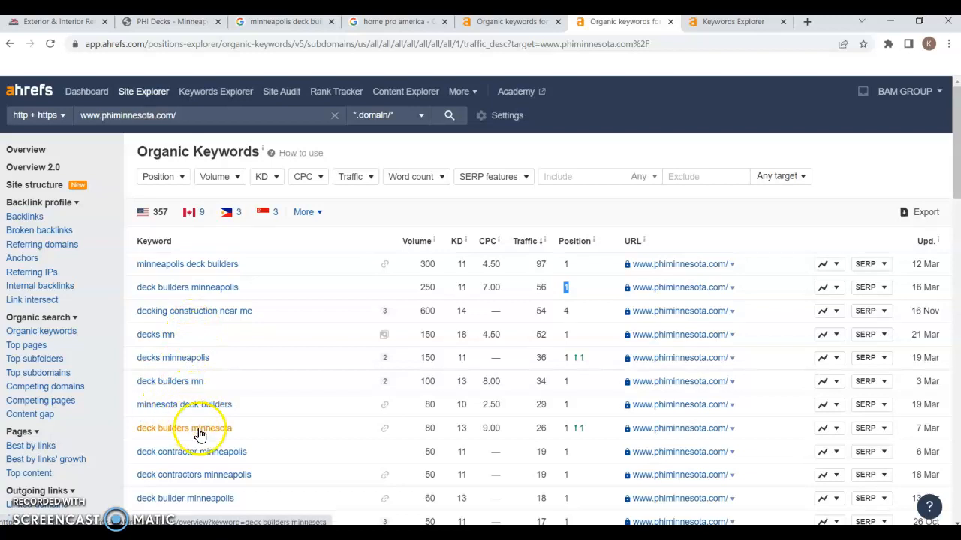
mouse_move(225, 478)
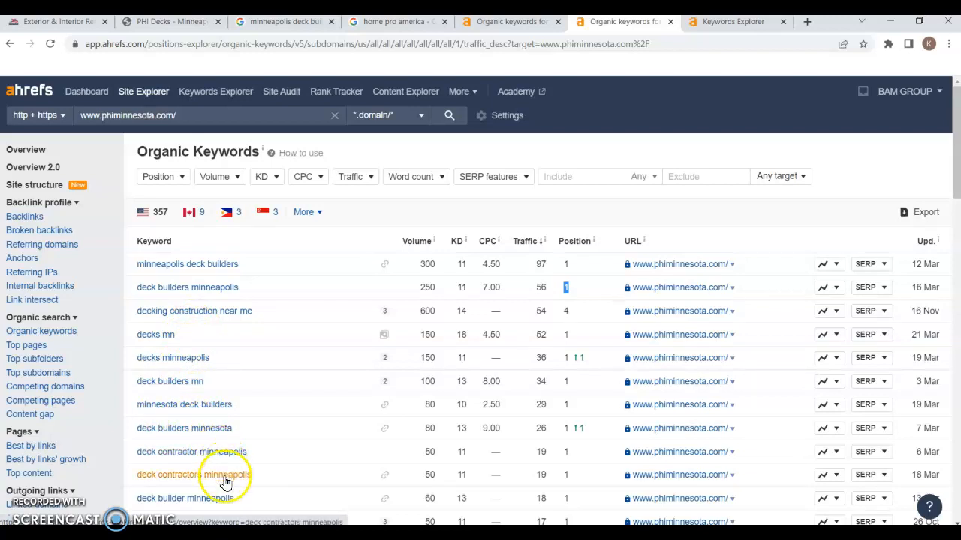
mouse_move(487, 289)
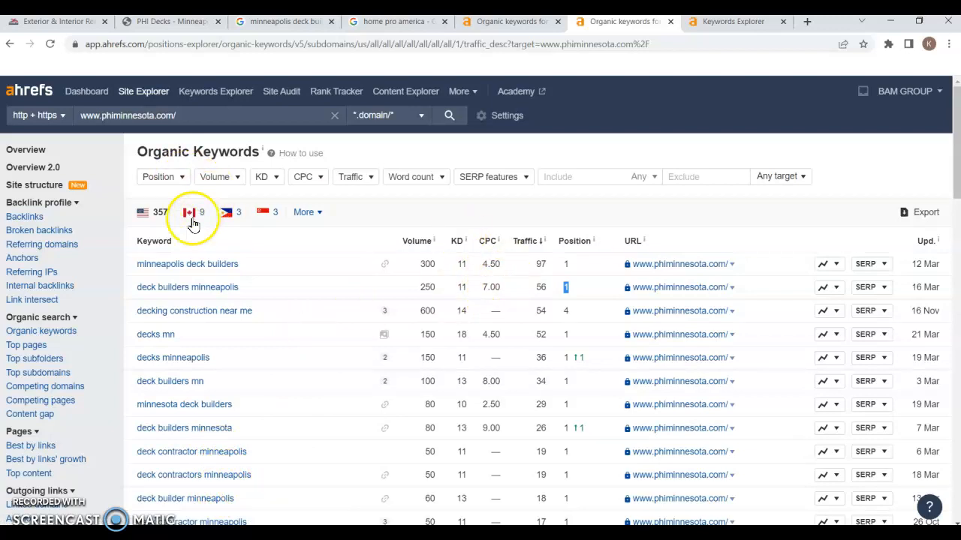
mouse_move(259, 328)
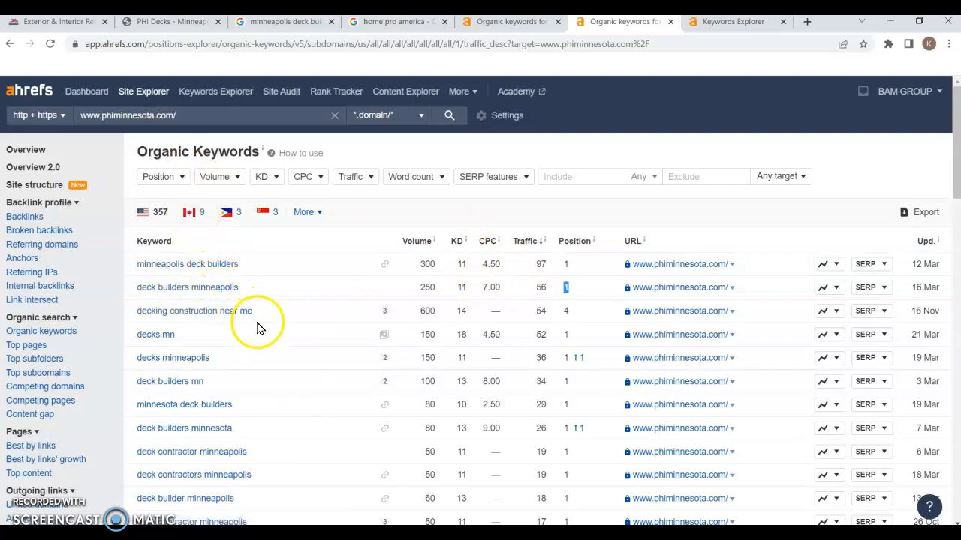
mouse_move(252, 264)
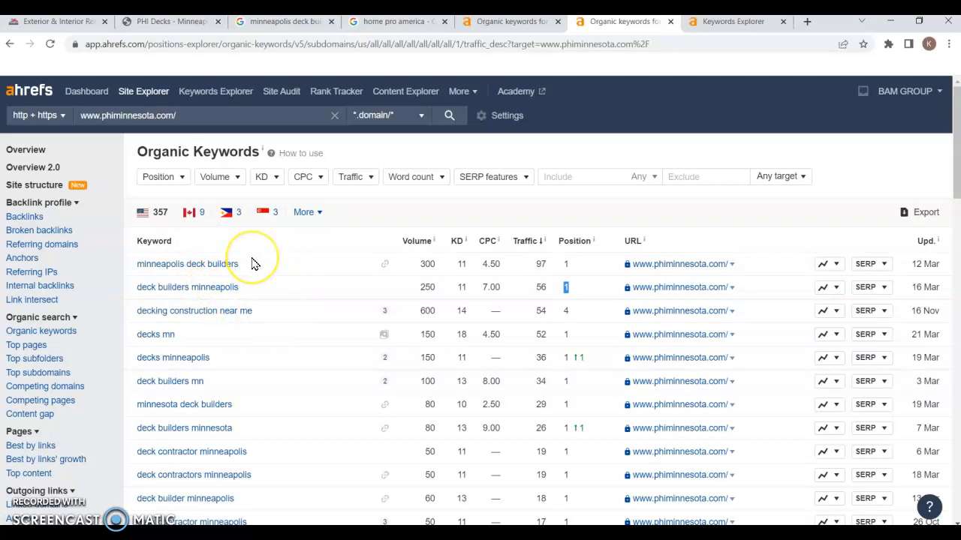
mouse_move(254, 264)
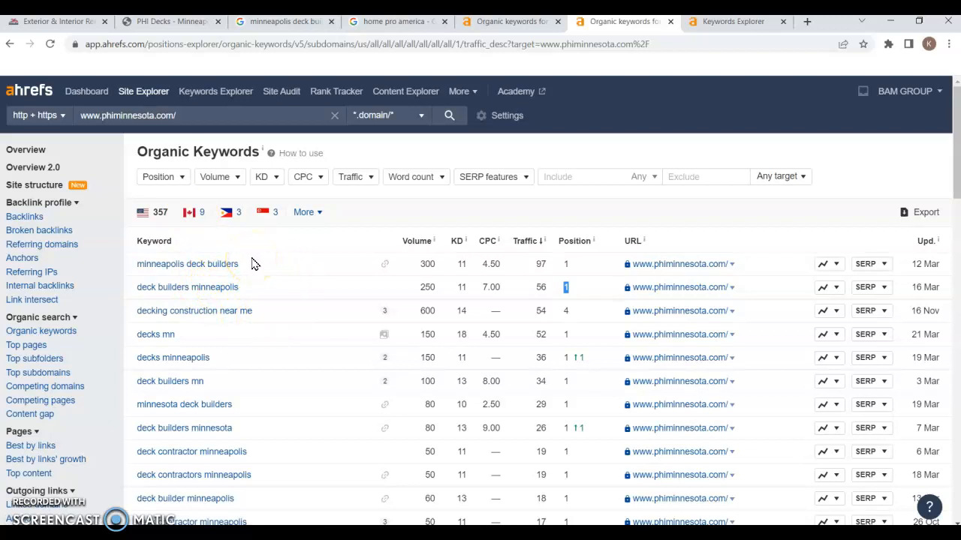
mouse_move(280, 101)
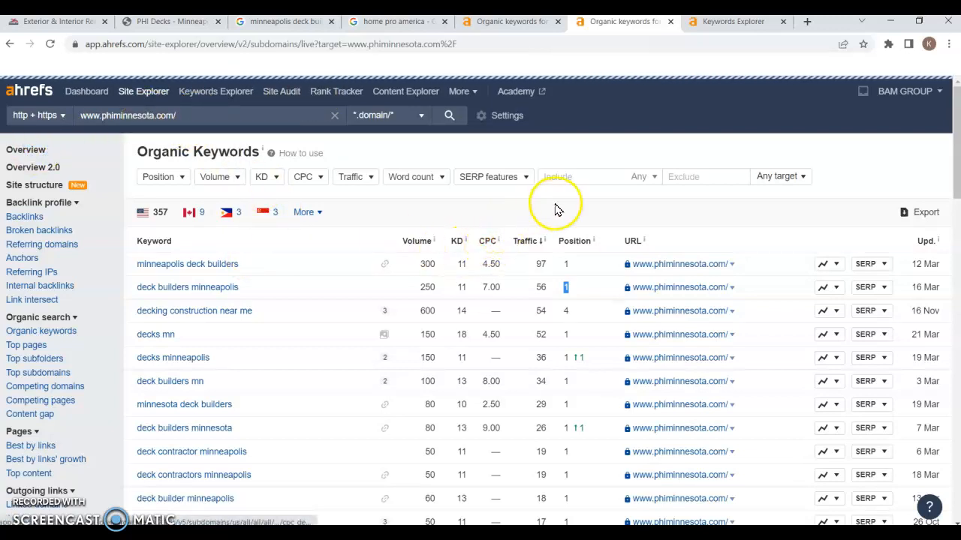
Open the phiminnesota.com overview showing 346 organic keywords and 557 organic traffic.
left_click(26, 149)
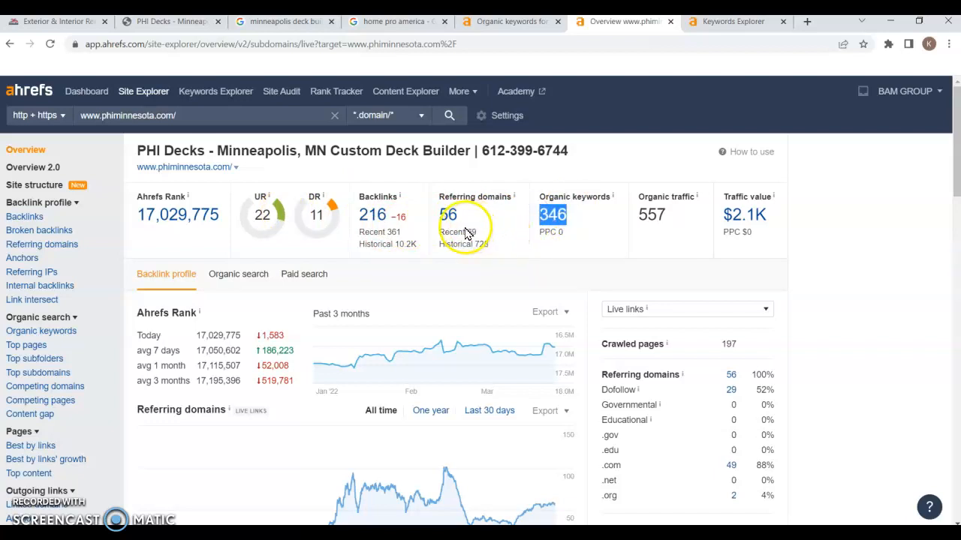
mouse_move(462, 233)
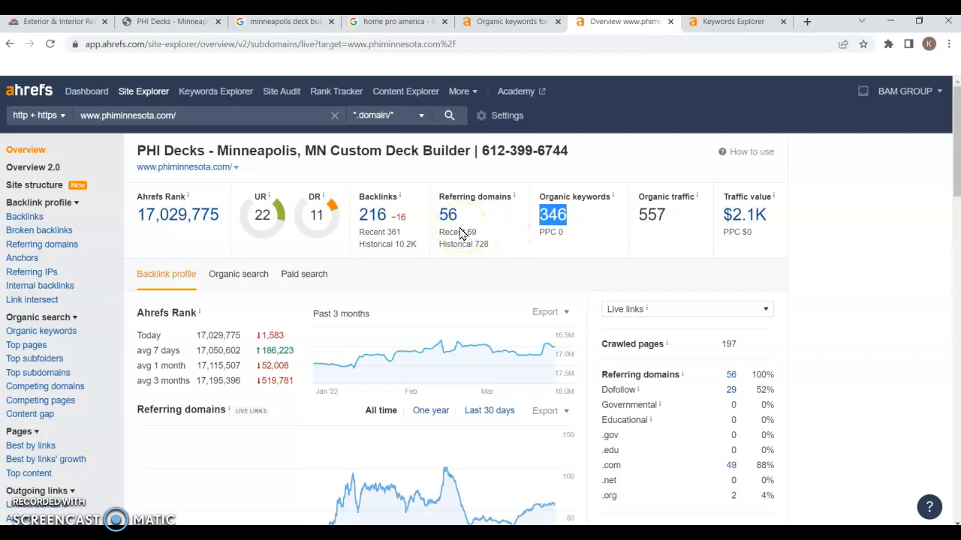
mouse_move(671, 218)
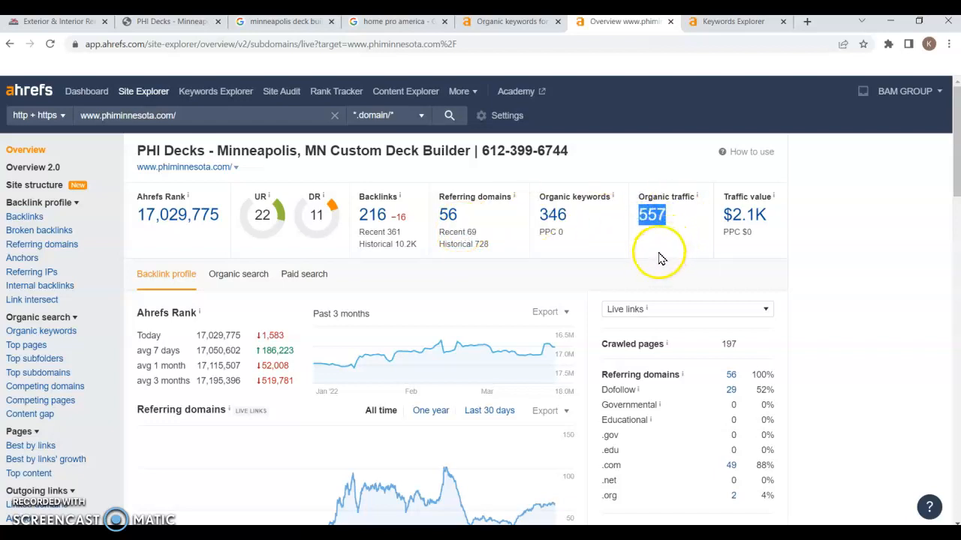
mouse_move(479, 253)
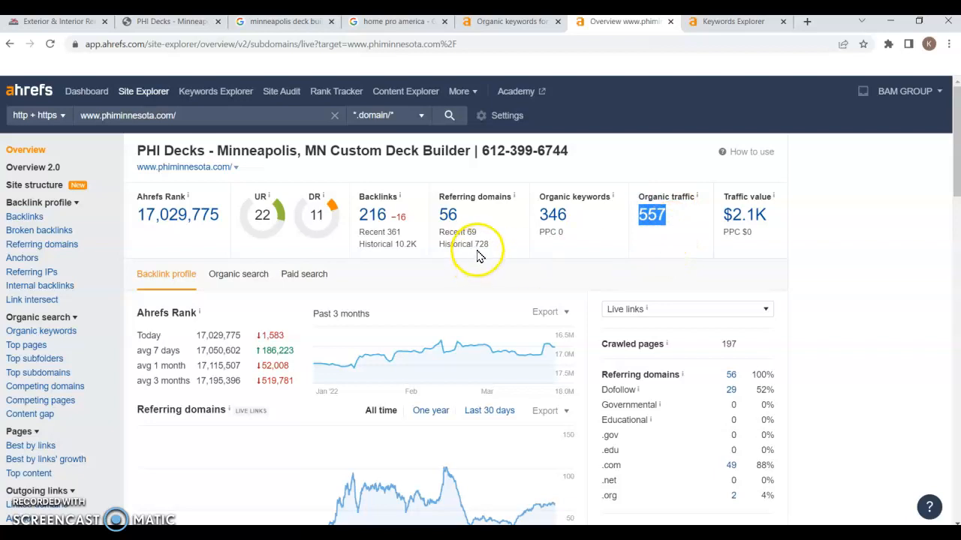
mouse_move(515, 21)
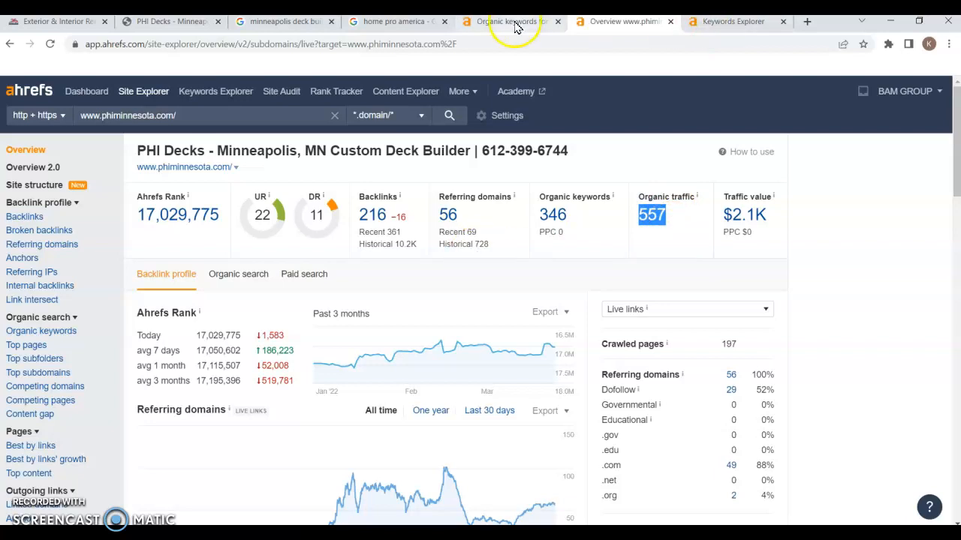
Switch to homeproam.com, open its overview, and inspect the keywords and traffic figures.
left_click(507, 21)
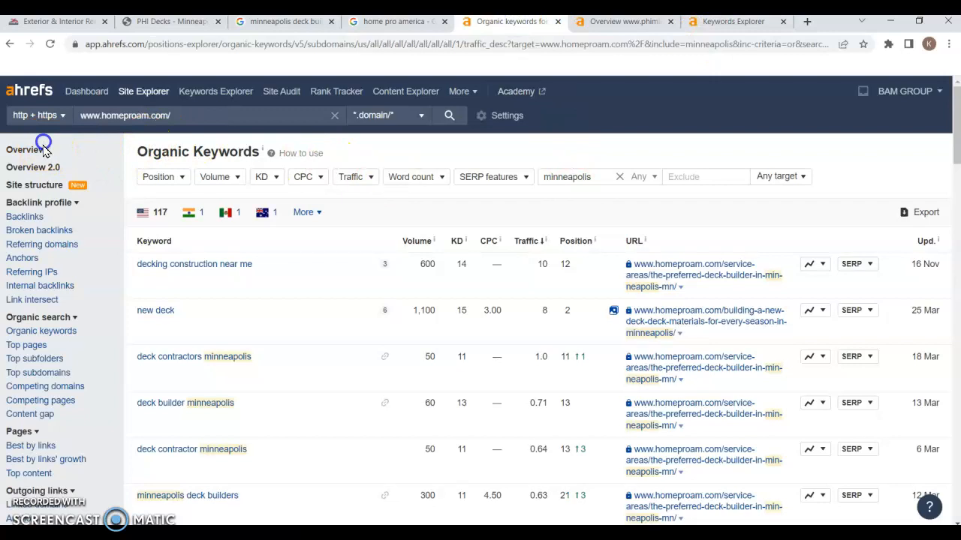
left_click(25, 150)
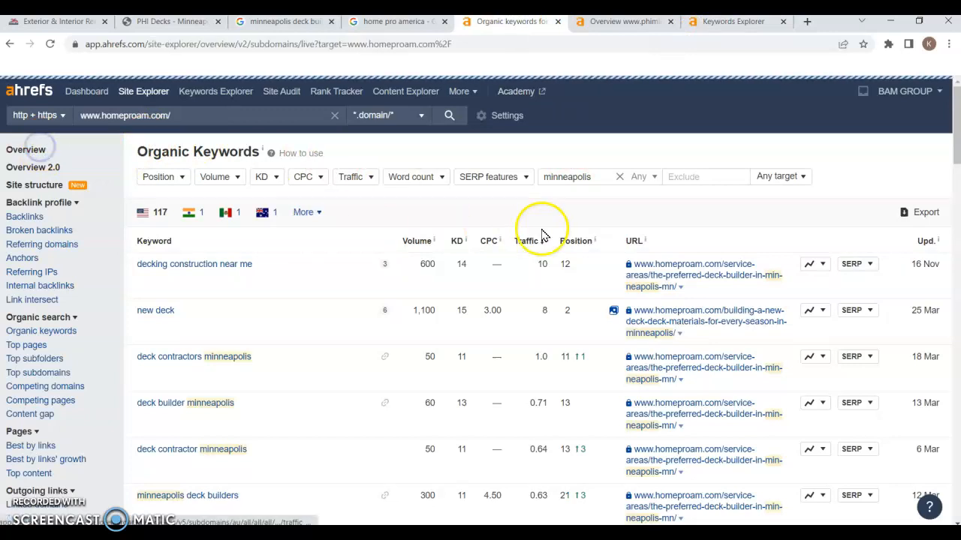
left_click(25, 149)
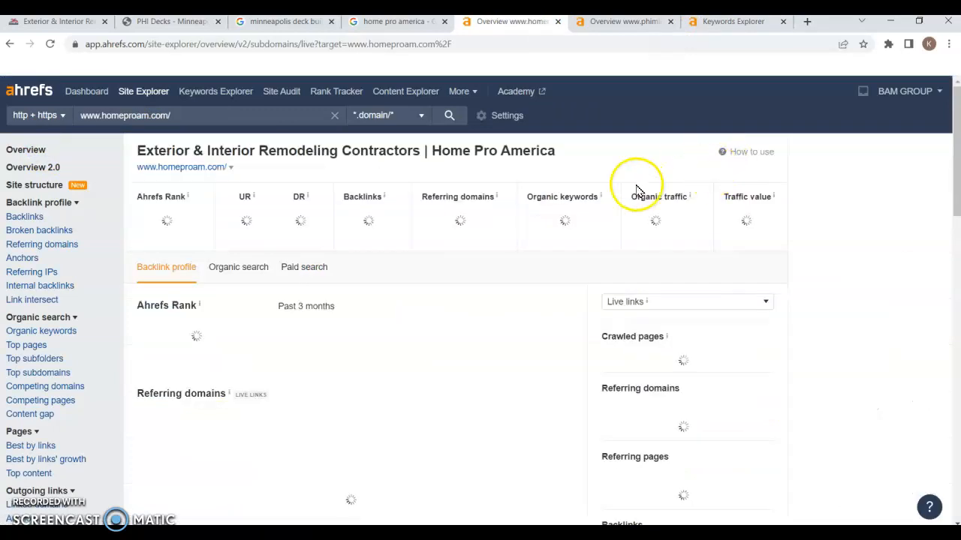
mouse_move(671, 167)
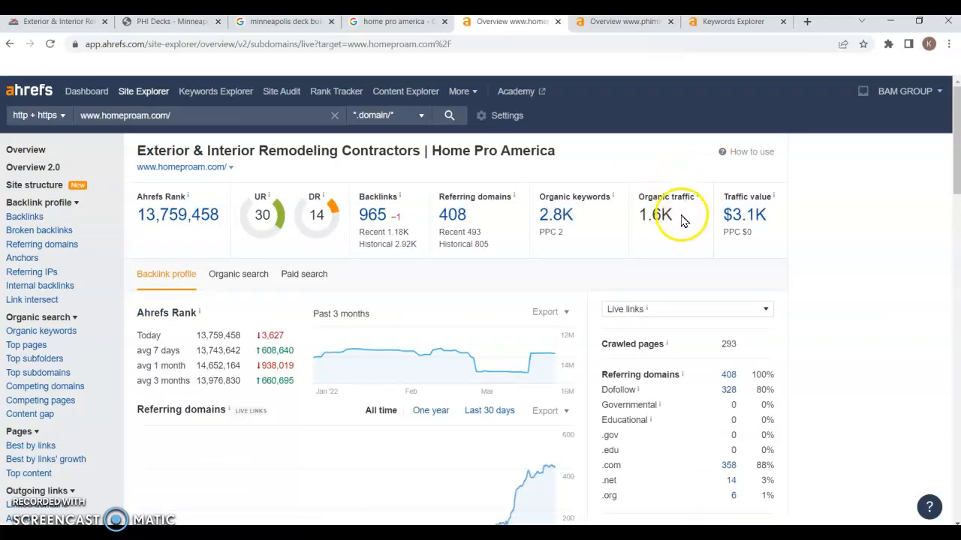
double_click(655, 215)
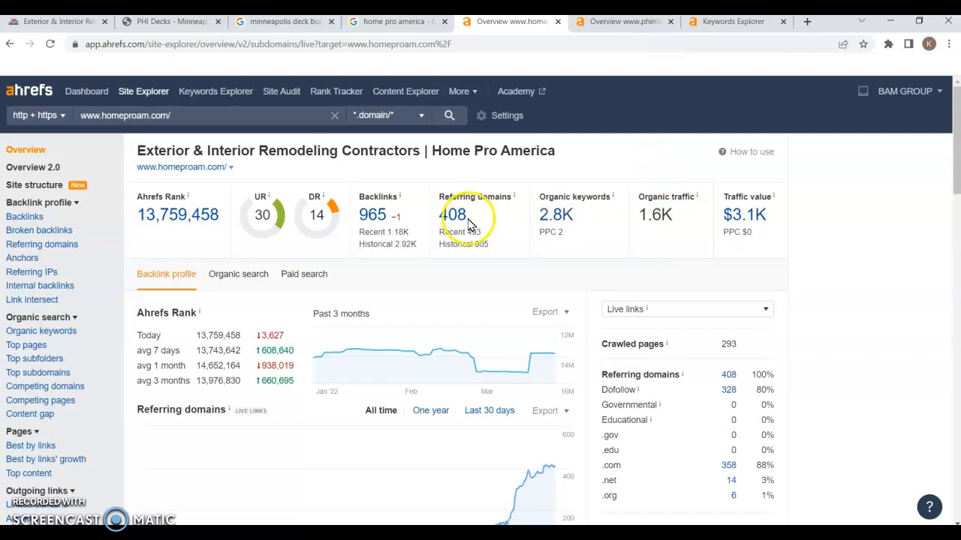
mouse_move(208, 190)
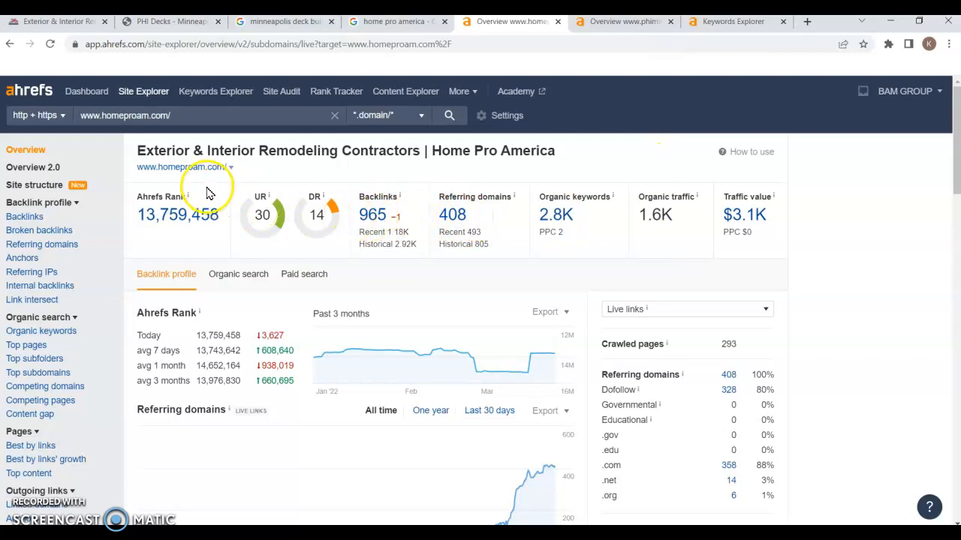
mouse_move(334, 210)
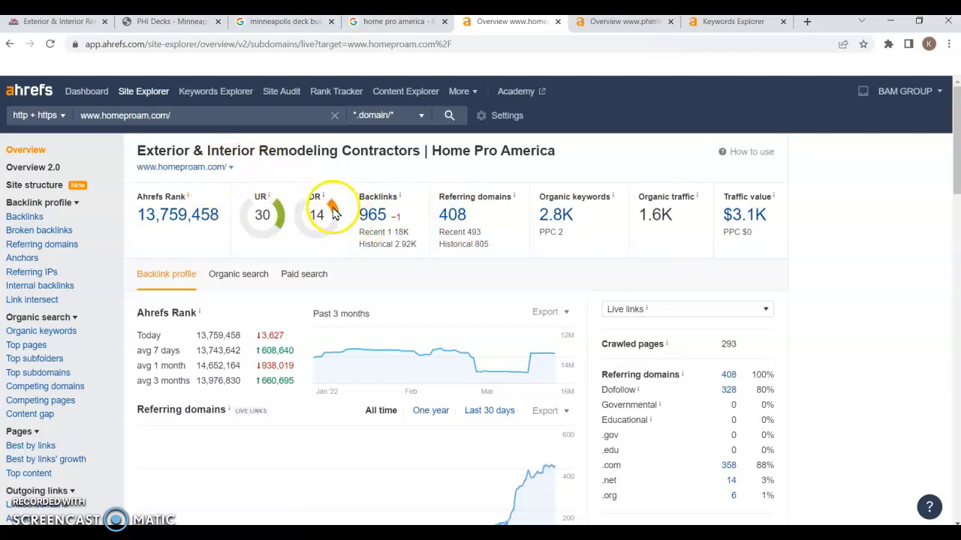
mouse_move(585, 232)
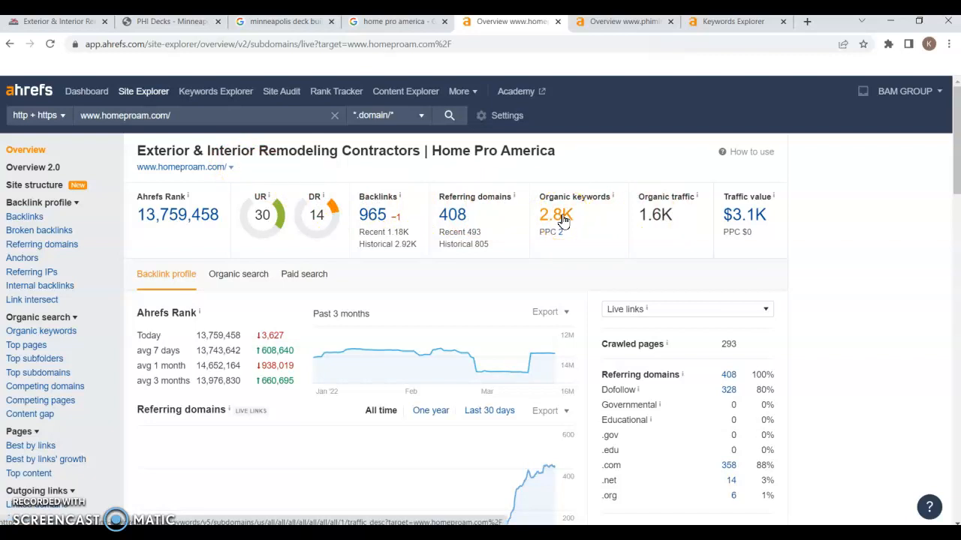
Show the homeproam.com homepage, scroll past the consultation form, then back to top.
left_click(52, 21)
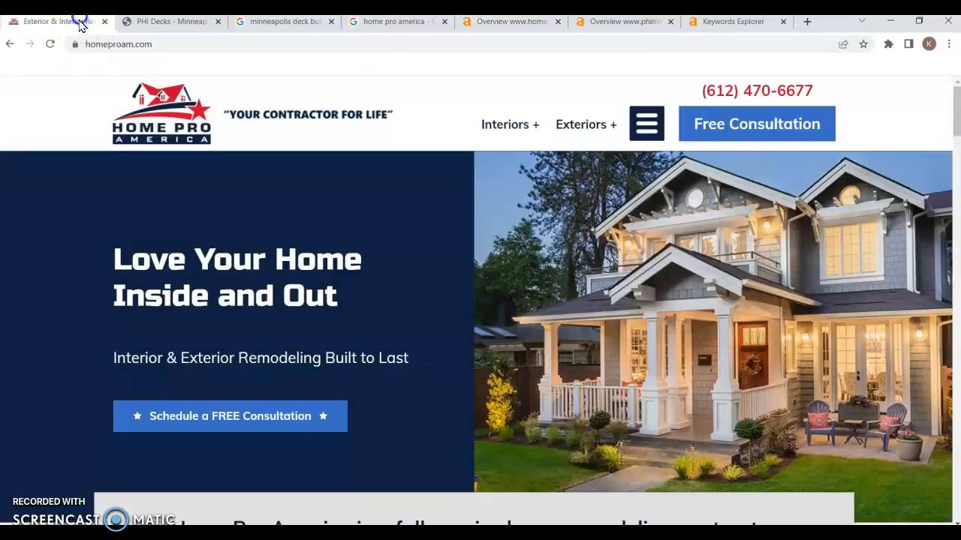
mouse_move(518, 223)
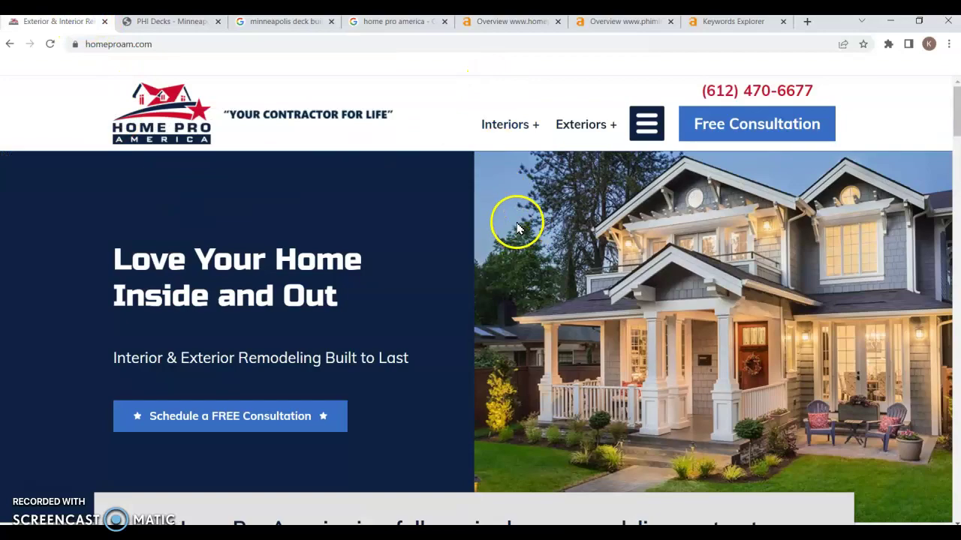
scroll("down", 3)
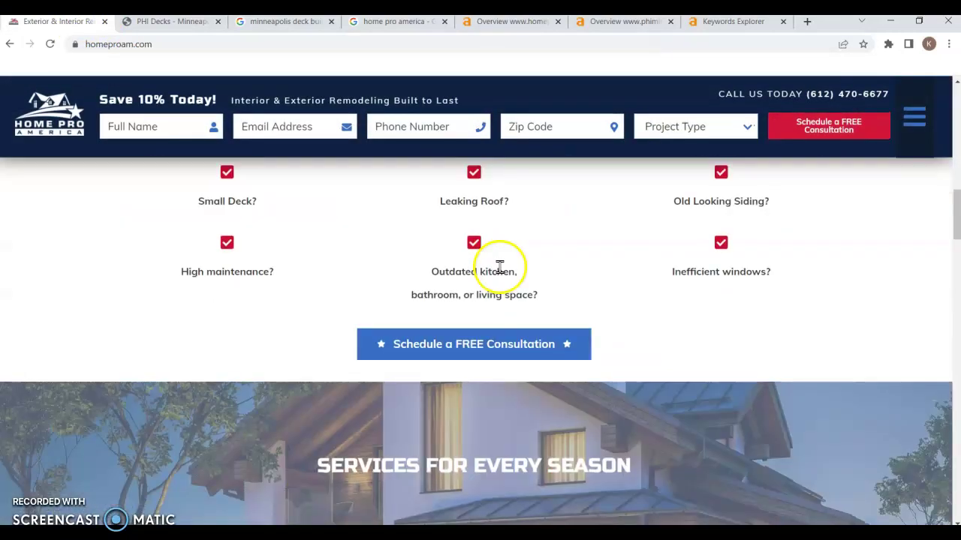
scroll("up", 3)
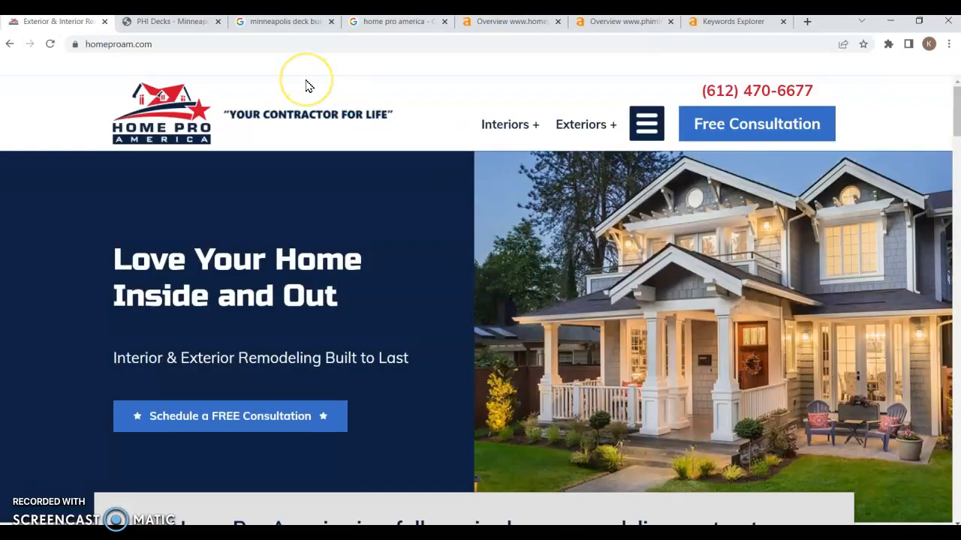
mouse_move(306, 82)
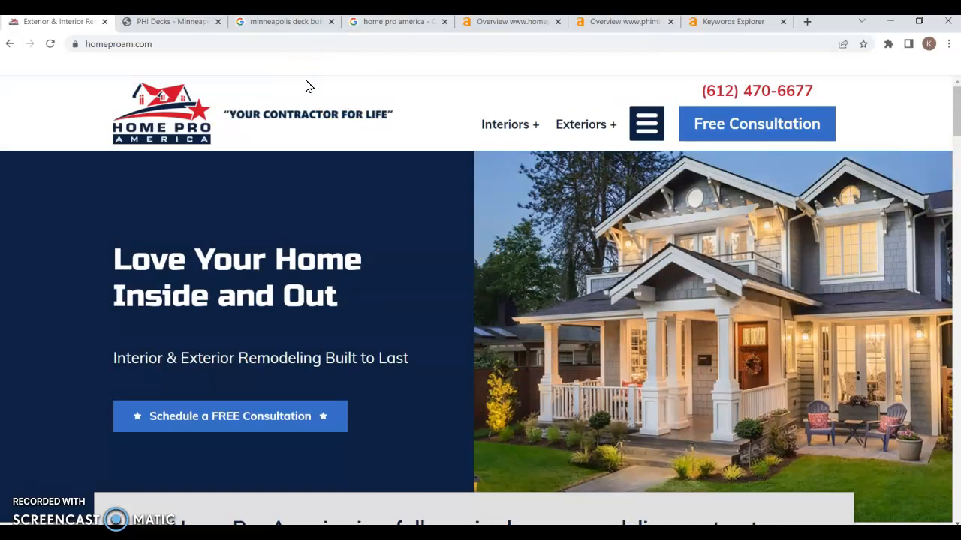
mouse_move(326, 90)
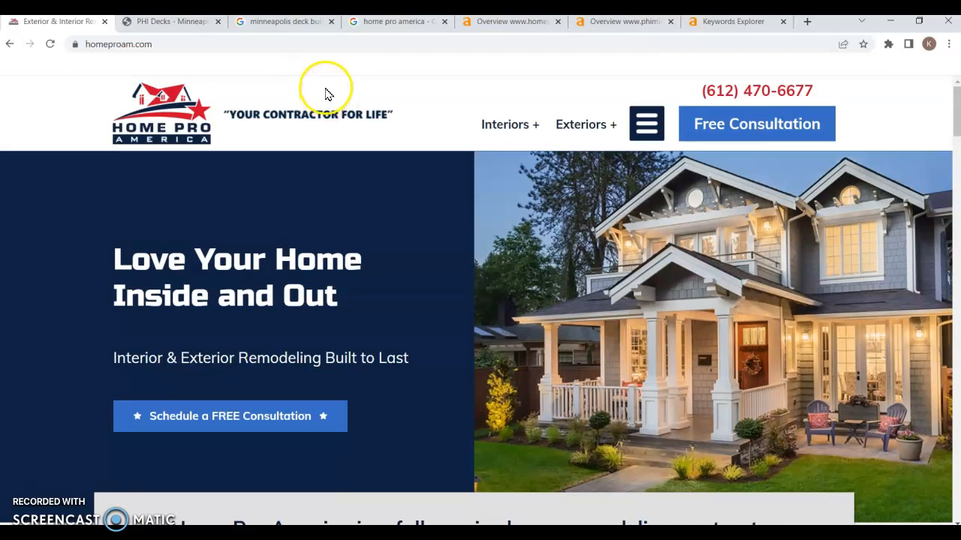
mouse_move(327, 212)
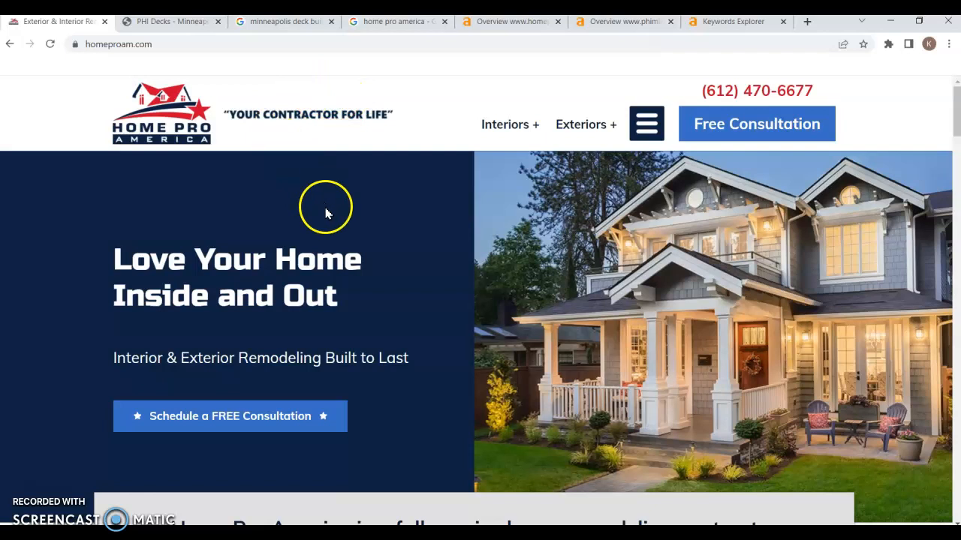
mouse_move(348, 232)
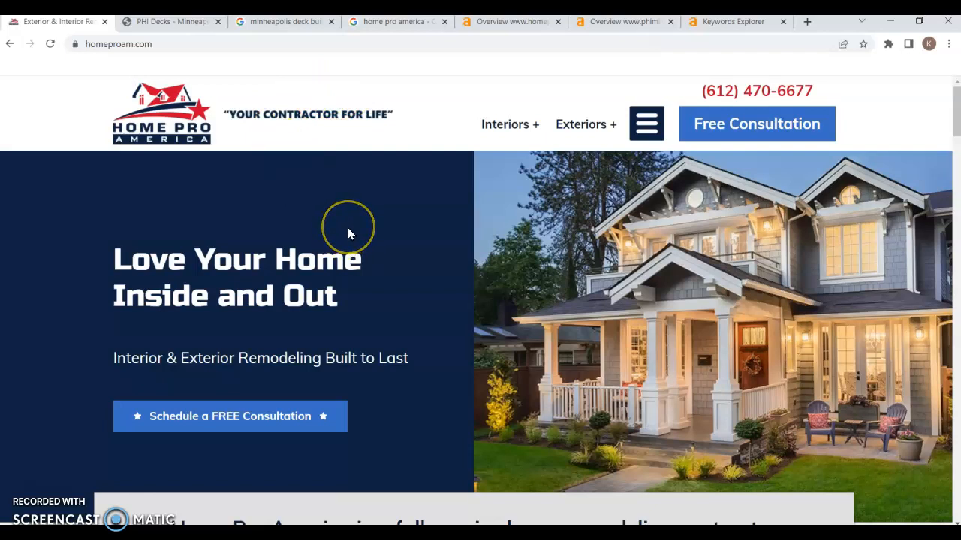
mouse_move(350, 231)
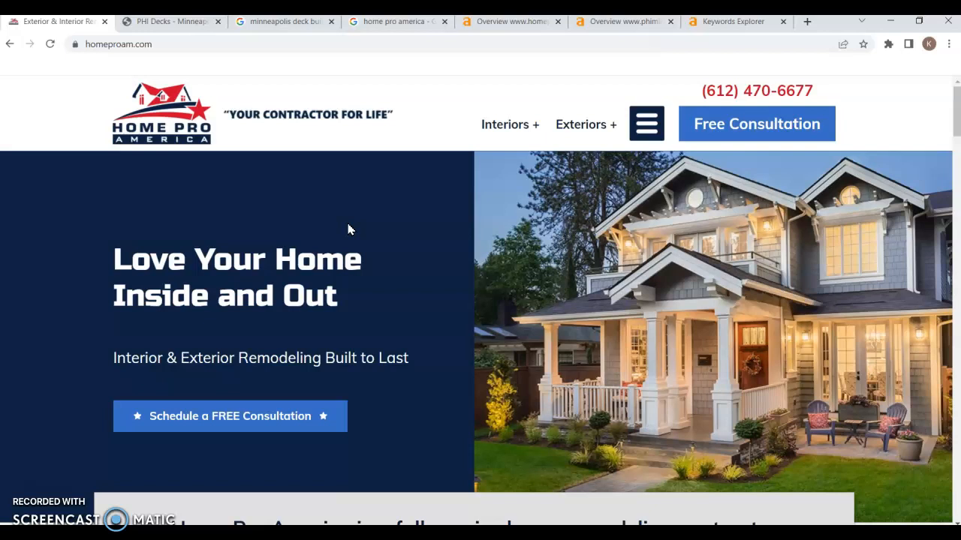
mouse_move(71, 478)
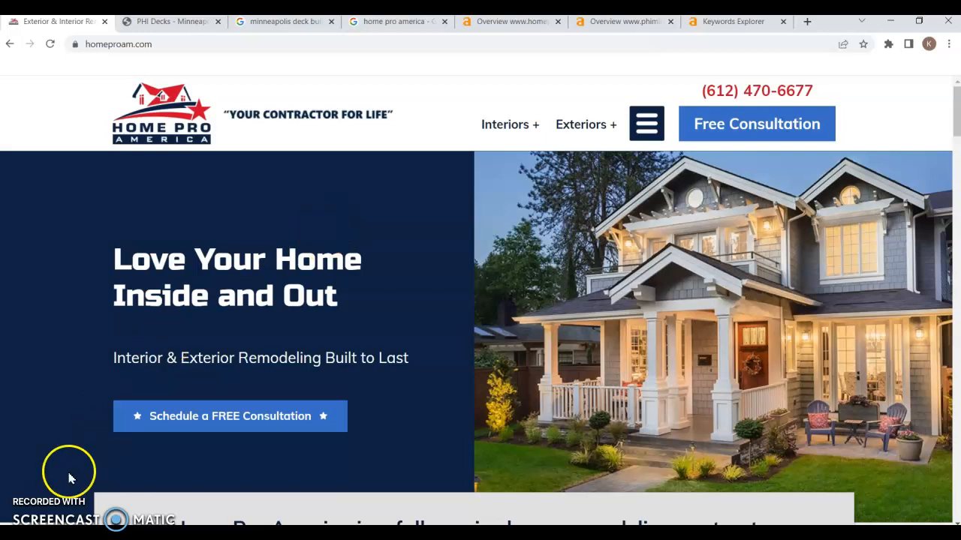